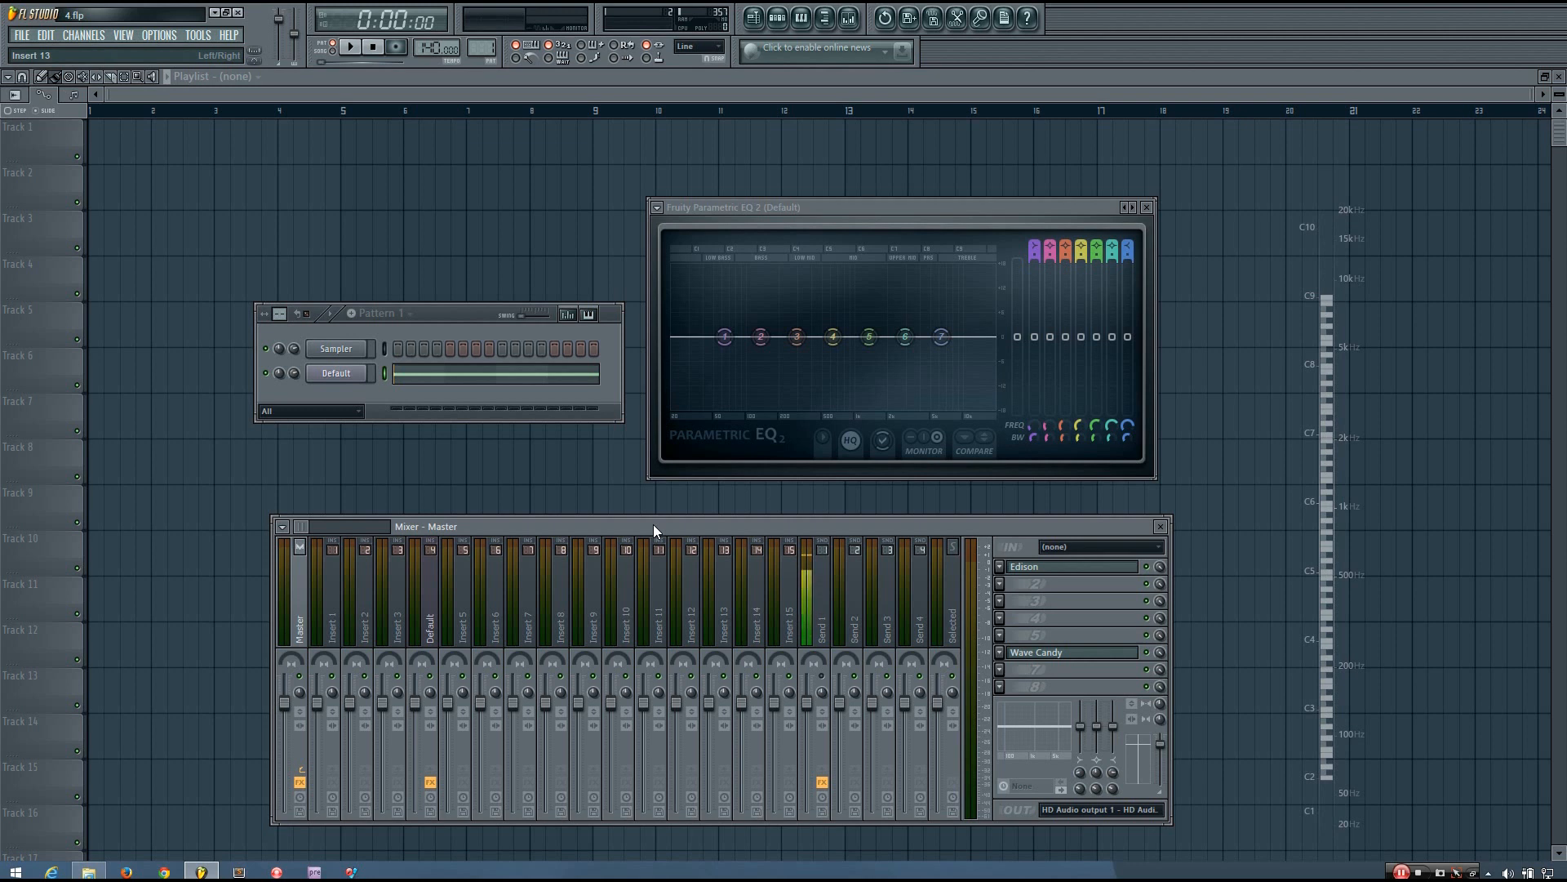
pyautogui.moveTo(930, 213)
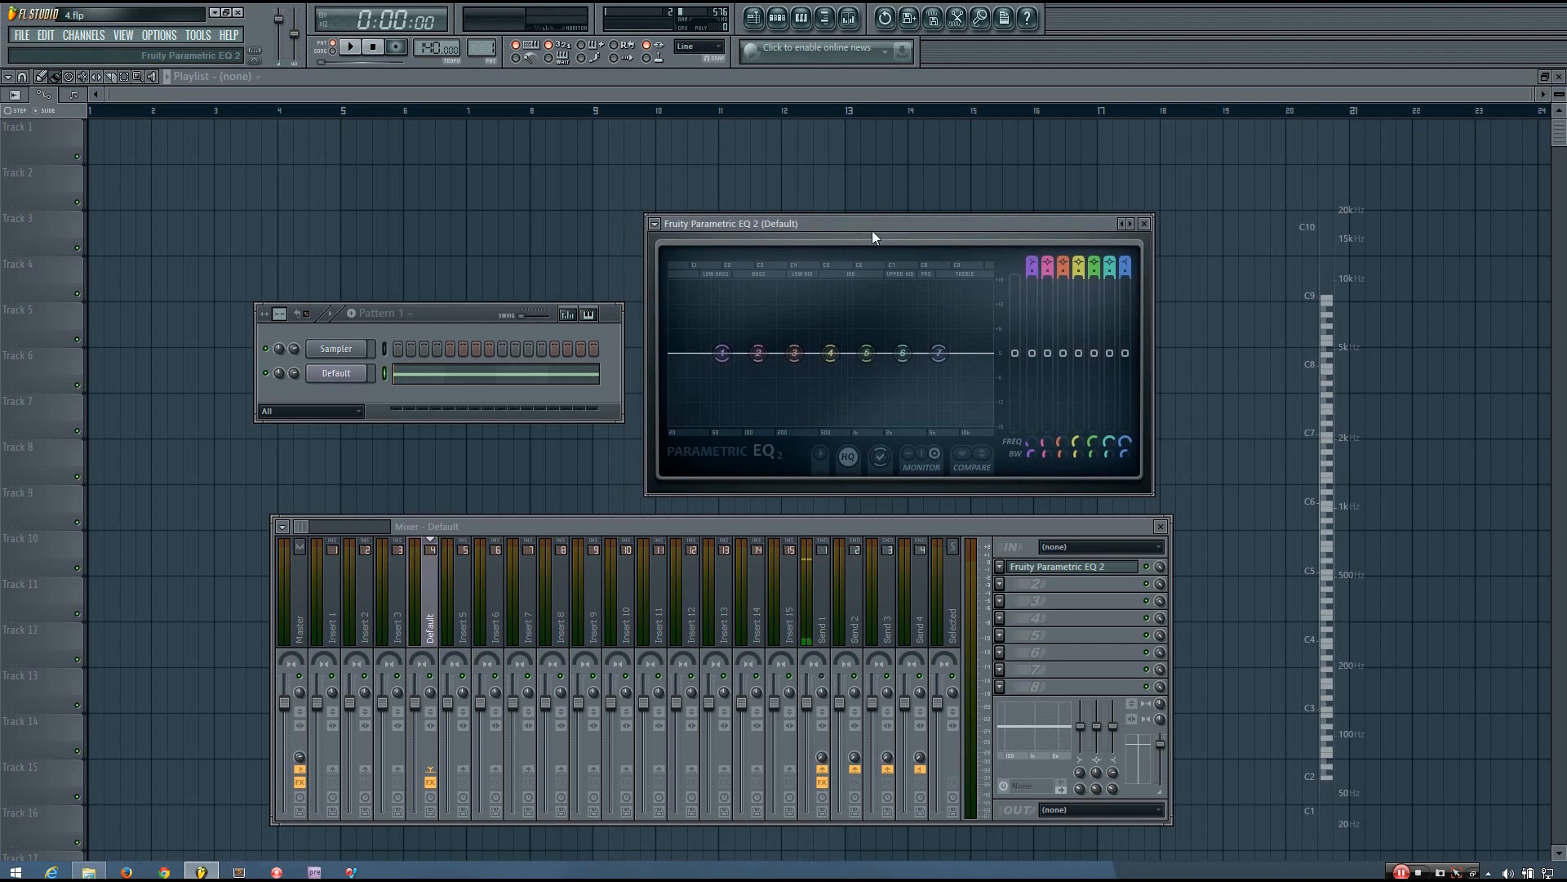
# Try small and deep band 5 boosts and cuts around 1.3–1.4 kHz
pyautogui.moveTo(866, 352); pyautogui.dragTo(865, 357)
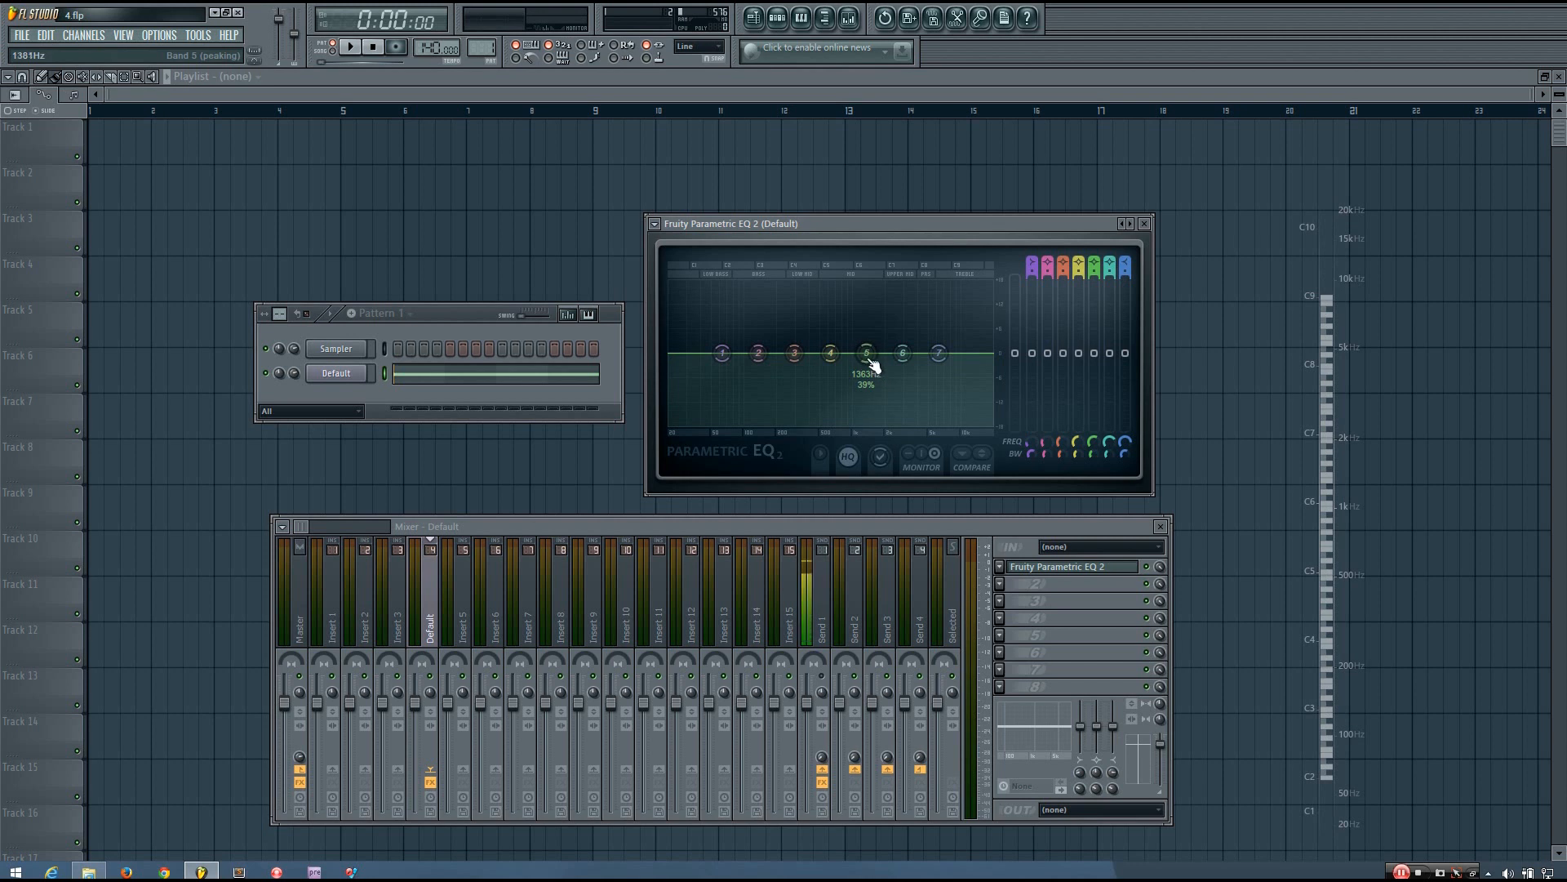
pyautogui.moveTo(868, 352); pyautogui.dragTo(868, 357)
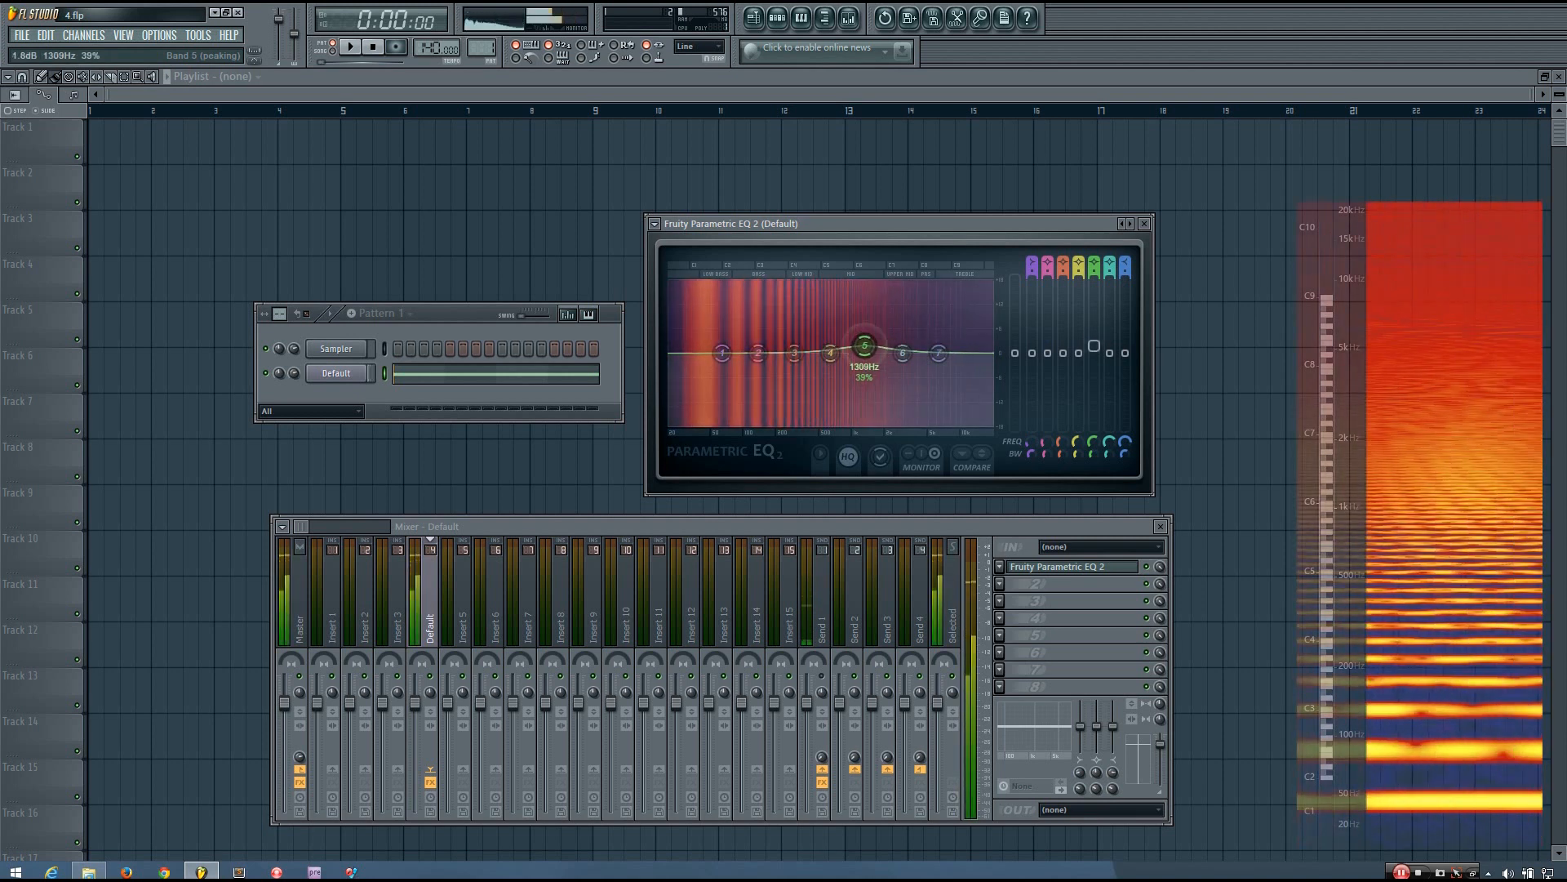
pyautogui.moveTo(863, 342); pyautogui.dragTo(864, 385)
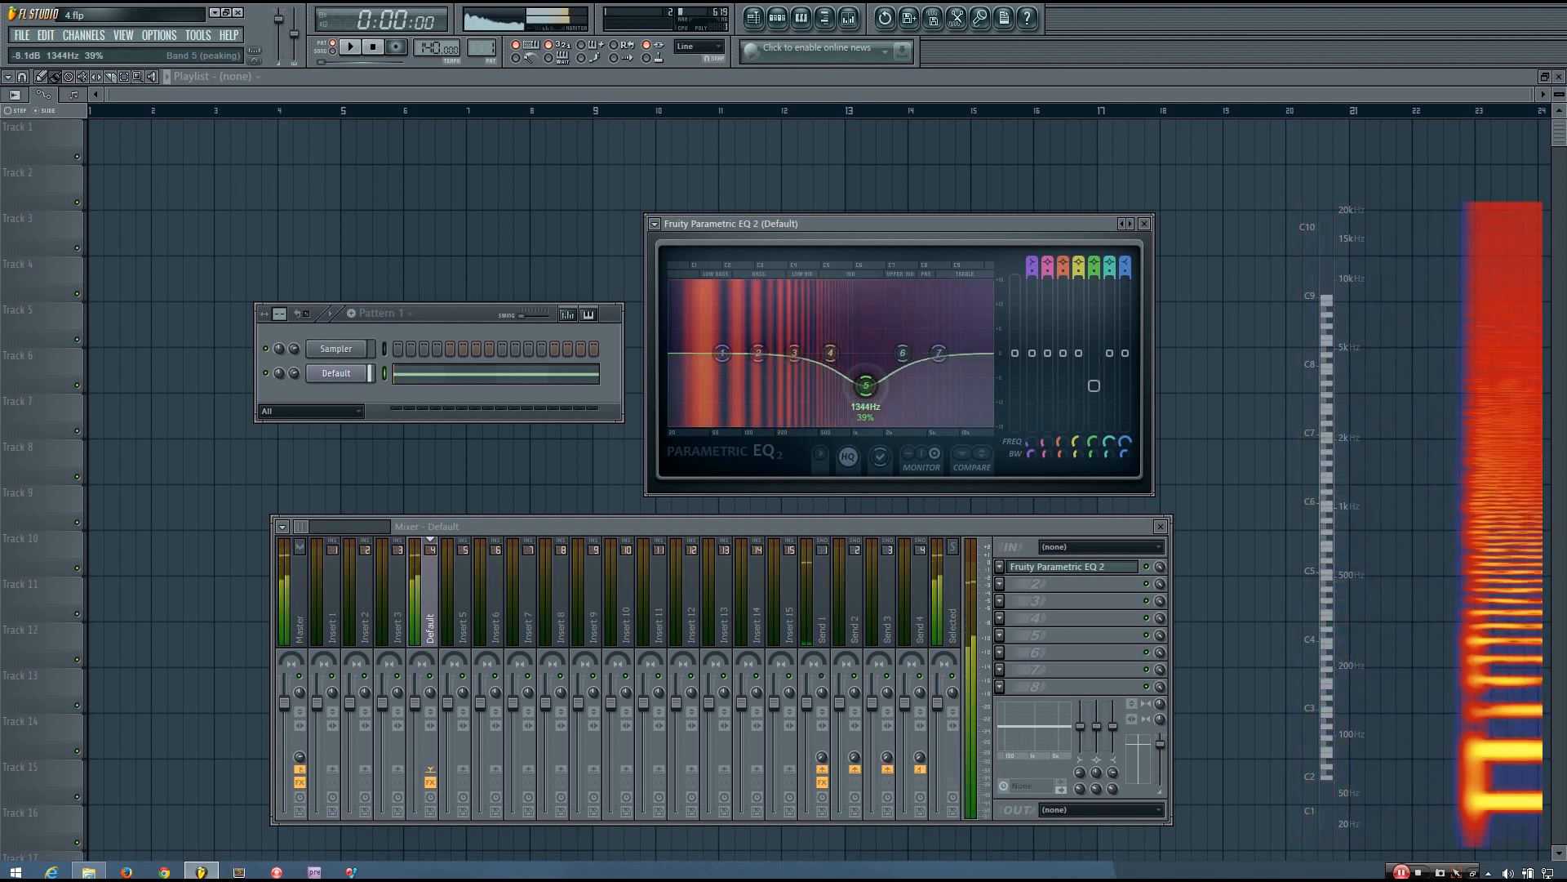
pyautogui.moveTo(902, 375); pyautogui.dragTo(934, 355)
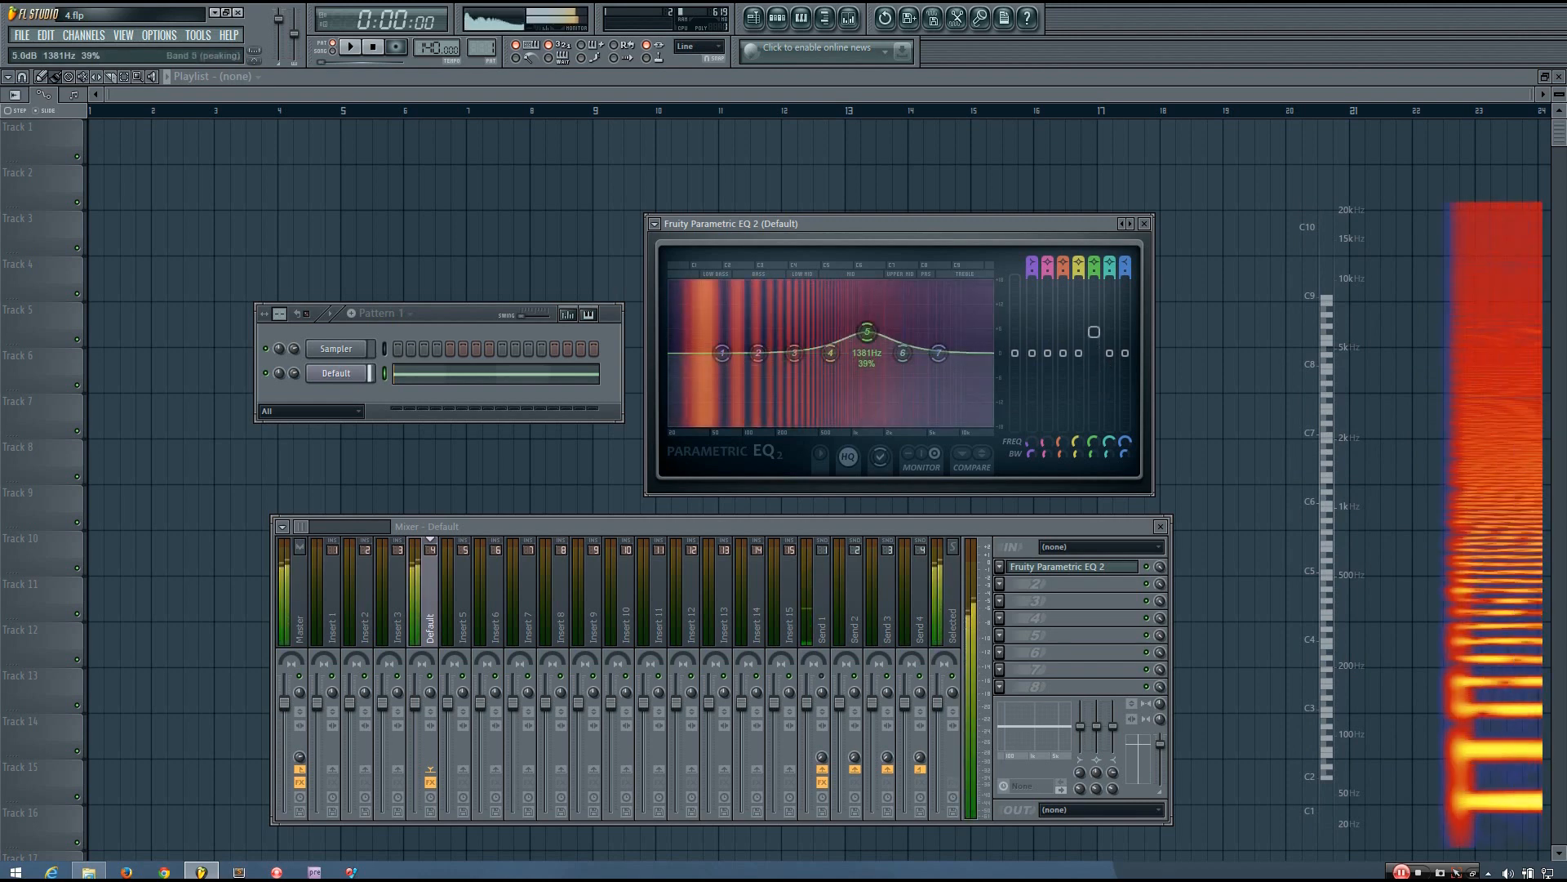
pyautogui.moveTo(864, 330); pyautogui.dragTo(865, 397)
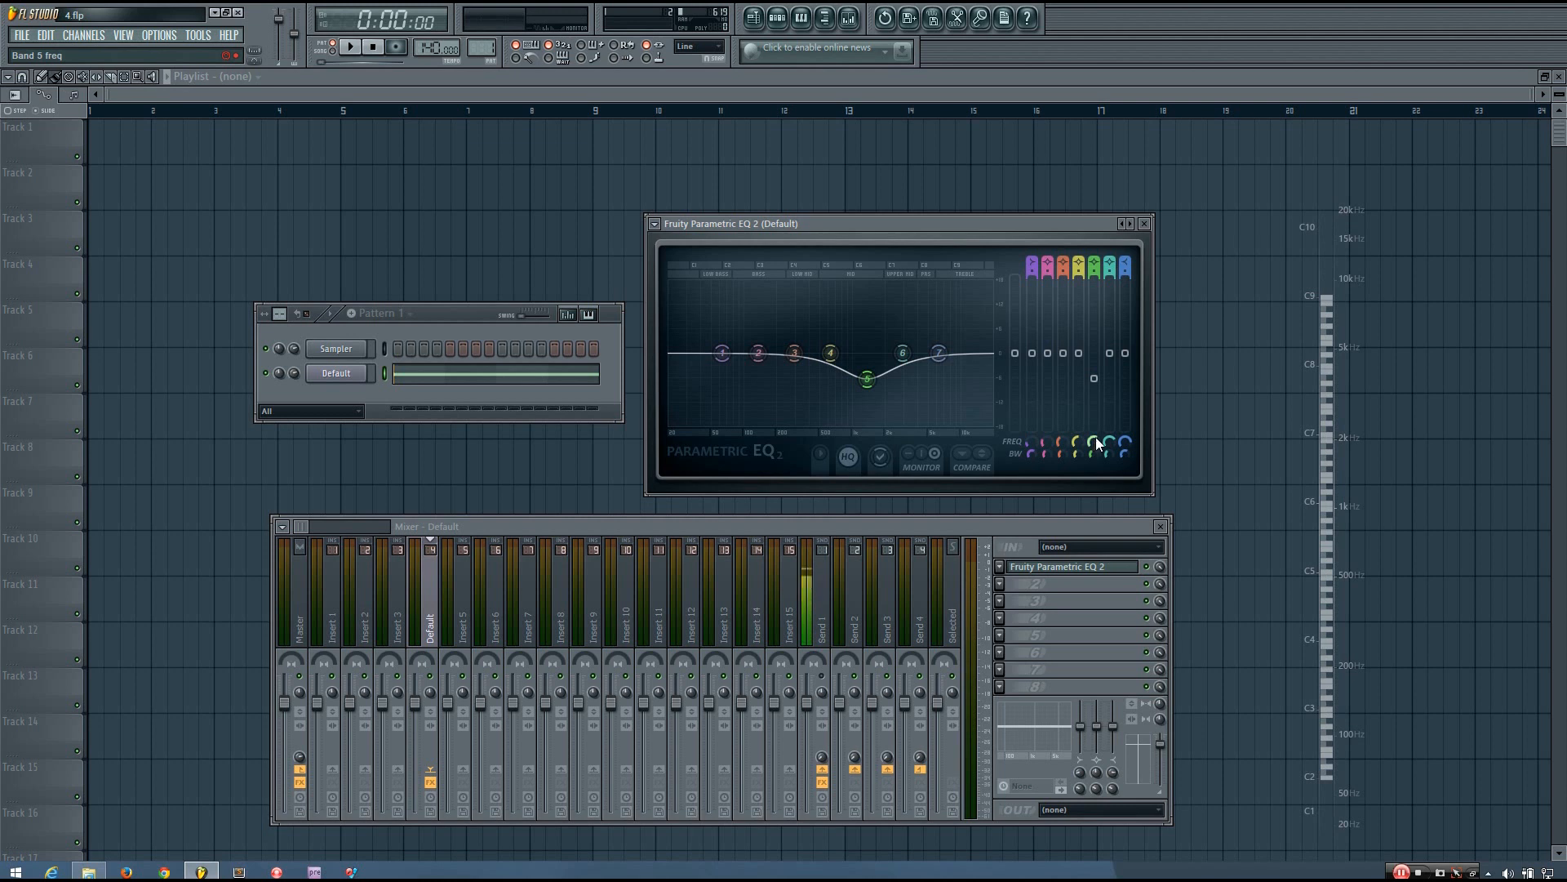
# Sweep the band 5 cut from about 570 Hz upward and narrow it near 2 kHz
pyautogui.moveTo(830, 351); pyautogui.dragTo(820, 375)
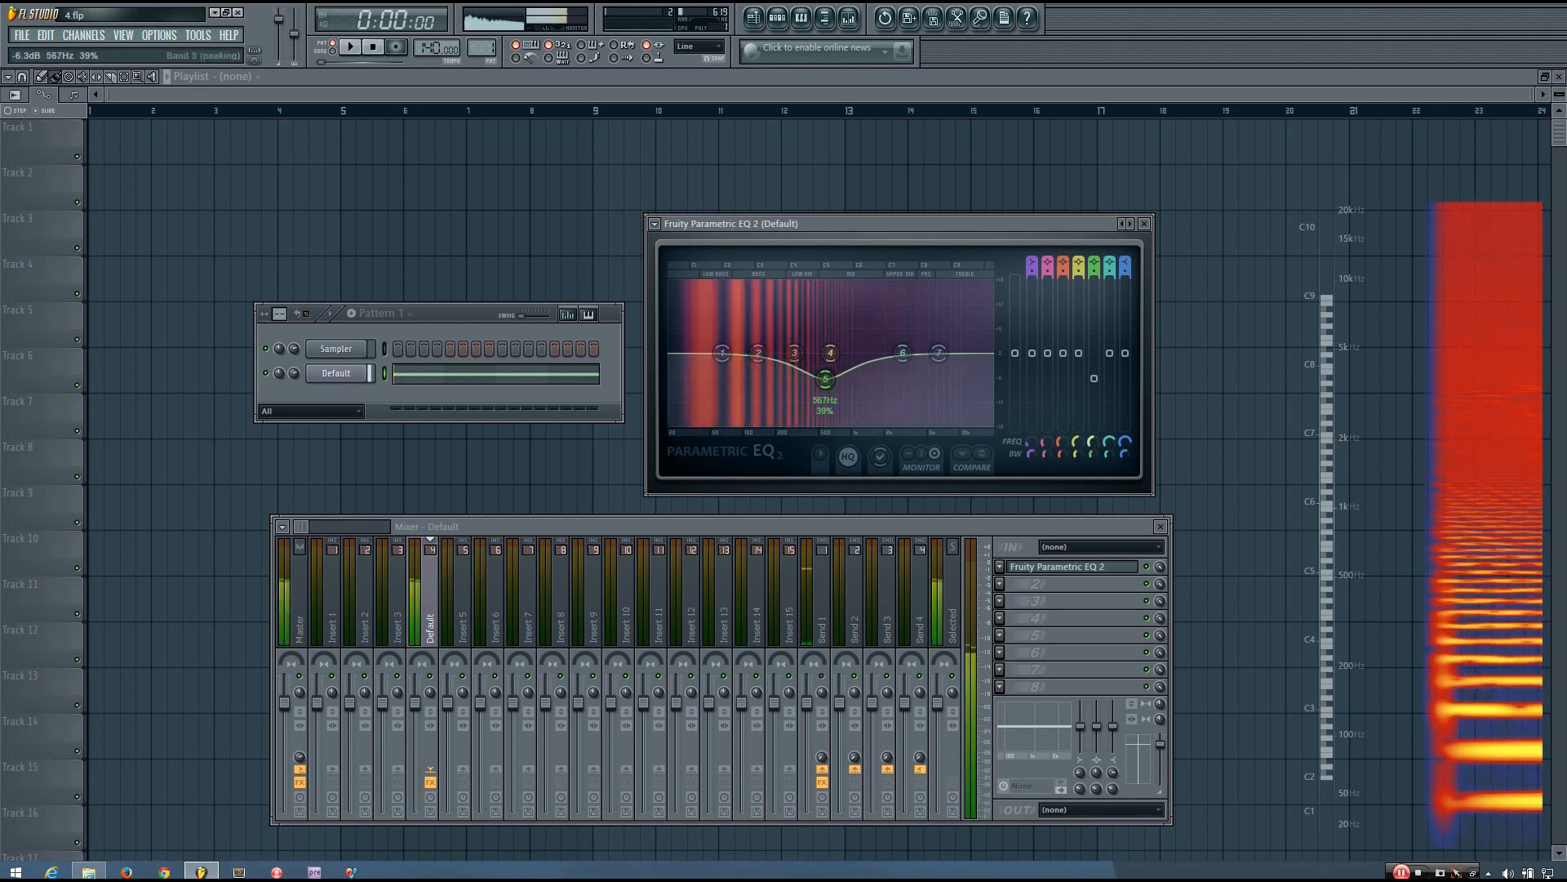
pyautogui.moveTo(794, 356); pyautogui.dragTo(760, 379)
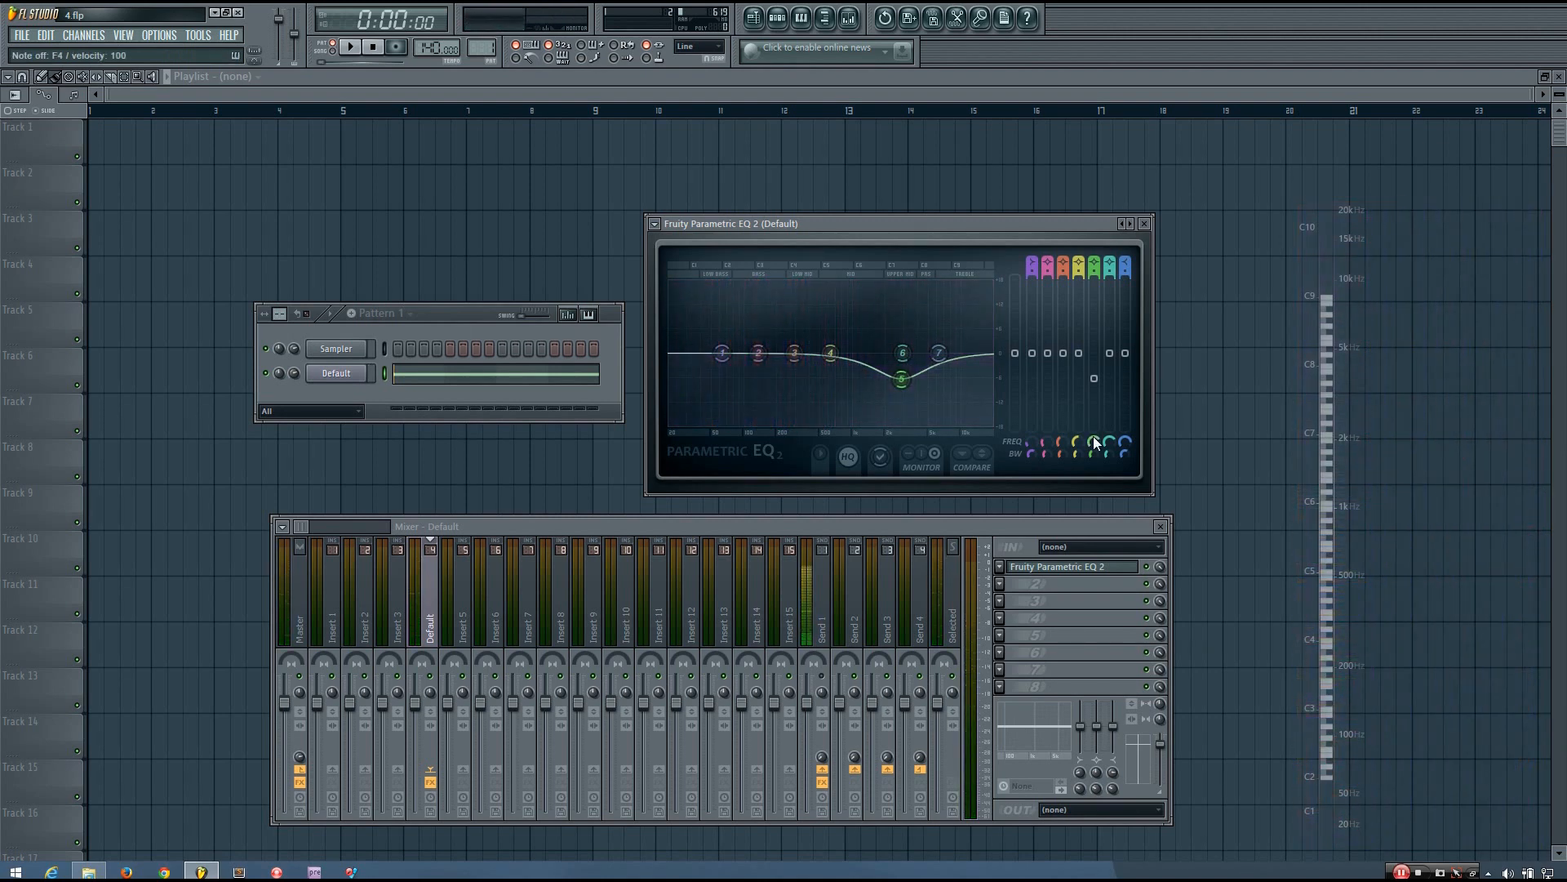
pyautogui.moveTo(901, 378); pyautogui.dragTo(890, 382)
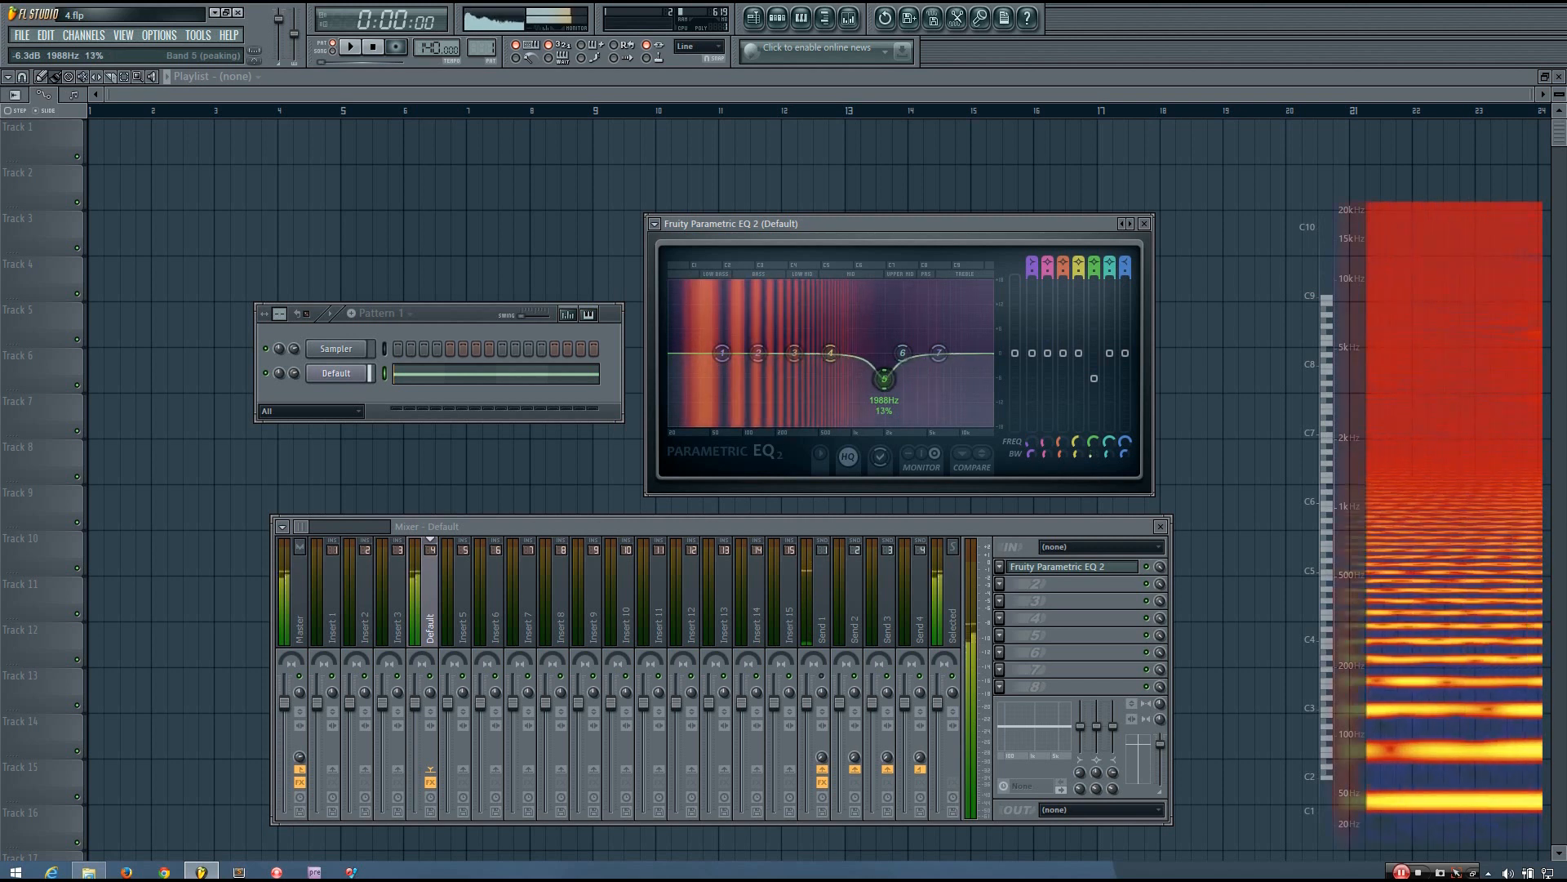
pyautogui.moveTo(885, 378); pyautogui.dragTo(885, 320)
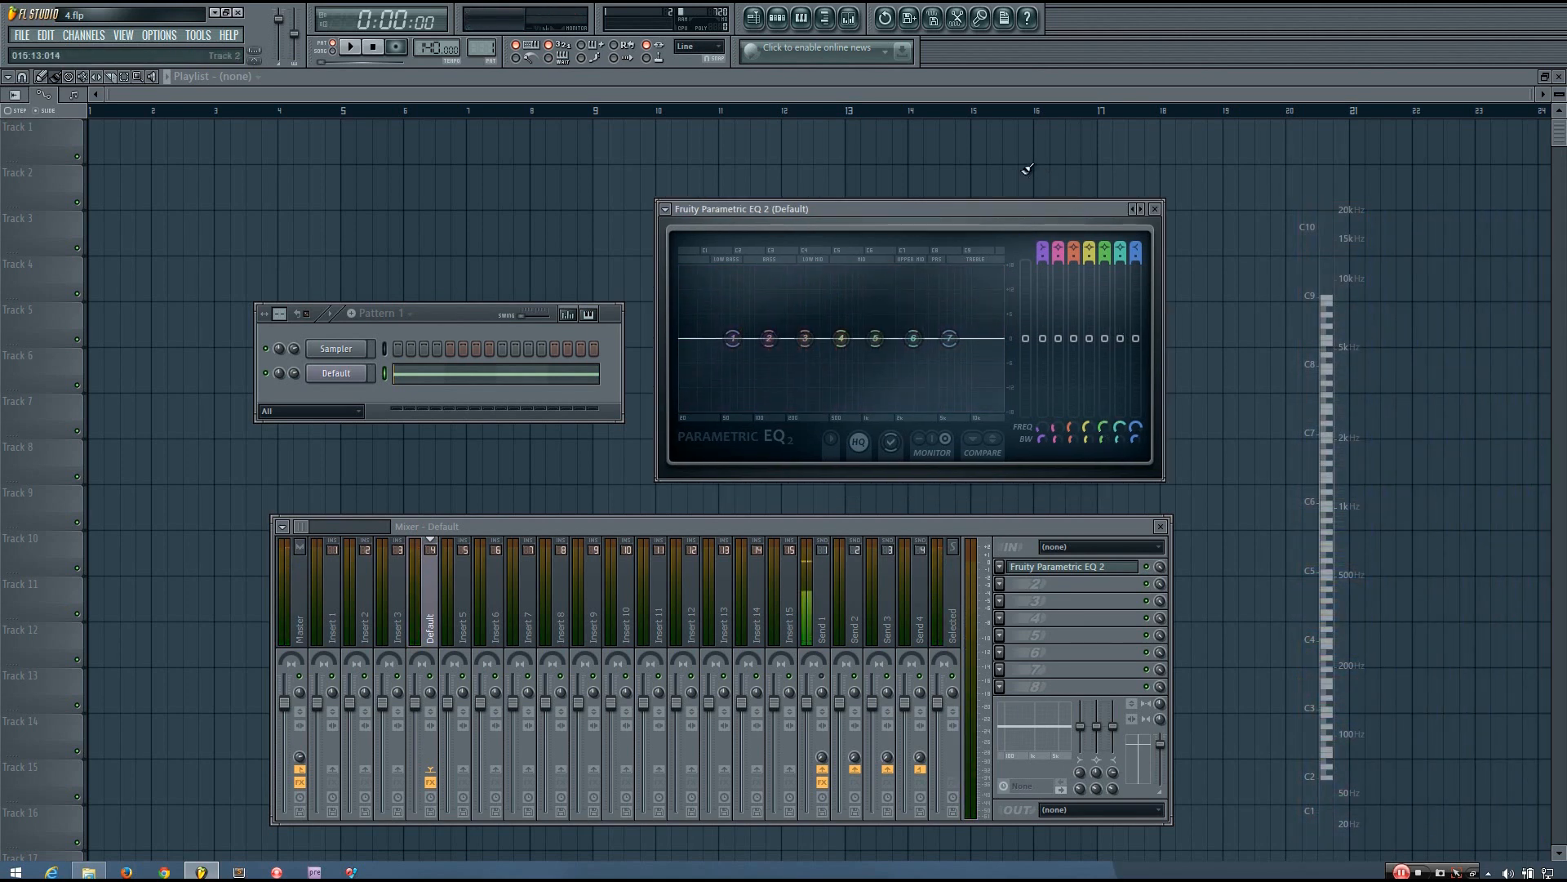
# Move the Parametric EQ 2 window slightly higher by its title bar
pyautogui.moveTo(803, 337); pyautogui.dragTo(803, 337)
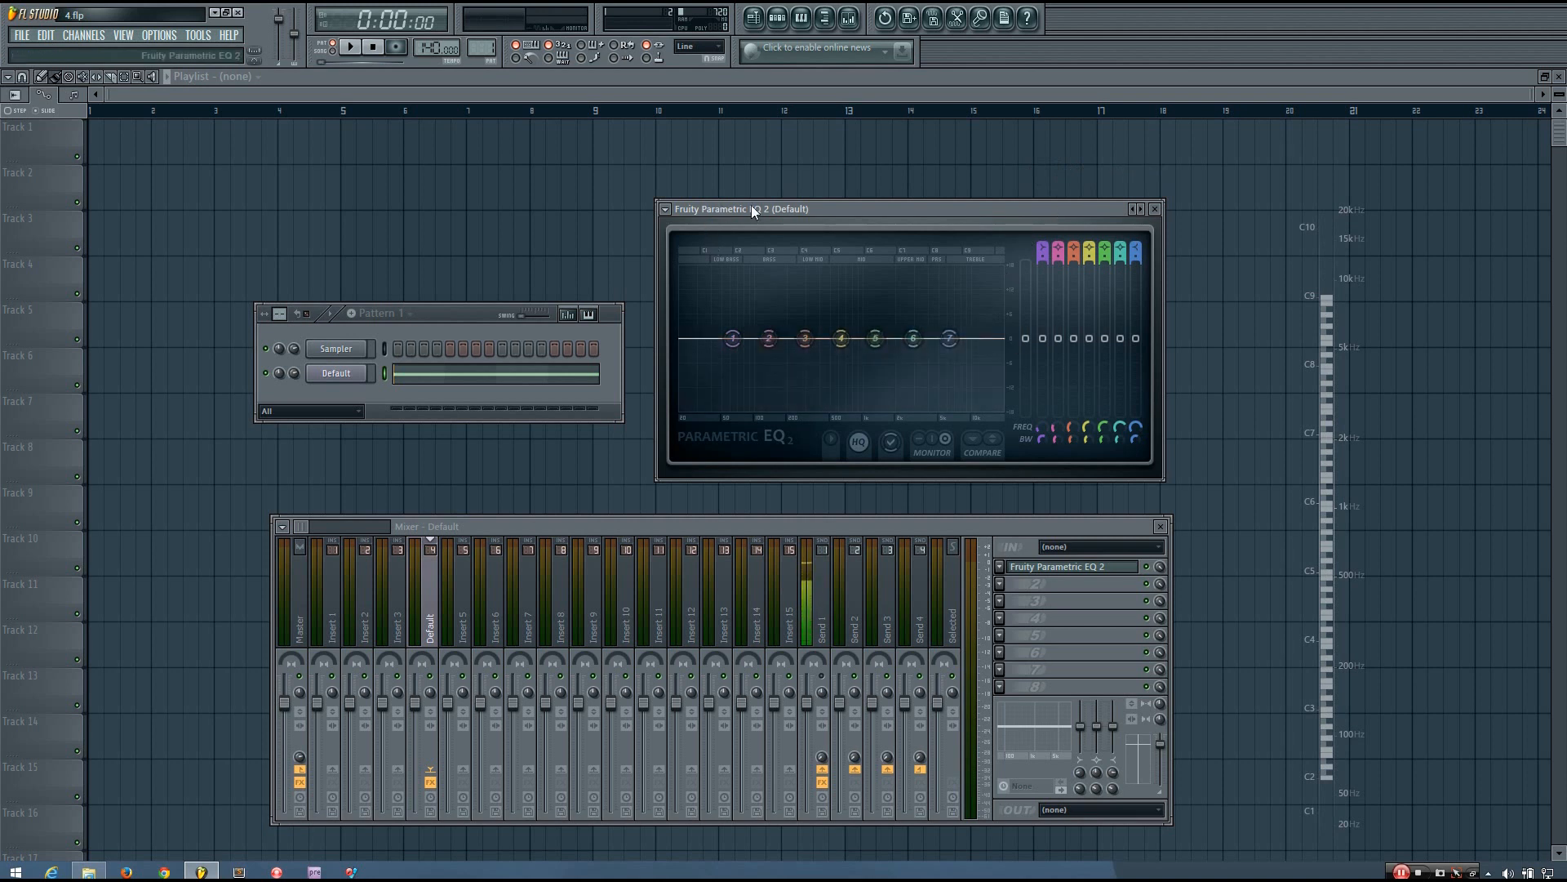
pyautogui.moveTo(829, 218)
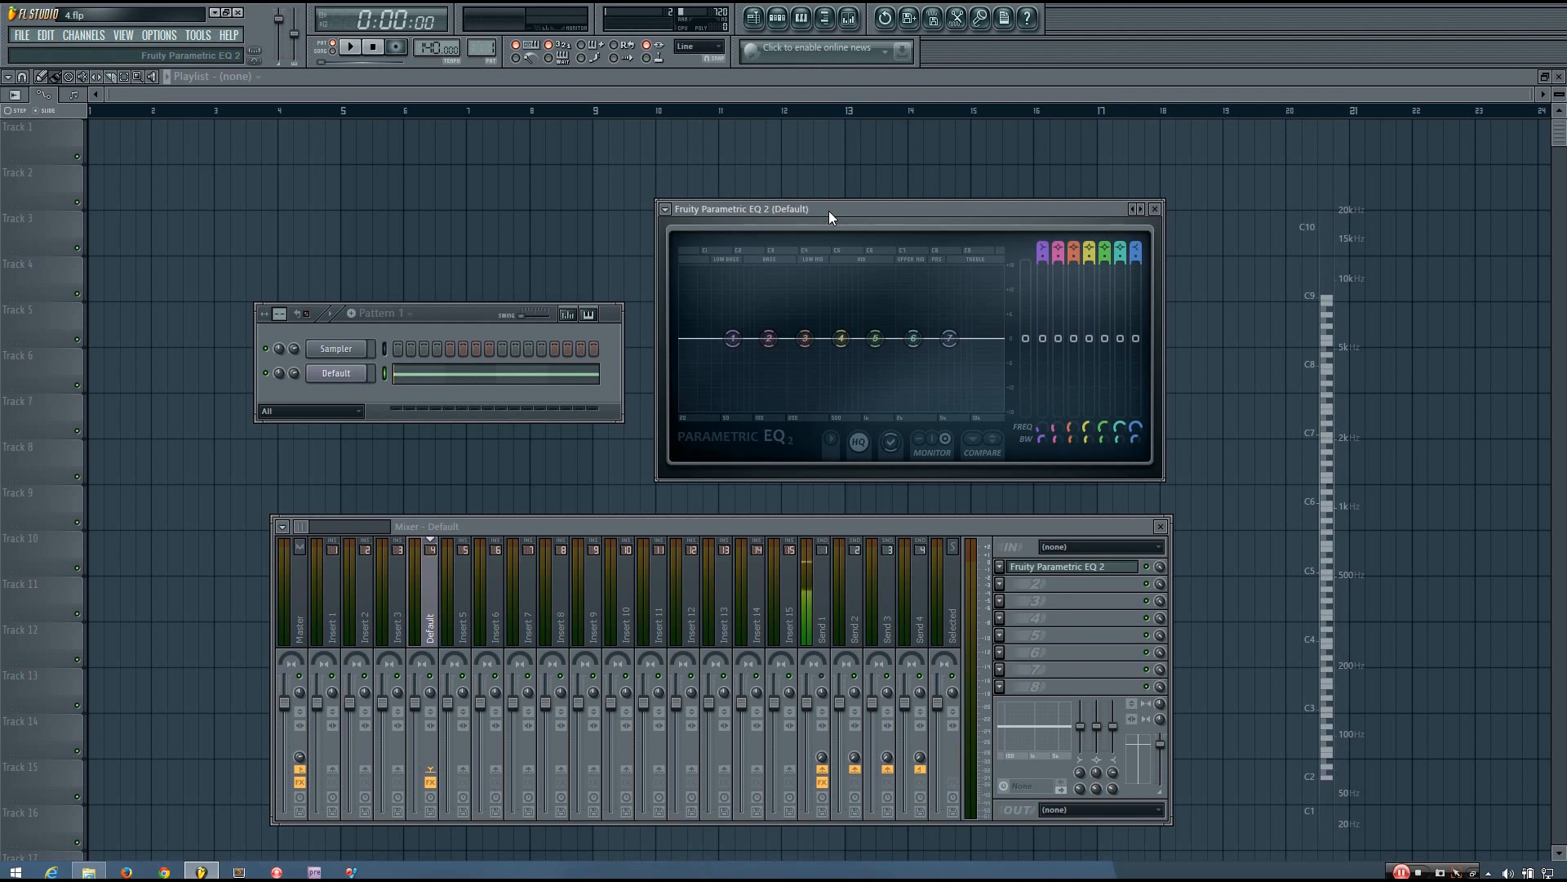
pyautogui.moveTo(847, 217)
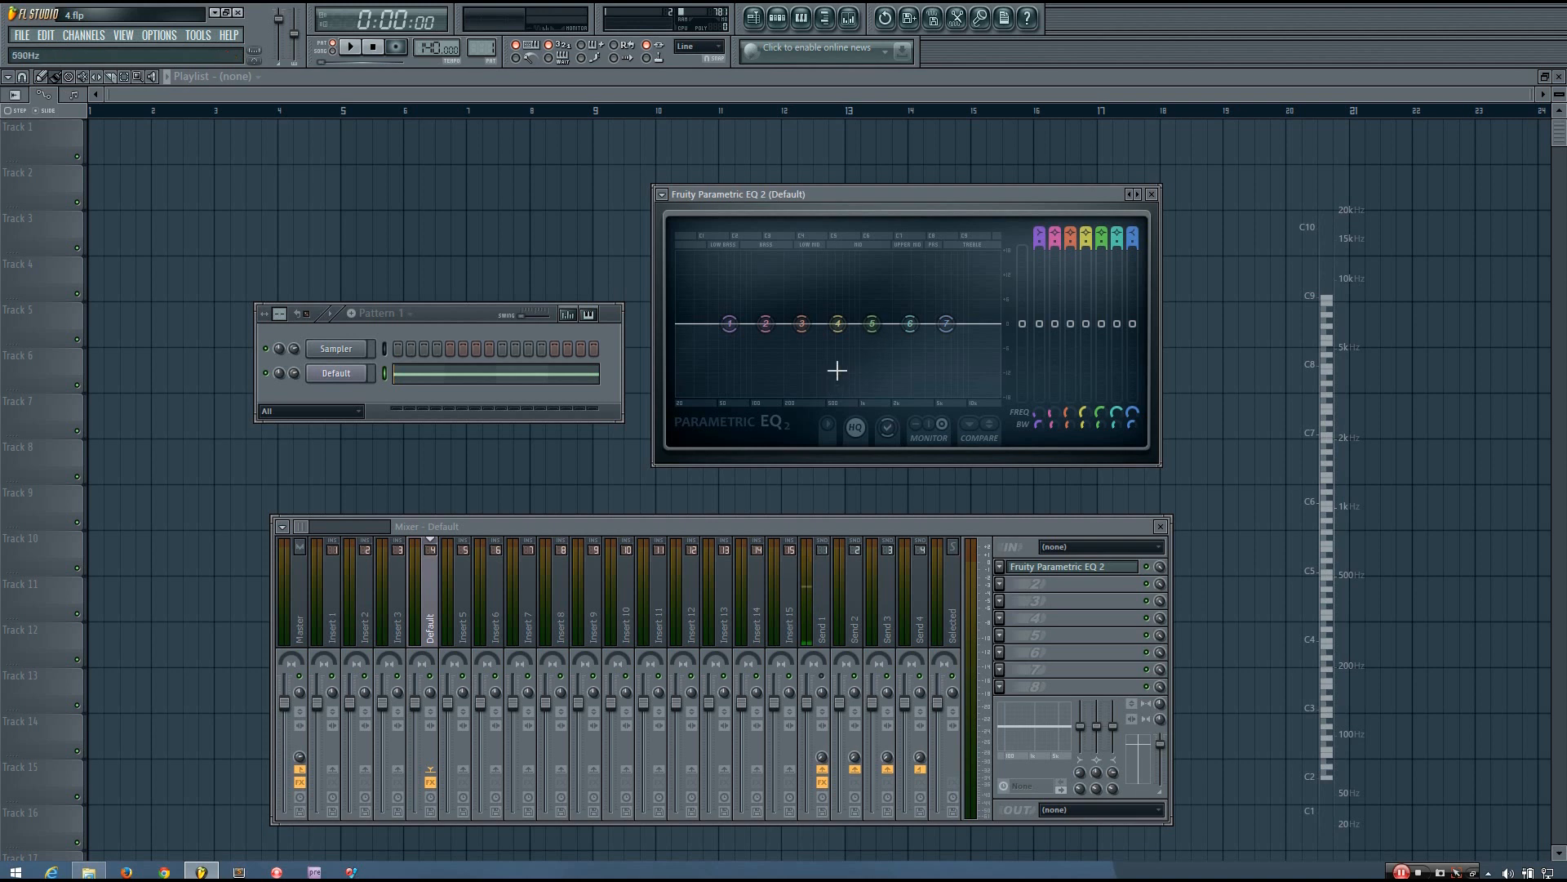
# Boost band 4 around 700 Hz, raise it further, then return it to flat
pyautogui.moveTo(837, 323); pyautogui.dragTo(837, 308)
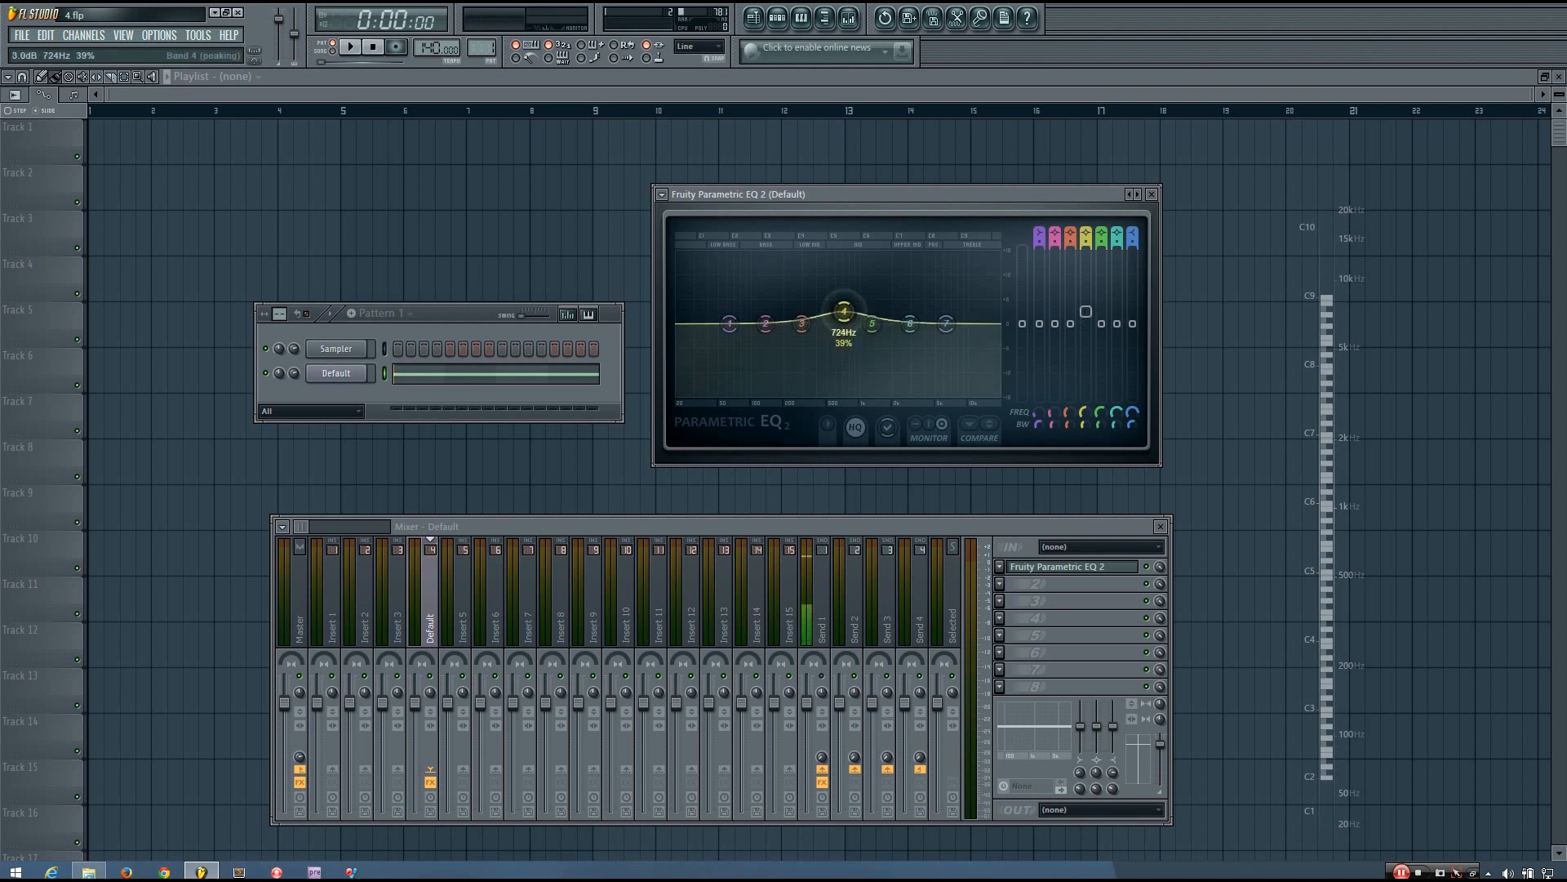
pyautogui.moveTo(842, 310); pyautogui.dragTo(845, 303)
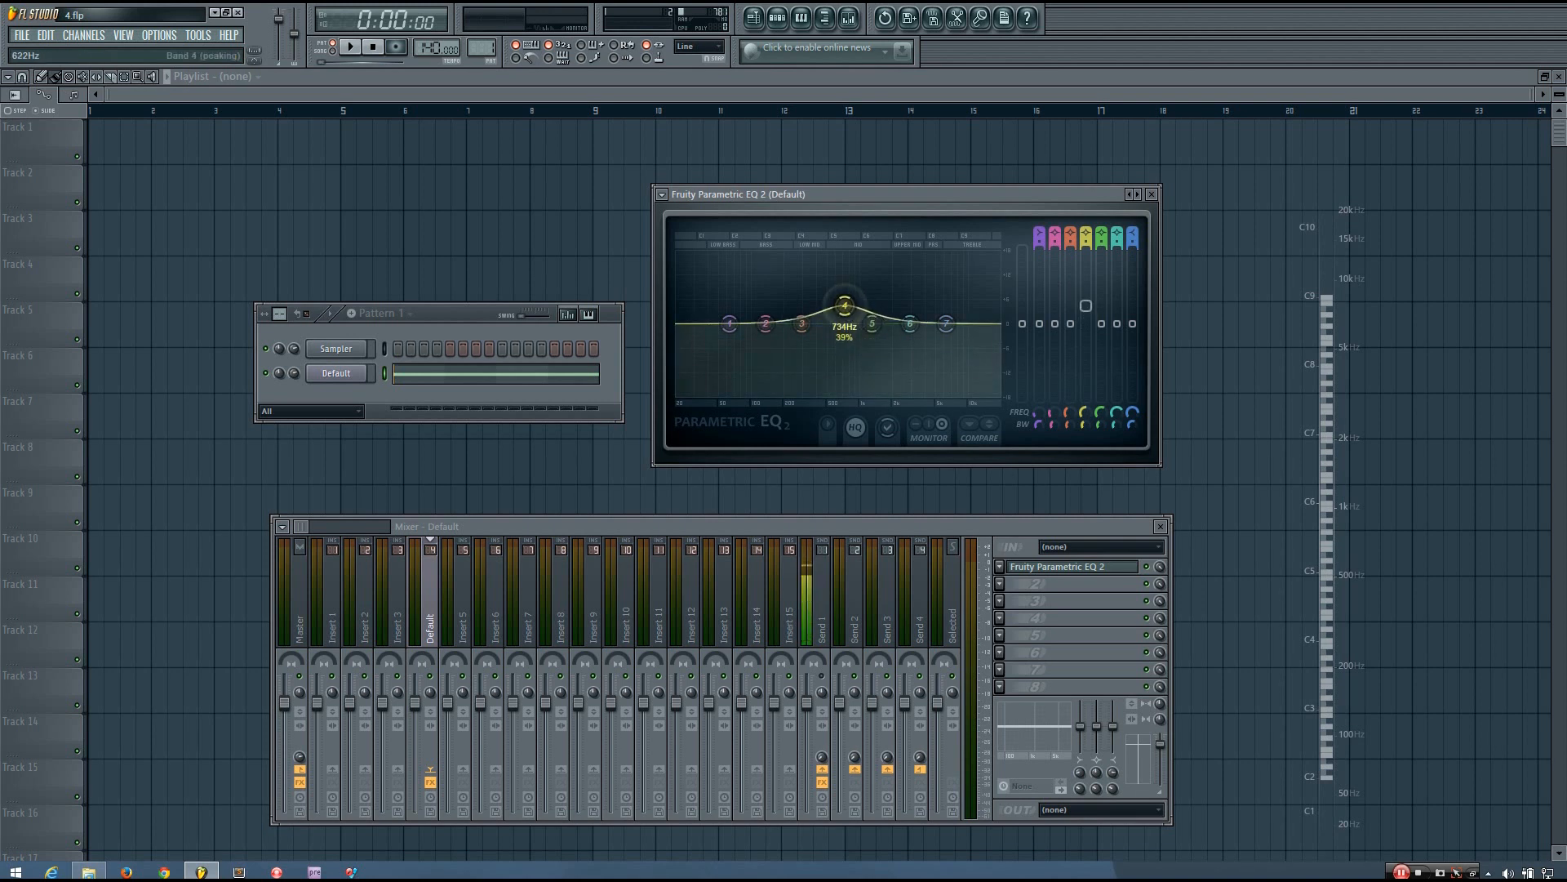
pyautogui.moveTo(844, 305); pyautogui.dragTo(829, 298)
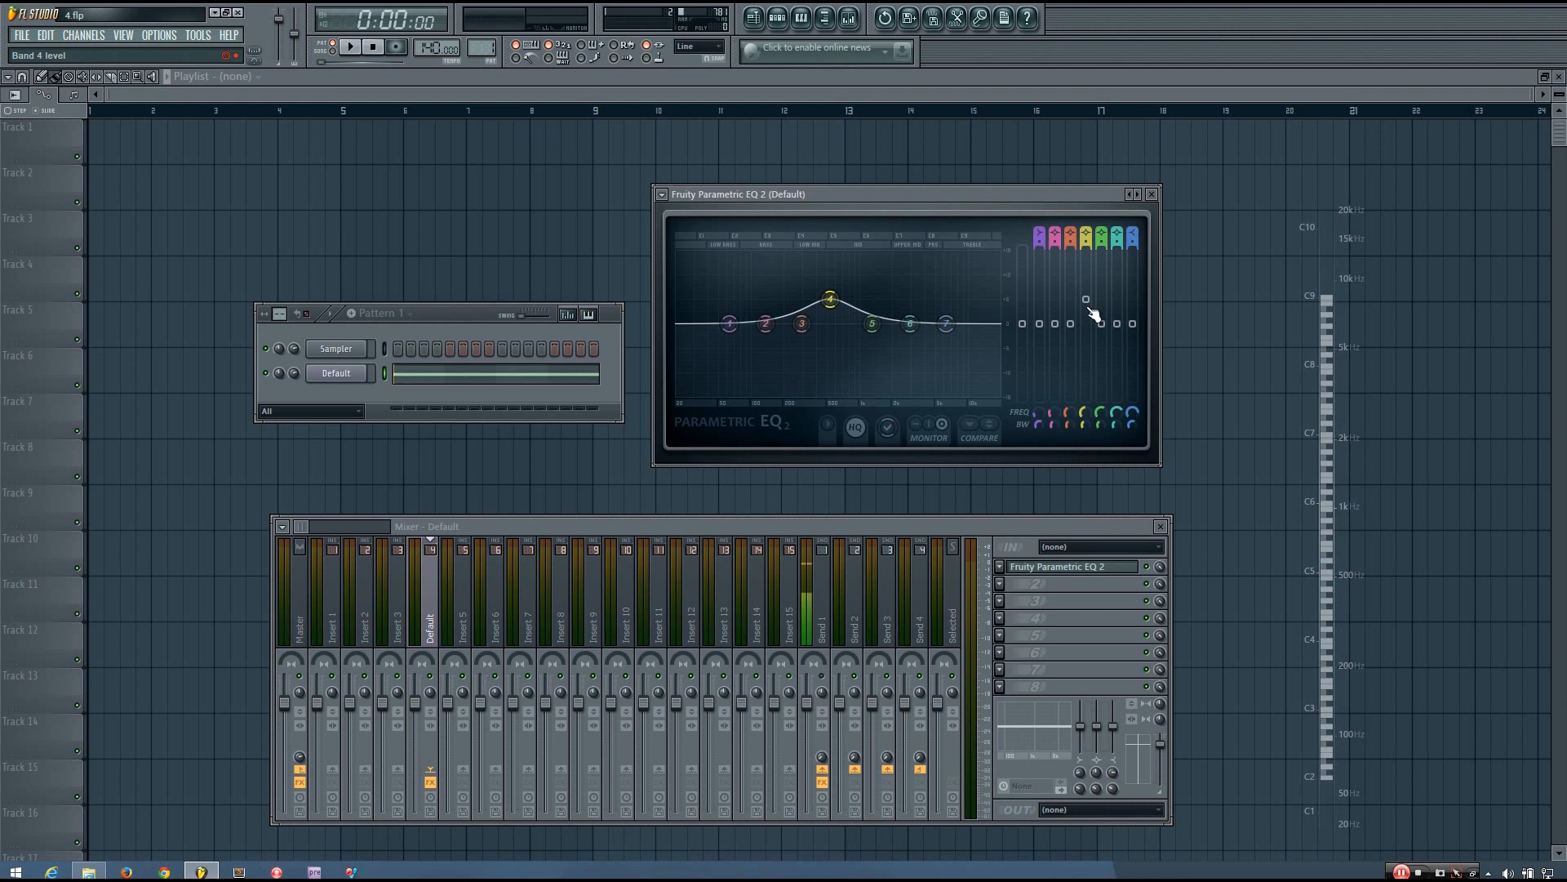
pyautogui.moveTo(831, 299); pyautogui.dragTo(831, 325)
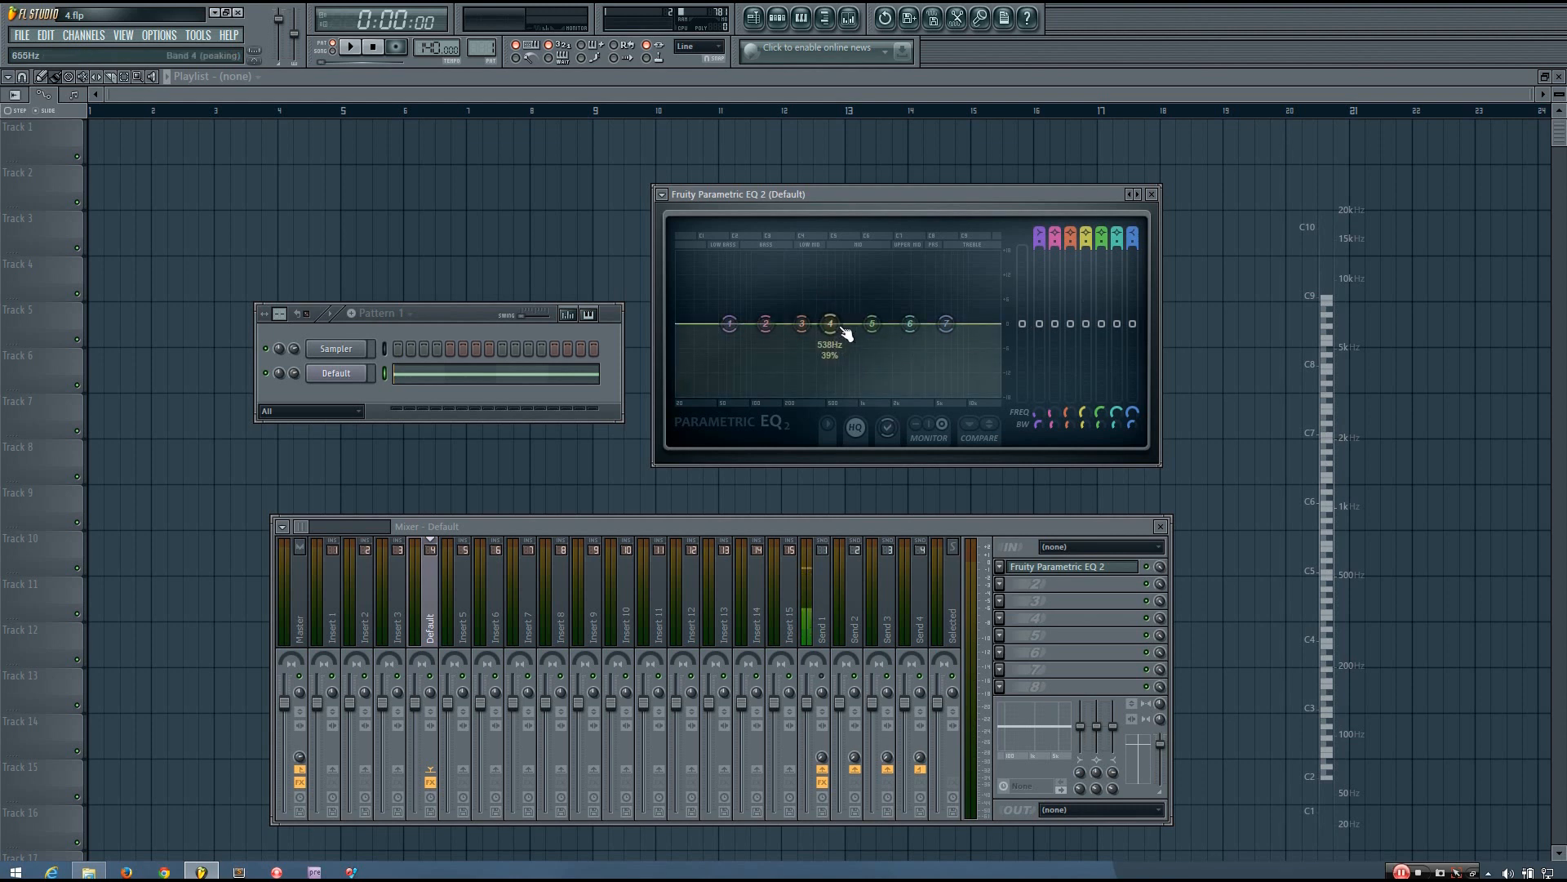
# Boost band 4 around 600 Hz into a tall narrow peak, flip to a cut, then re-boost
pyautogui.moveTo(831, 324); pyautogui.dragTo(840, 304)
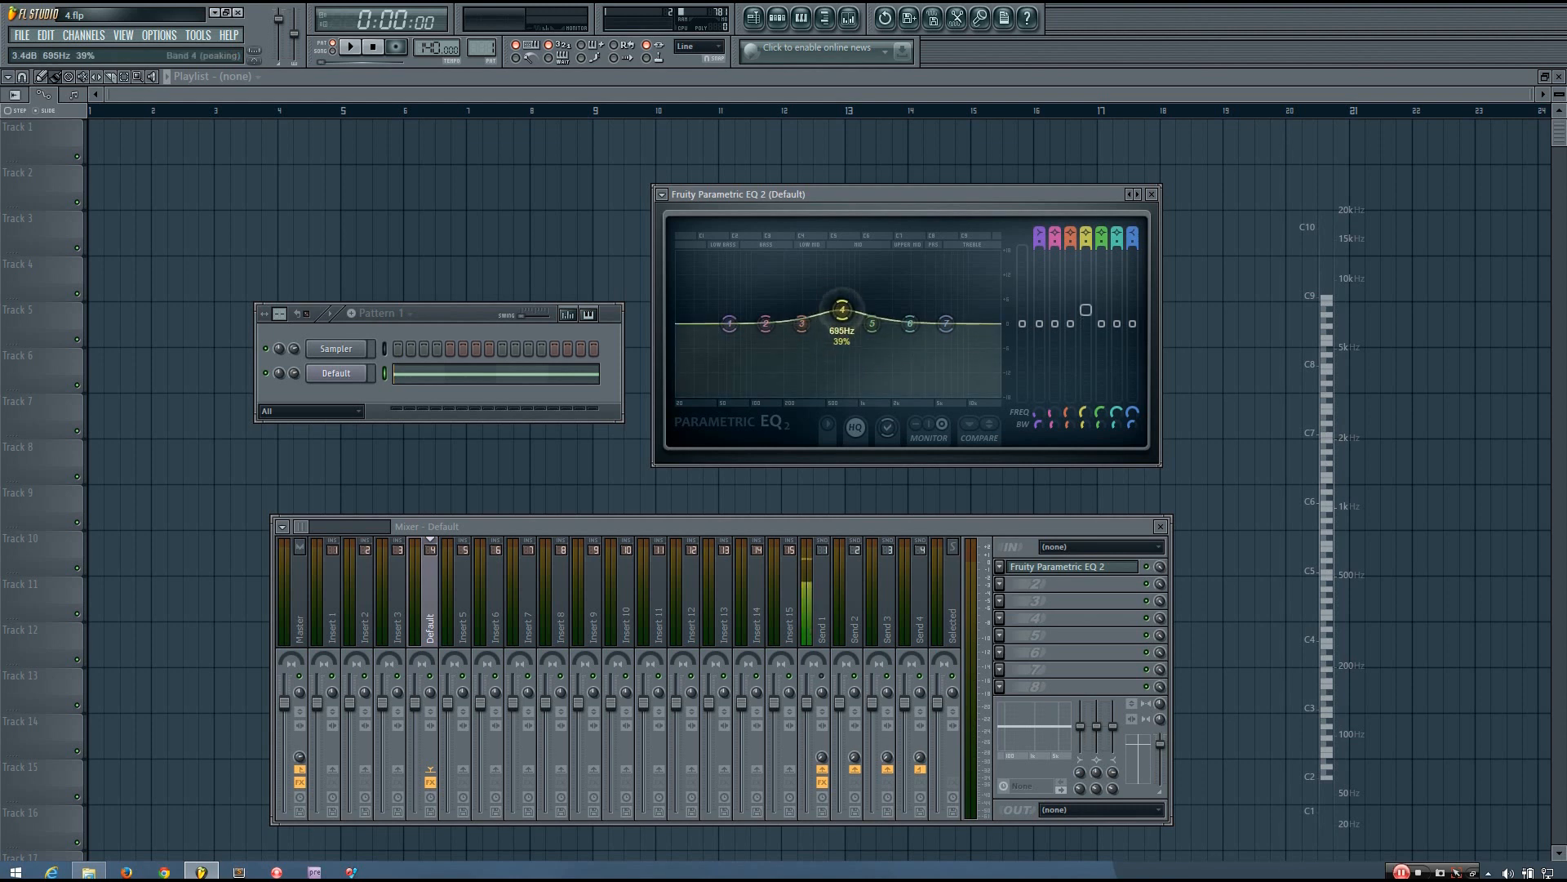
pyautogui.moveTo(844, 320); pyautogui.dragTo(845, 303)
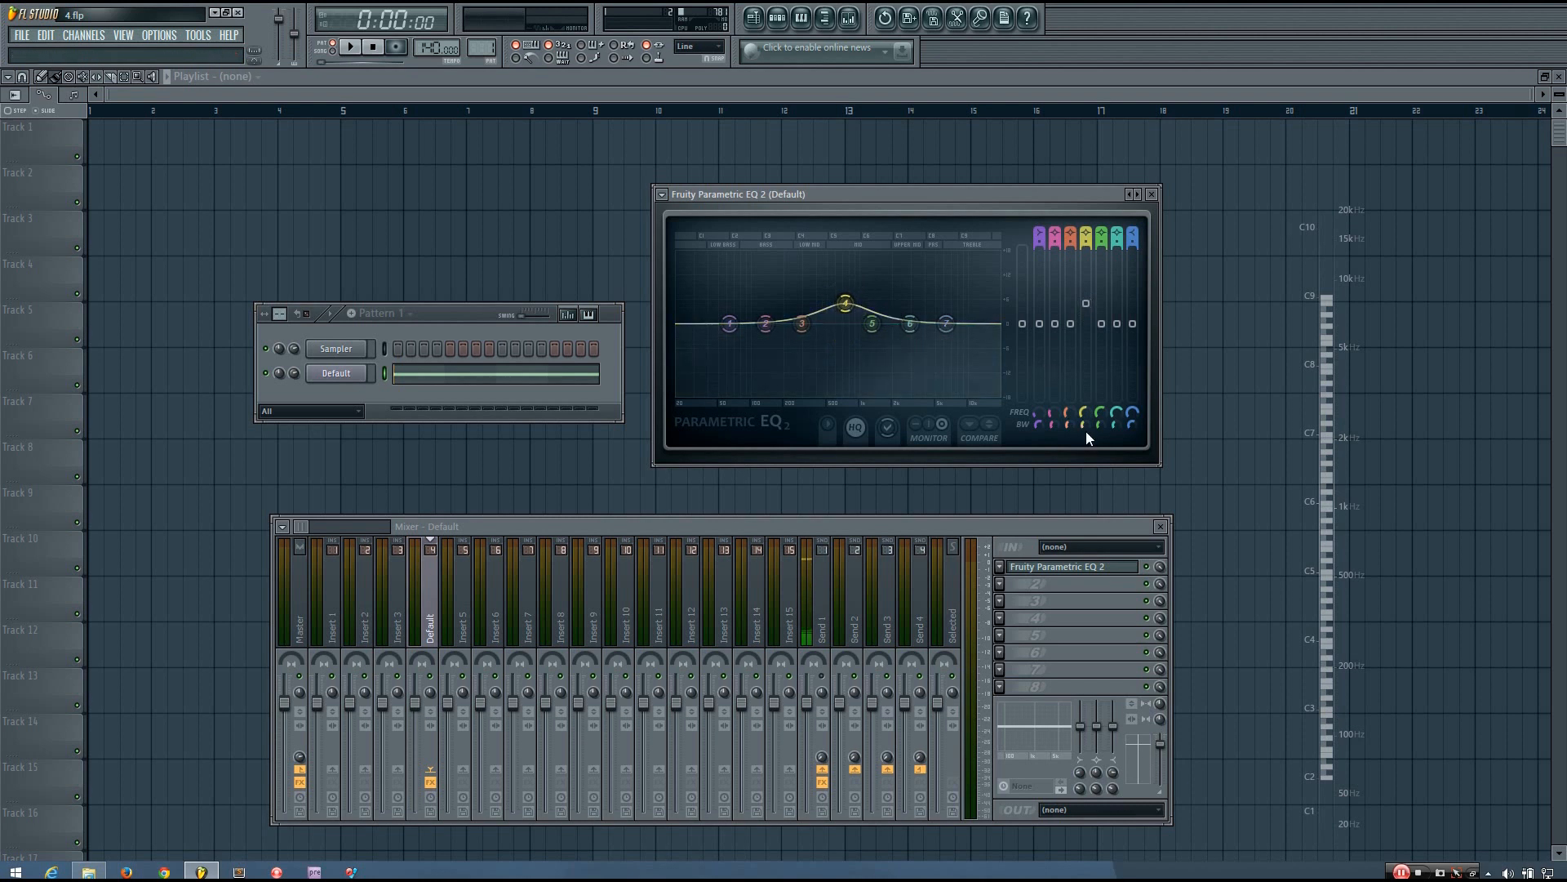
pyautogui.moveTo(844, 303); pyautogui.dragTo(844, 303)
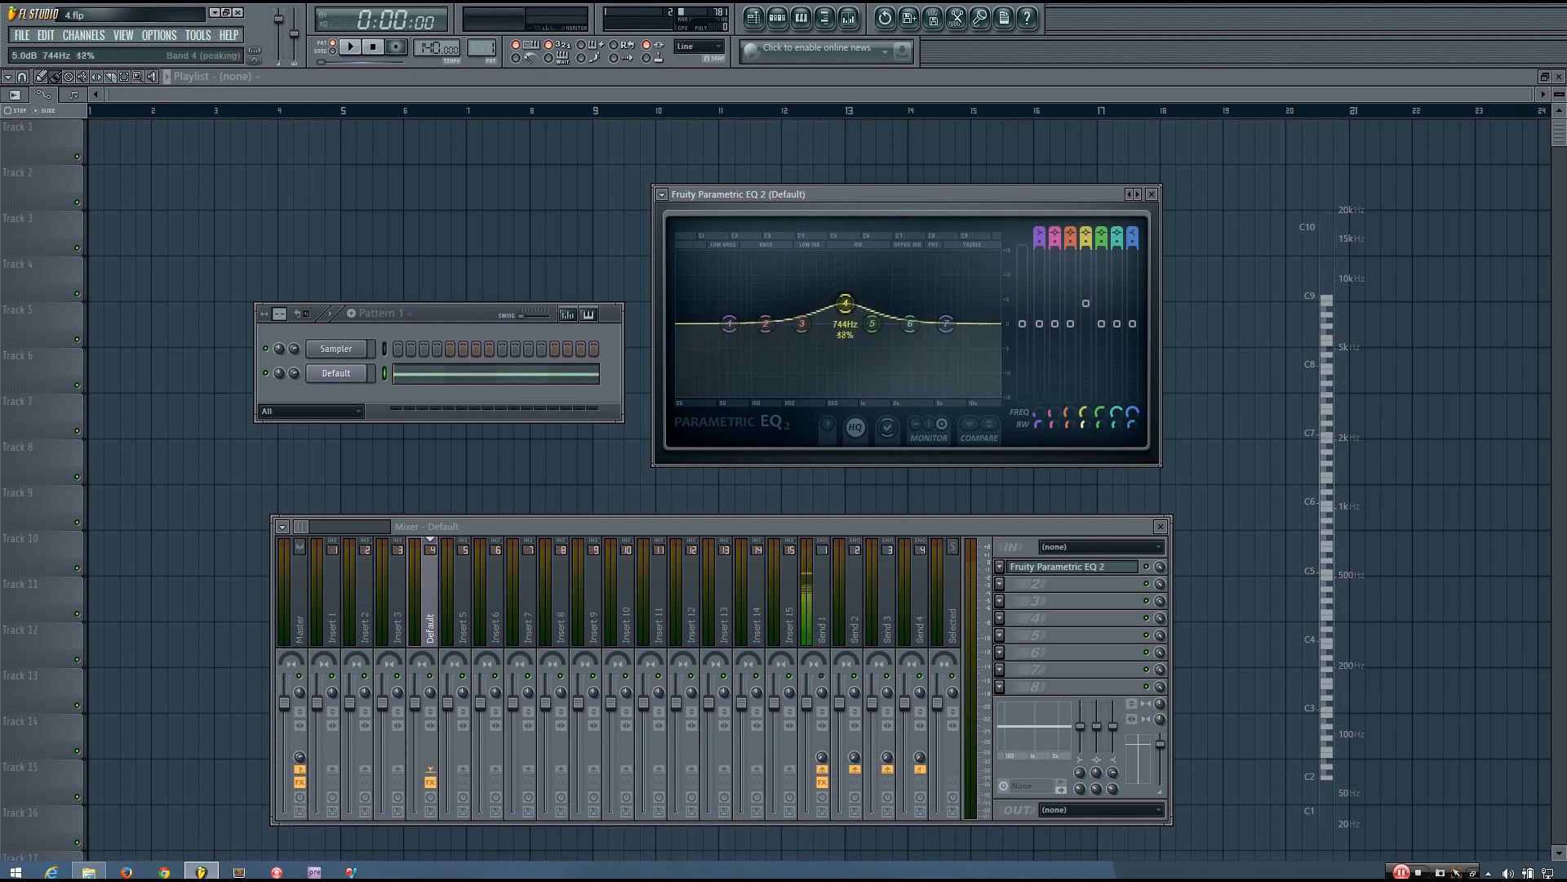
pyautogui.moveTo(845, 300); pyautogui.dragTo(845, 295)
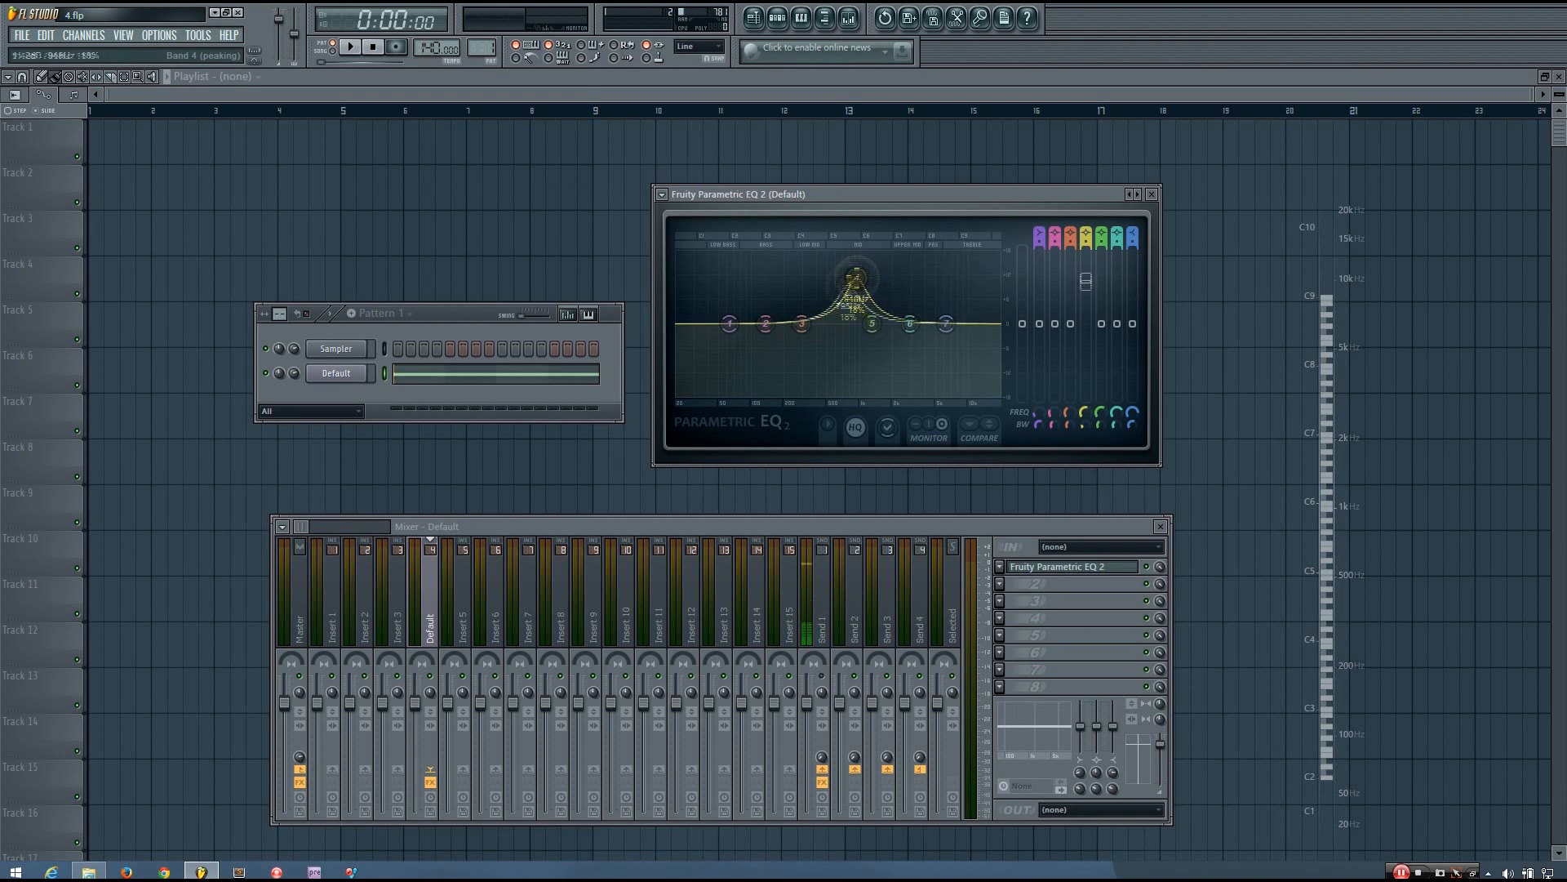
pyautogui.moveTo(845, 294); pyautogui.dragTo(845, 370)
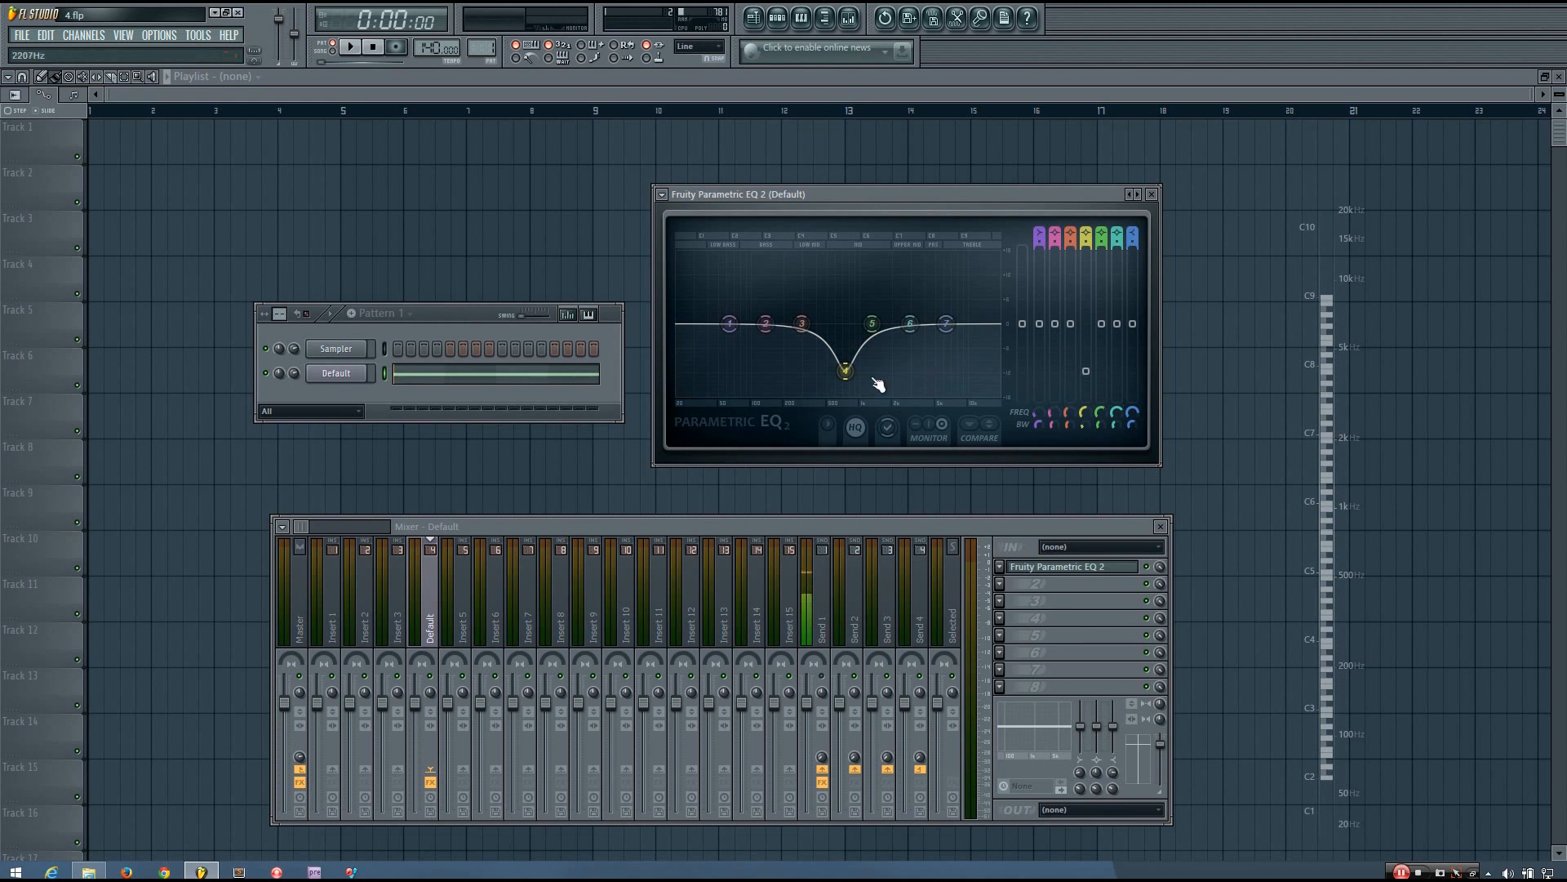
pyautogui.moveTo(846, 371); pyautogui.dragTo(851, 357)
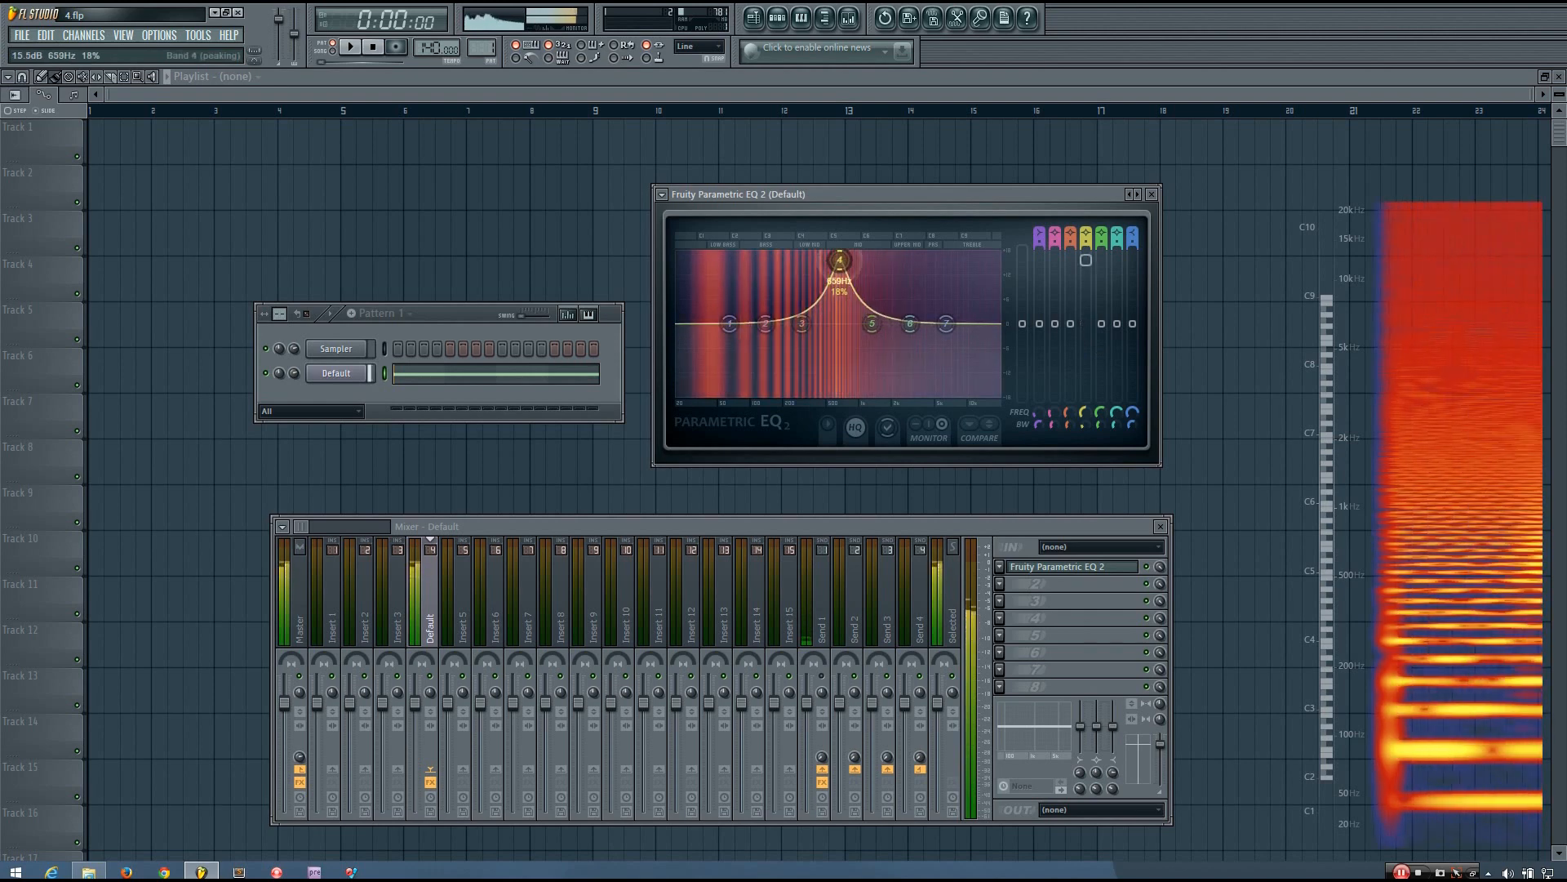
pyautogui.moveTo(839, 262); pyautogui.dragTo(797, 317)
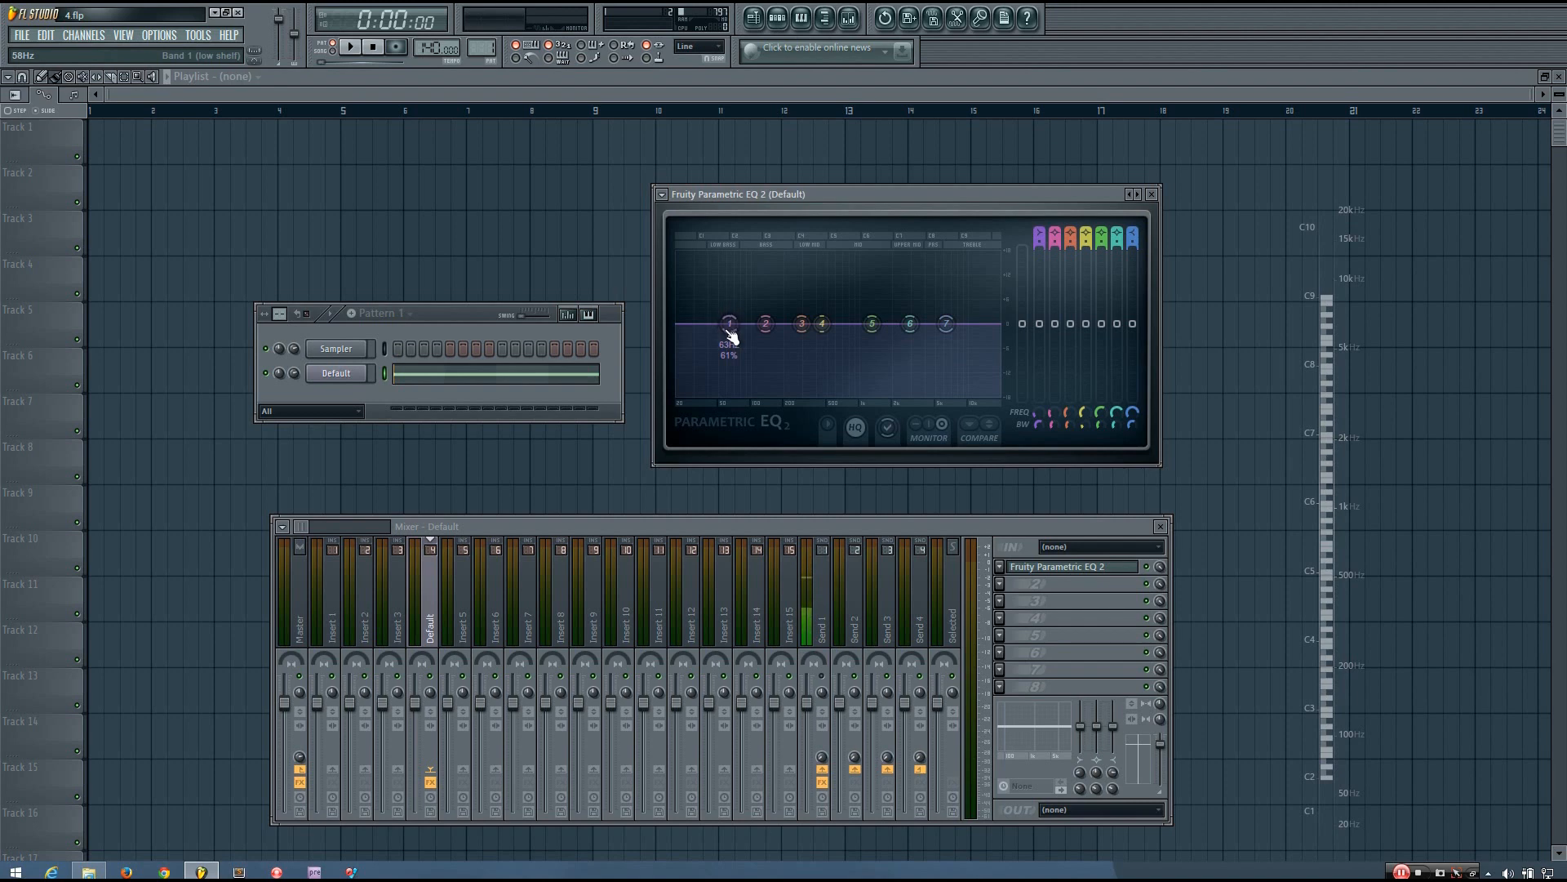
# Move the band 1 low shelf to 82 Hz, boost it, and shift it to about 327 Hz
pyautogui.moveTo(730, 330); pyautogui.dragTo(742, 328)
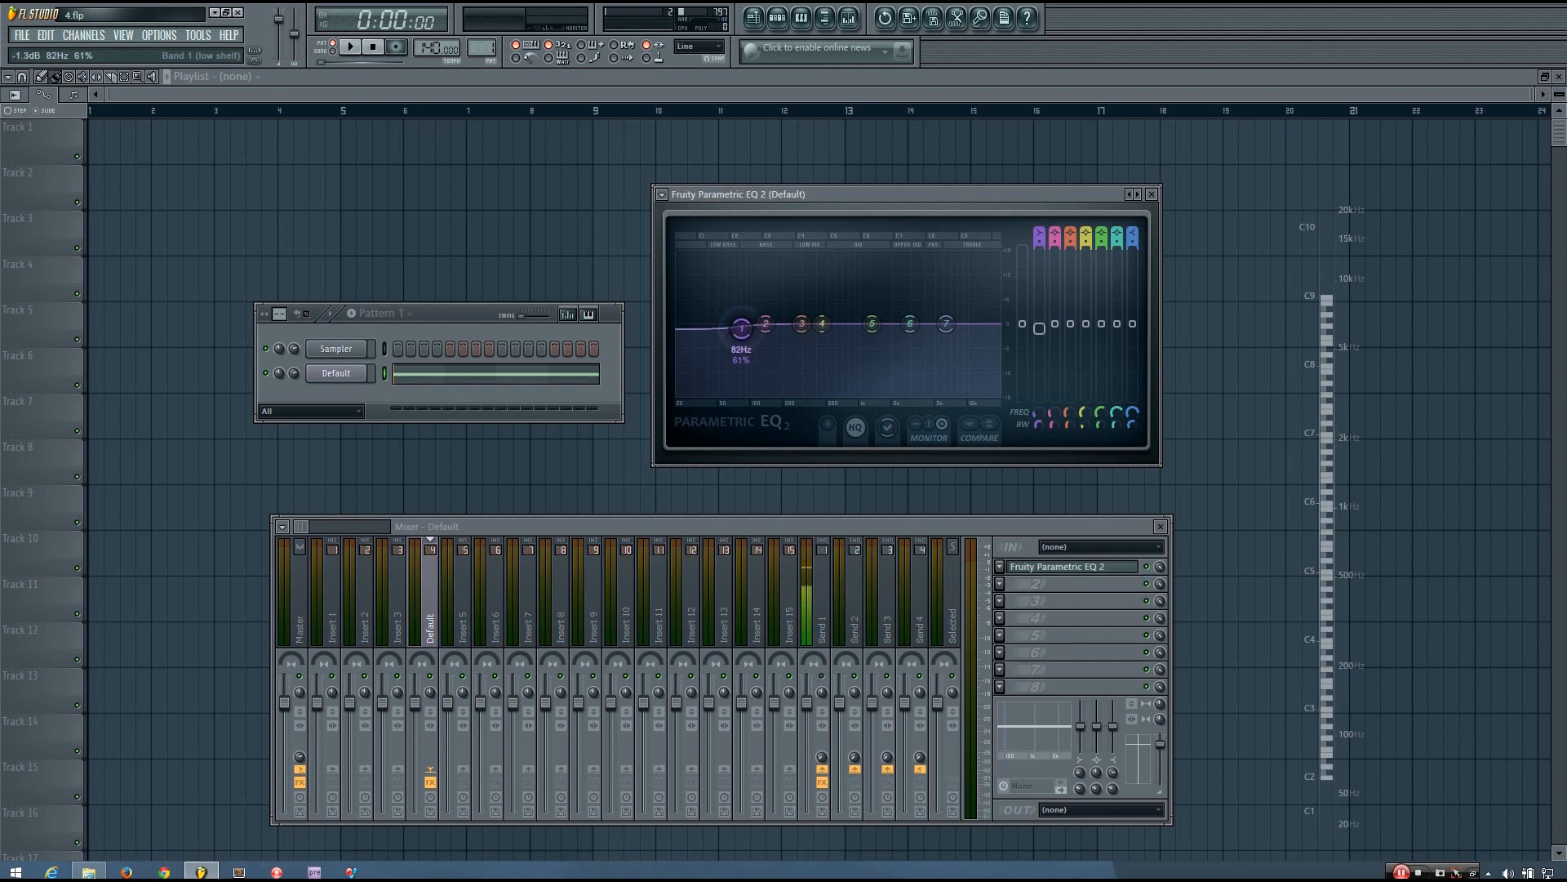
pyautogui.moveTo(743, 325); pyautogui.dragTo(789, 391)
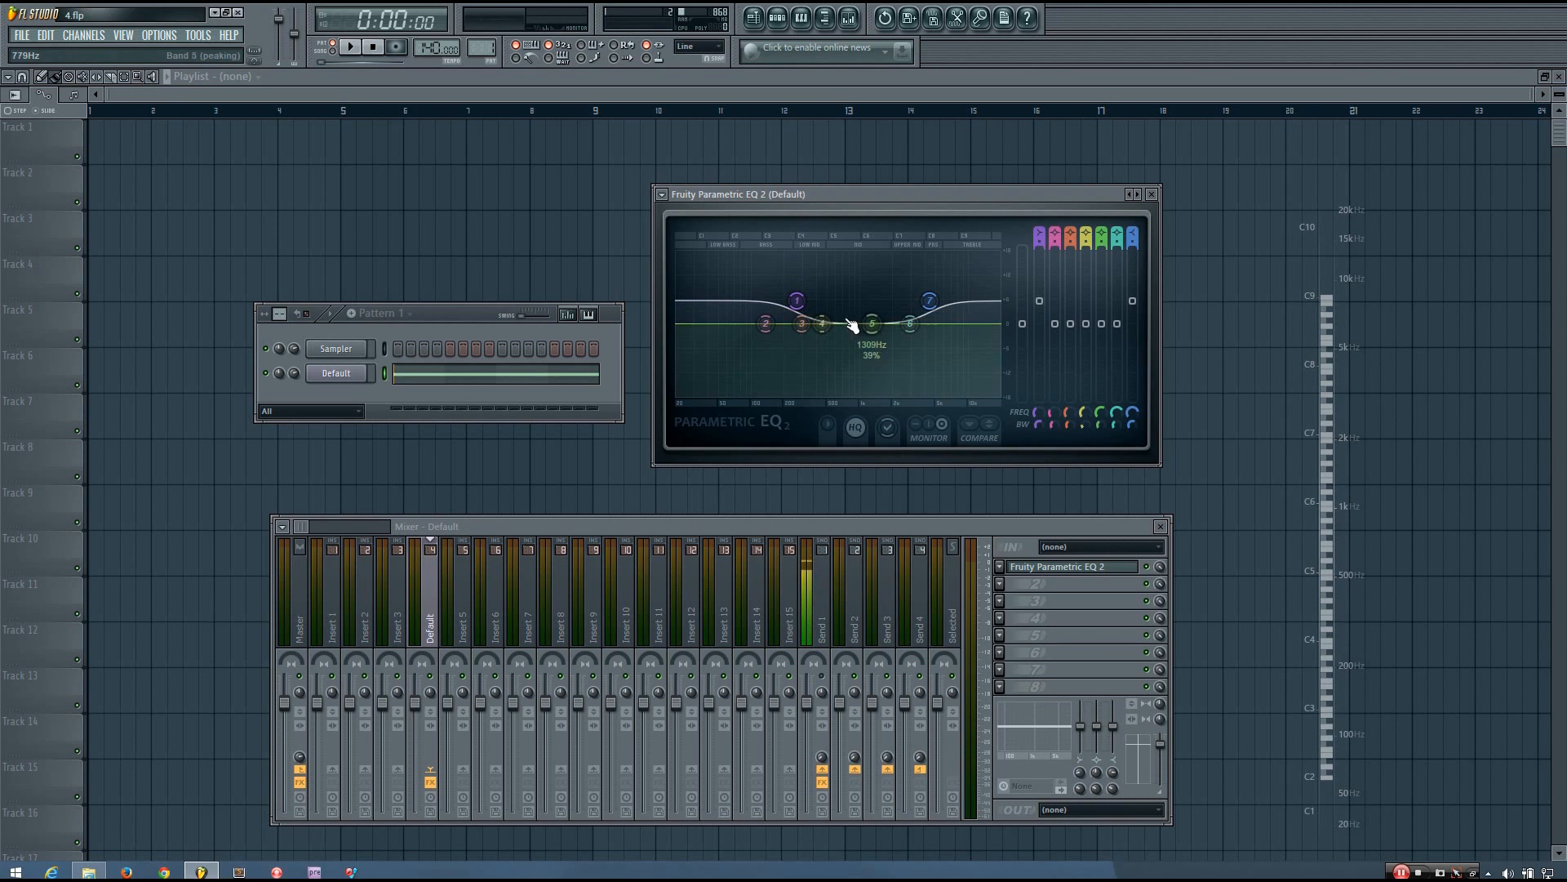
pyautogui.moveTo(819, 324); pyautogui.dragTo(804, 293)
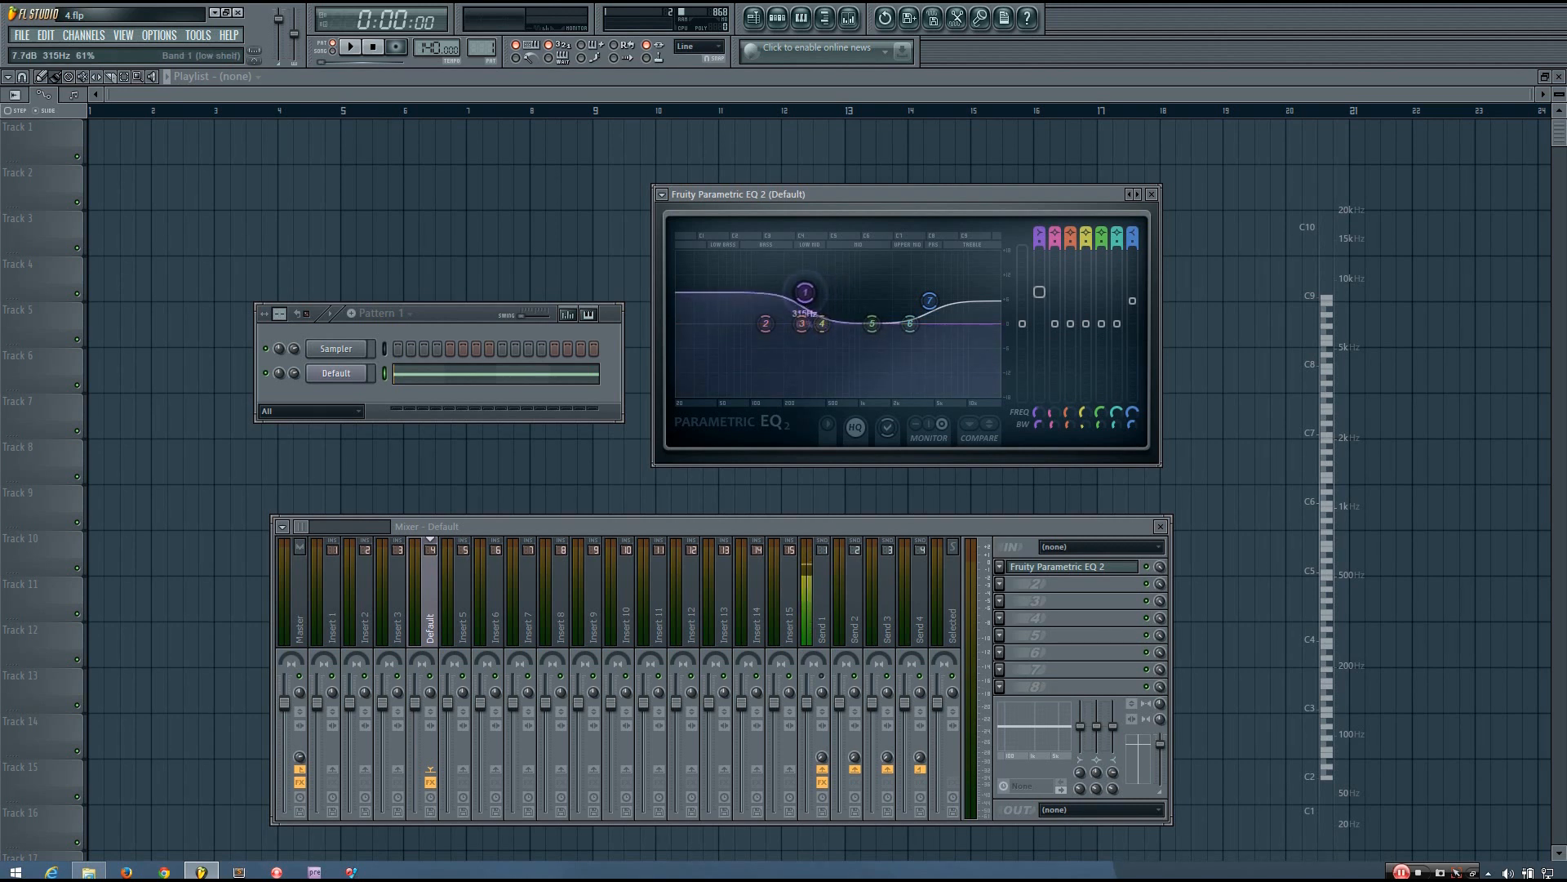
pyautogui.moveTo(805, 290); pyautogui.dragTo(785, 290)
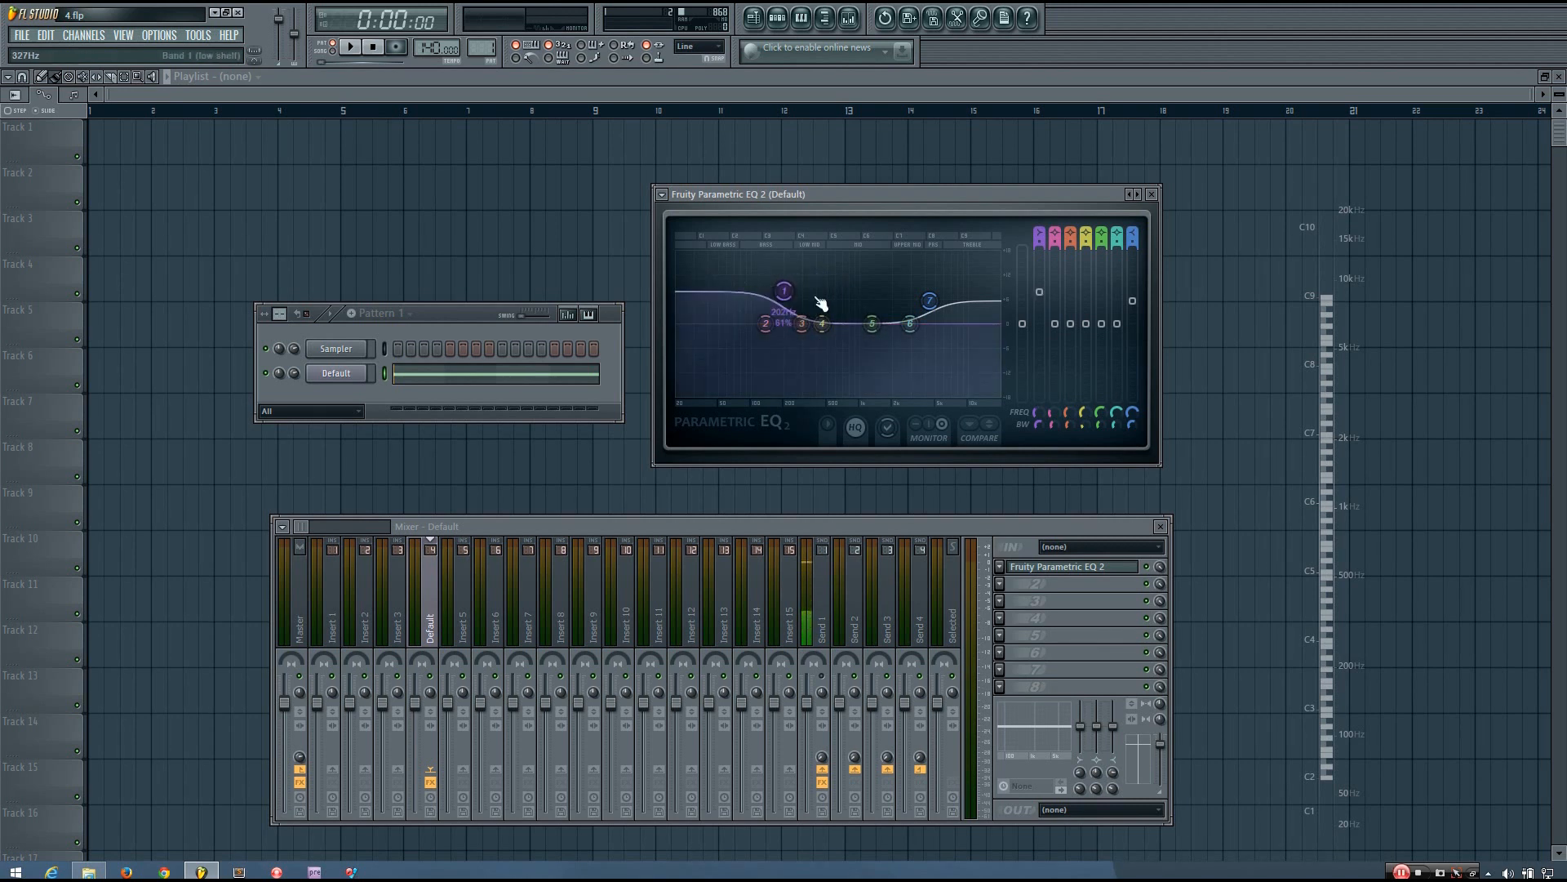
pyautogui.moveTo(810, 320); pyautogui.dragTo(785, 290)
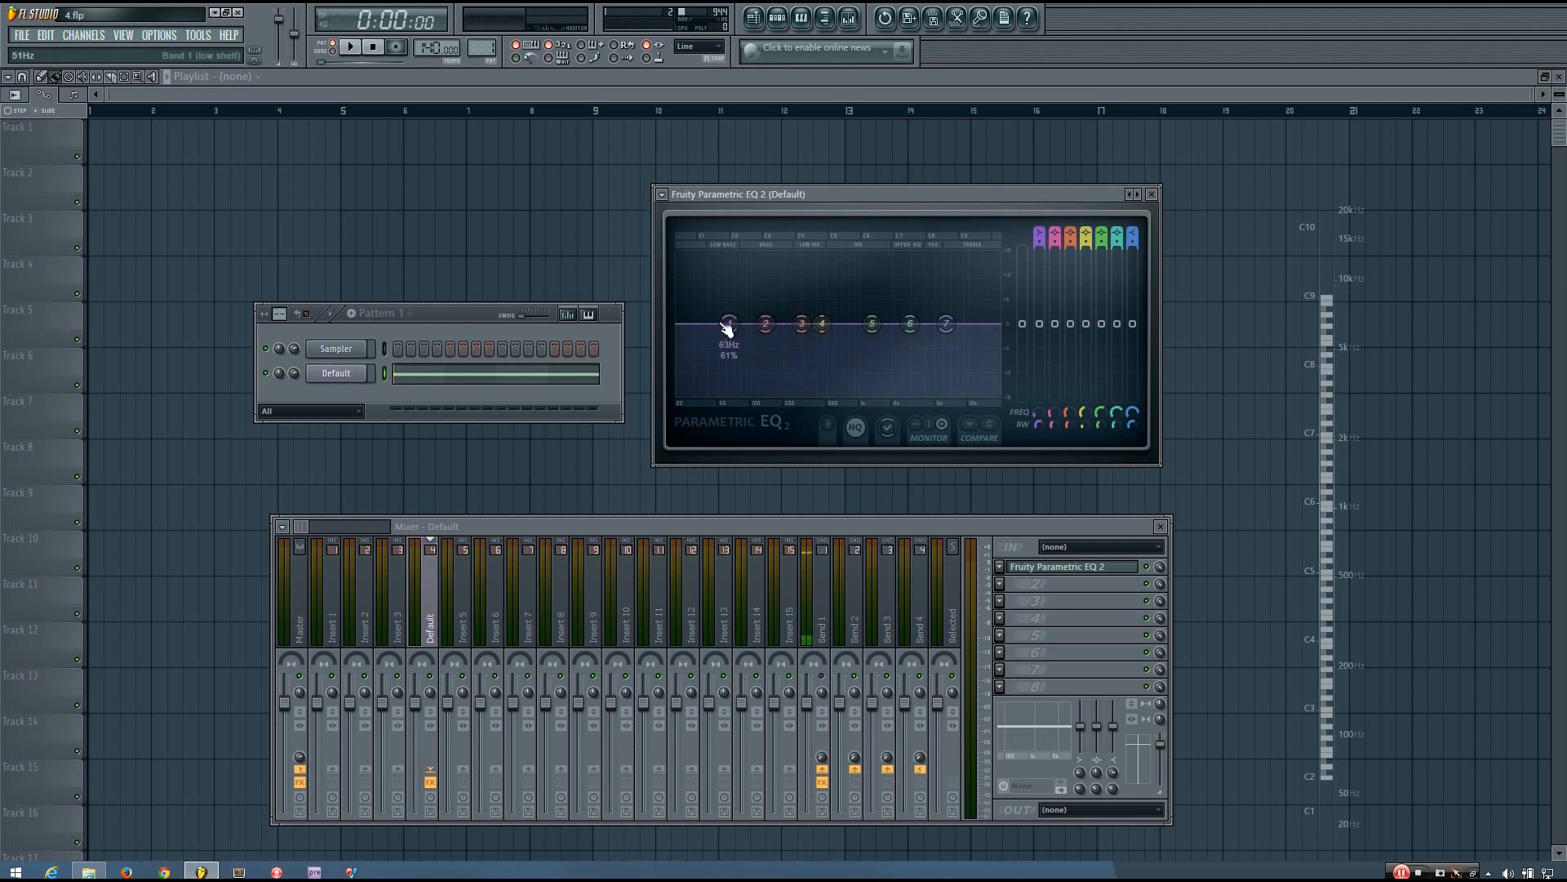
# Boost the low and high shelves, then sweep the low-pass cutoff to about 467 Hz
pyautogui.moveTo(727, 323); pyautogui.dragTo(754, 302)
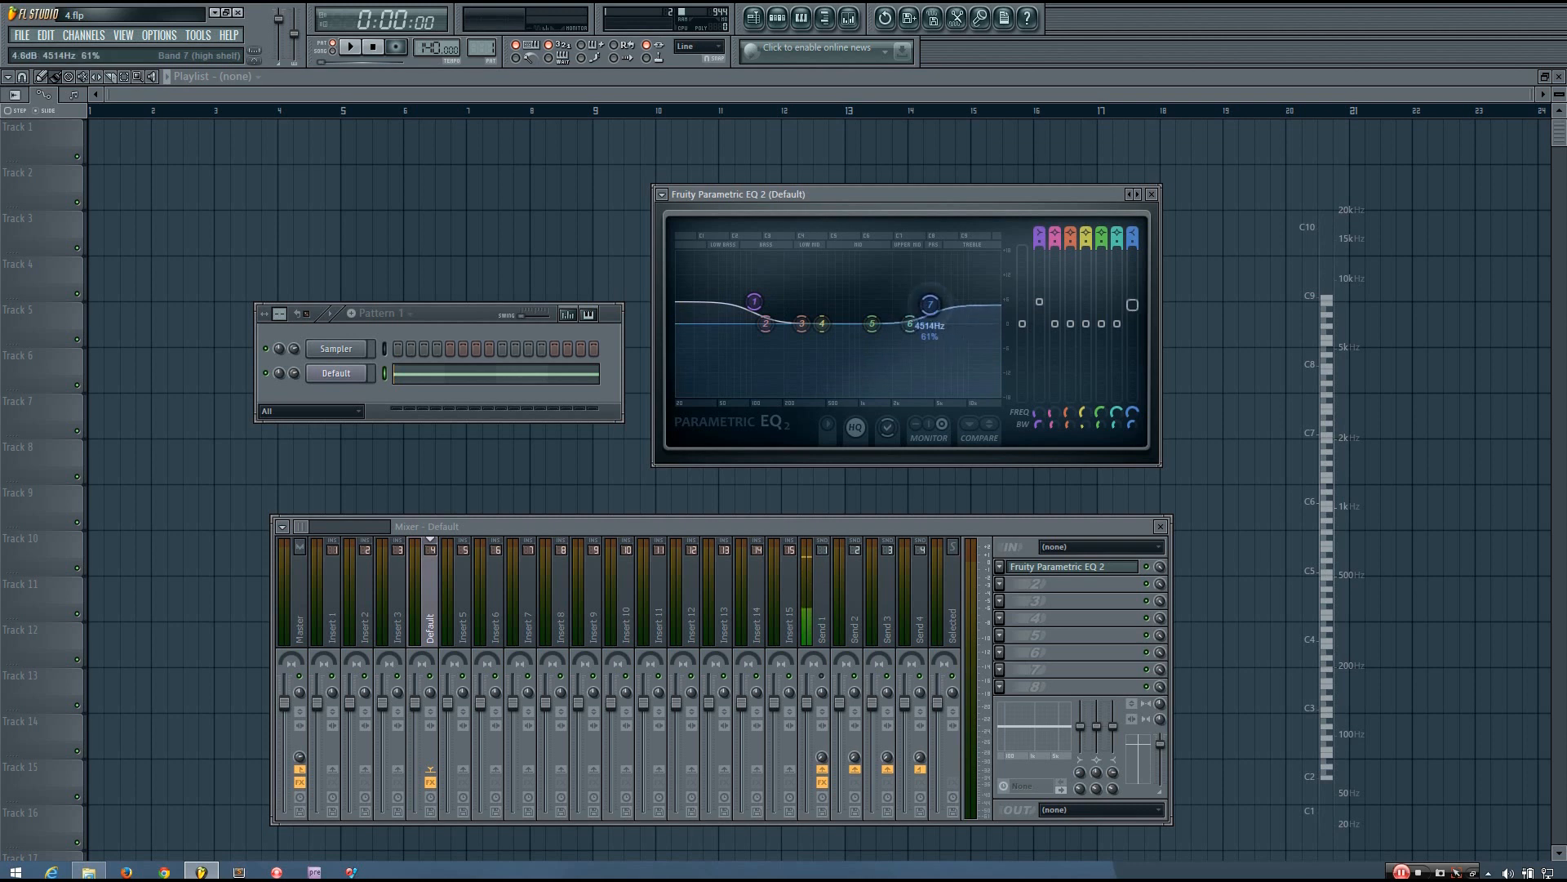
pyautogui.moveTo(754, 302); pyautogui.dragTo(765, 352)
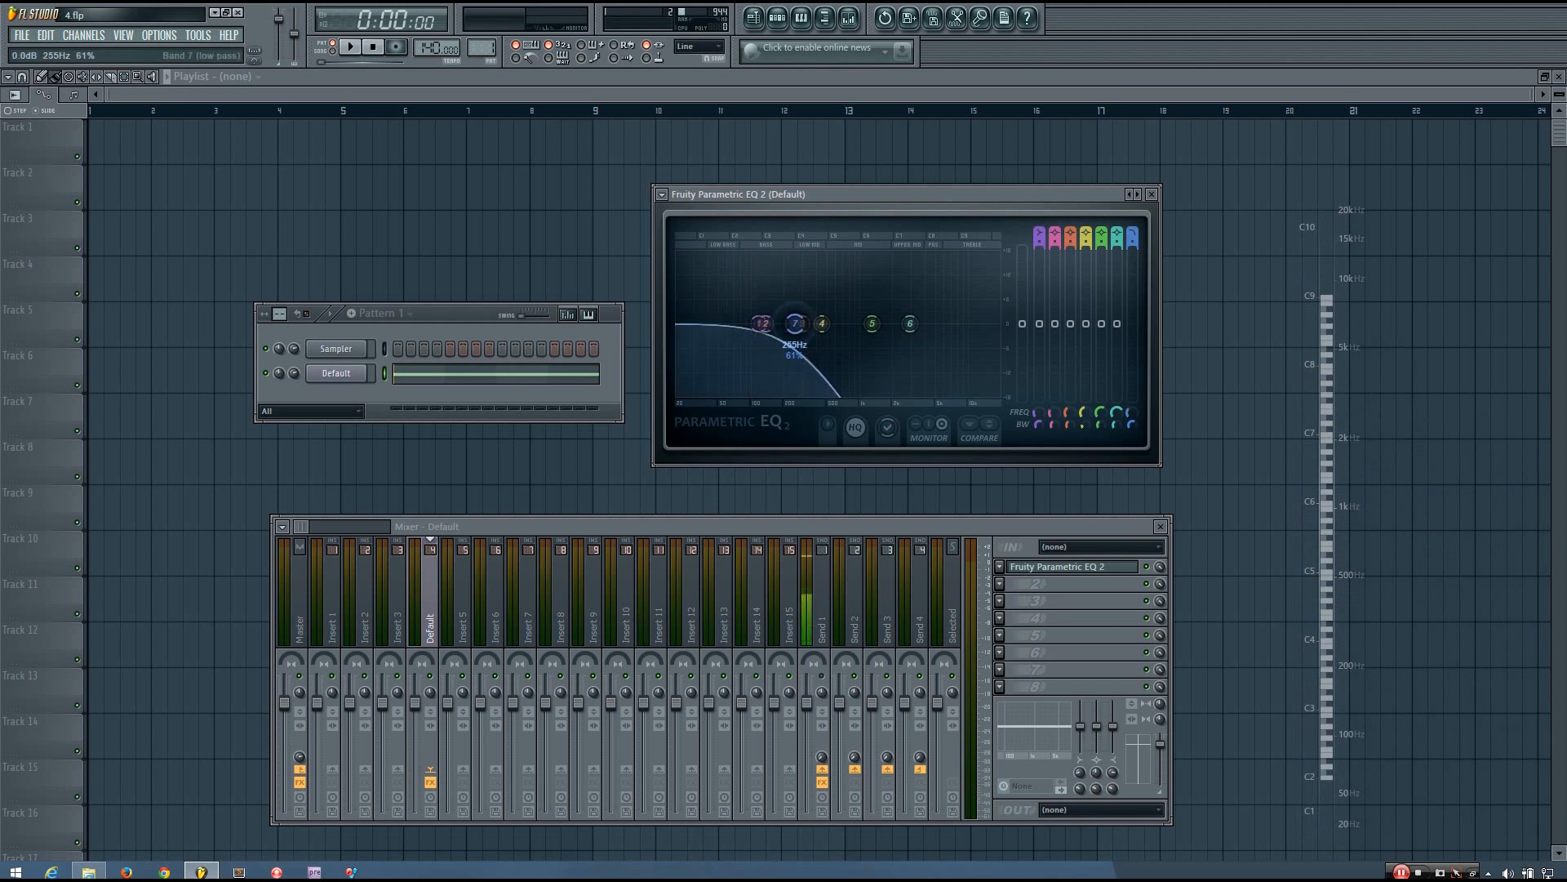
pyautogui.moveTo(794, 321); pyautogui.dragTo(825, 322)
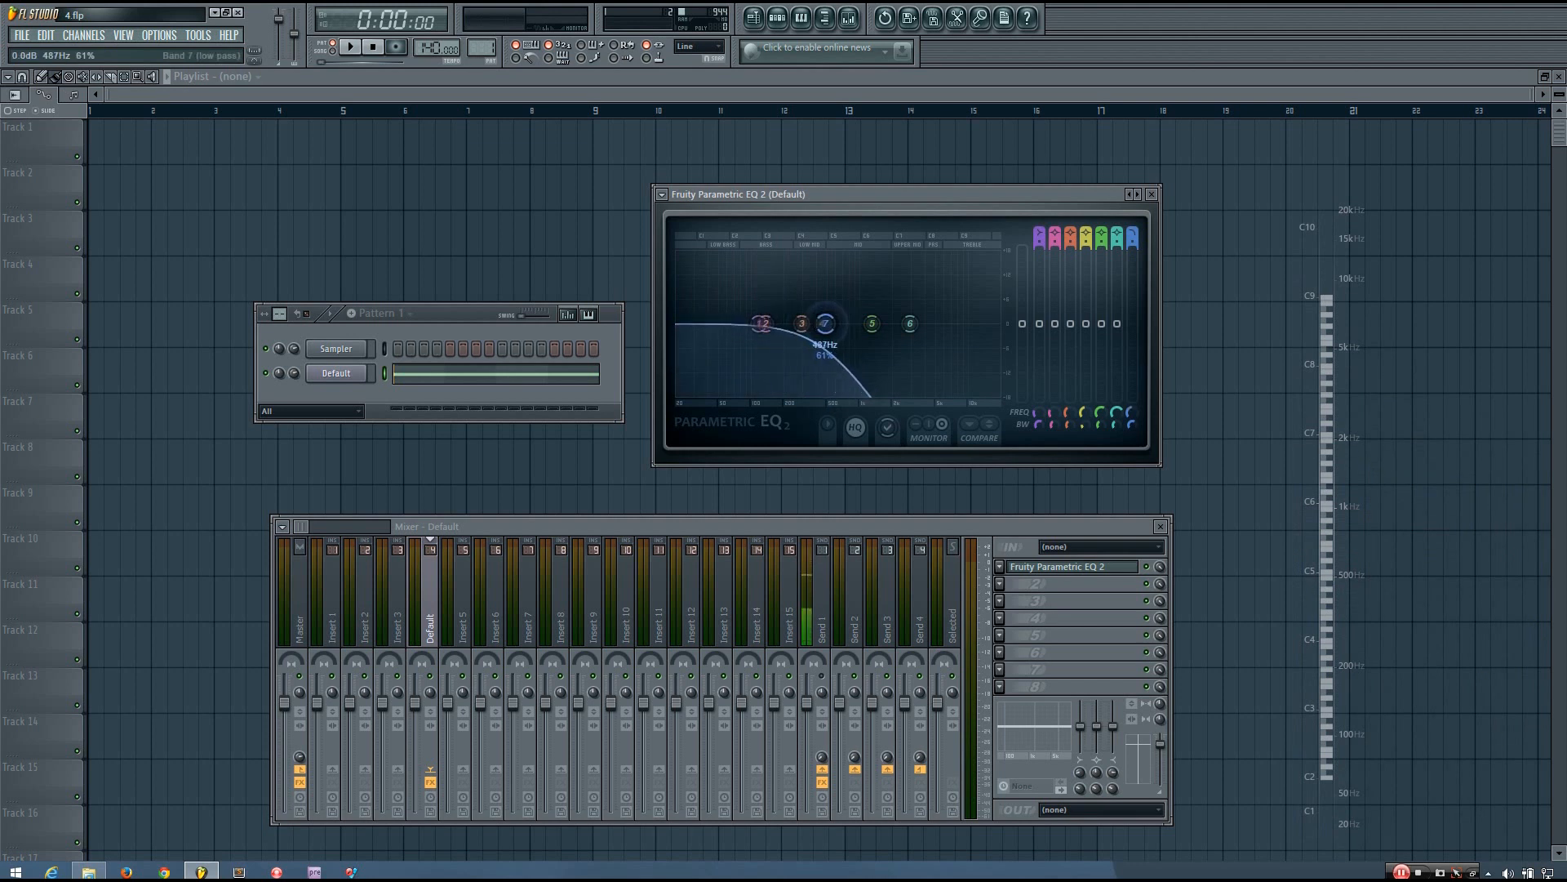
pyautogui.moveTo(825, 323); pyautogui.dragTo(814, 324)
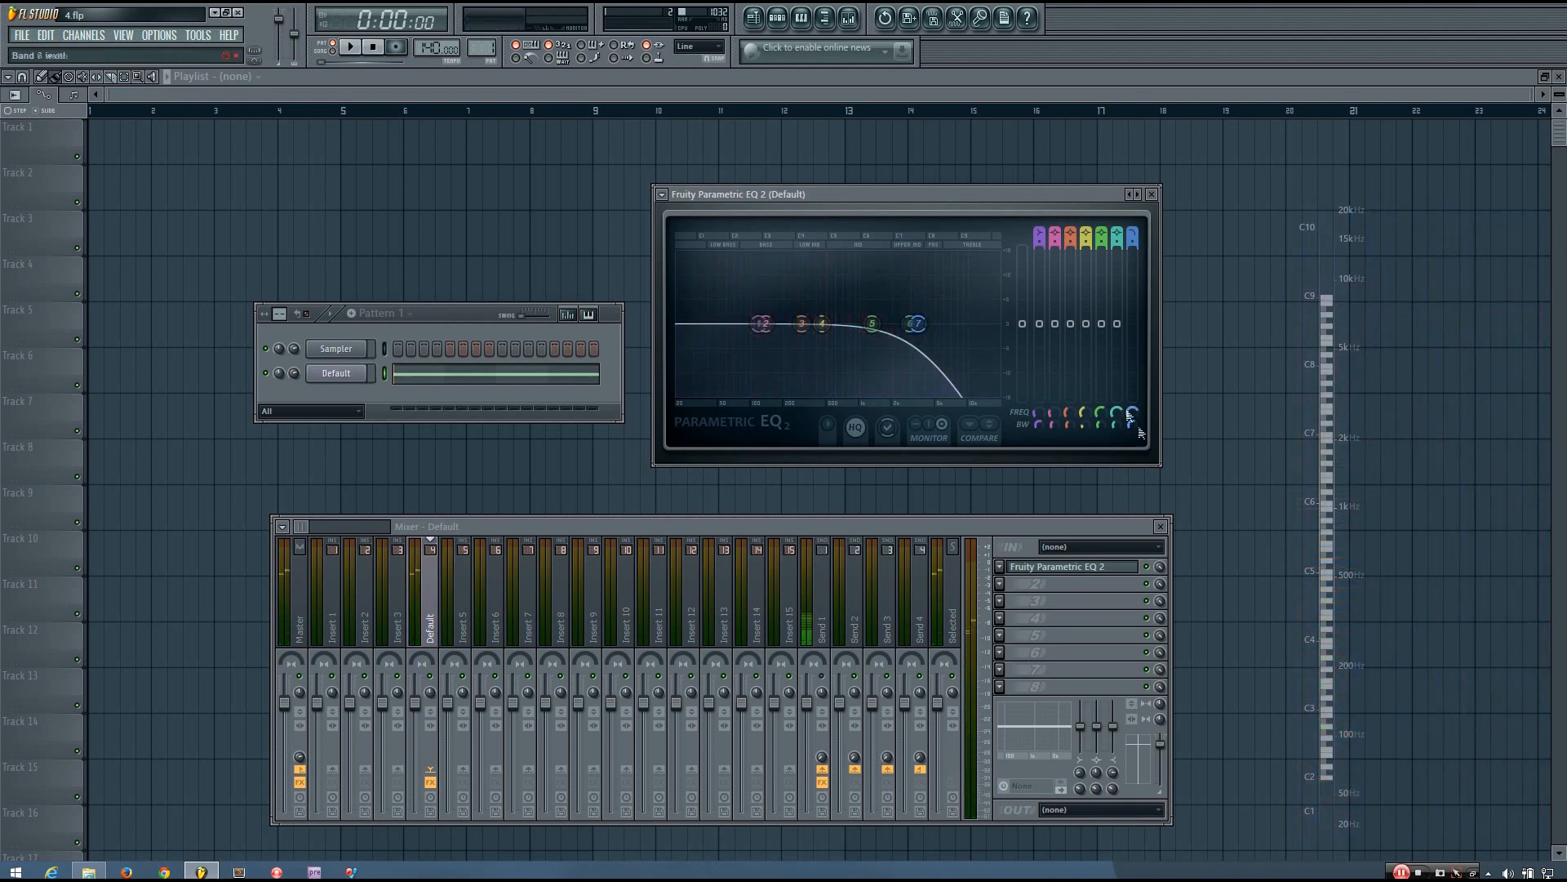
# Move the low-pass cutoff to about 3.5 kHz, adjust bandwidth, and steepen its slope
pyautogui.moveTo(914, 323); pyautogui.dragTo(914, 325)
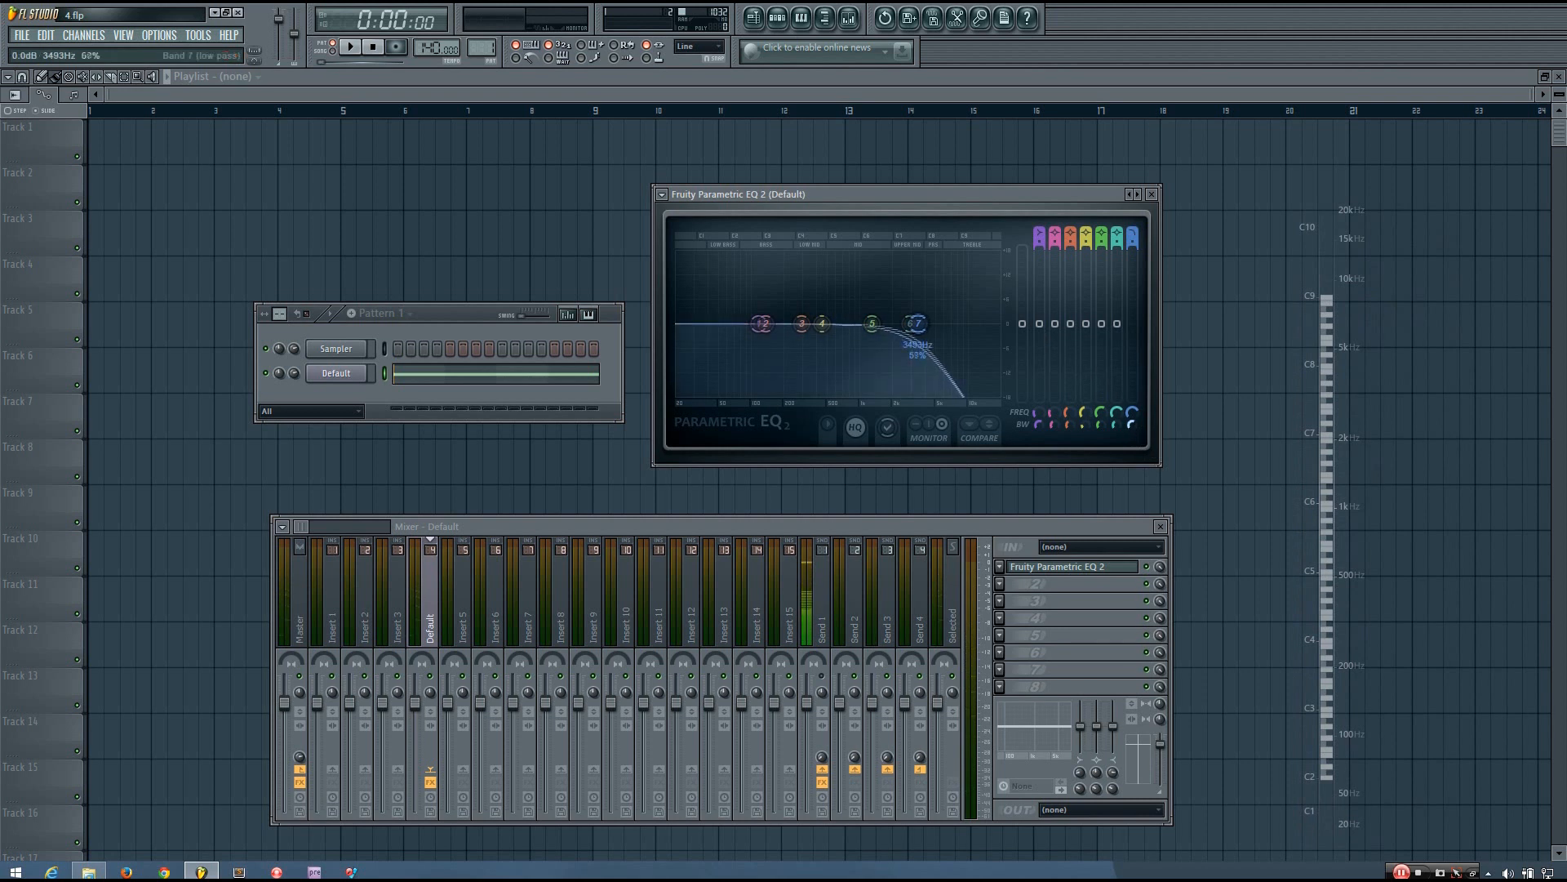
pyautogui.moveTo(914, 323); pyautogui.dragTo(914, 316)
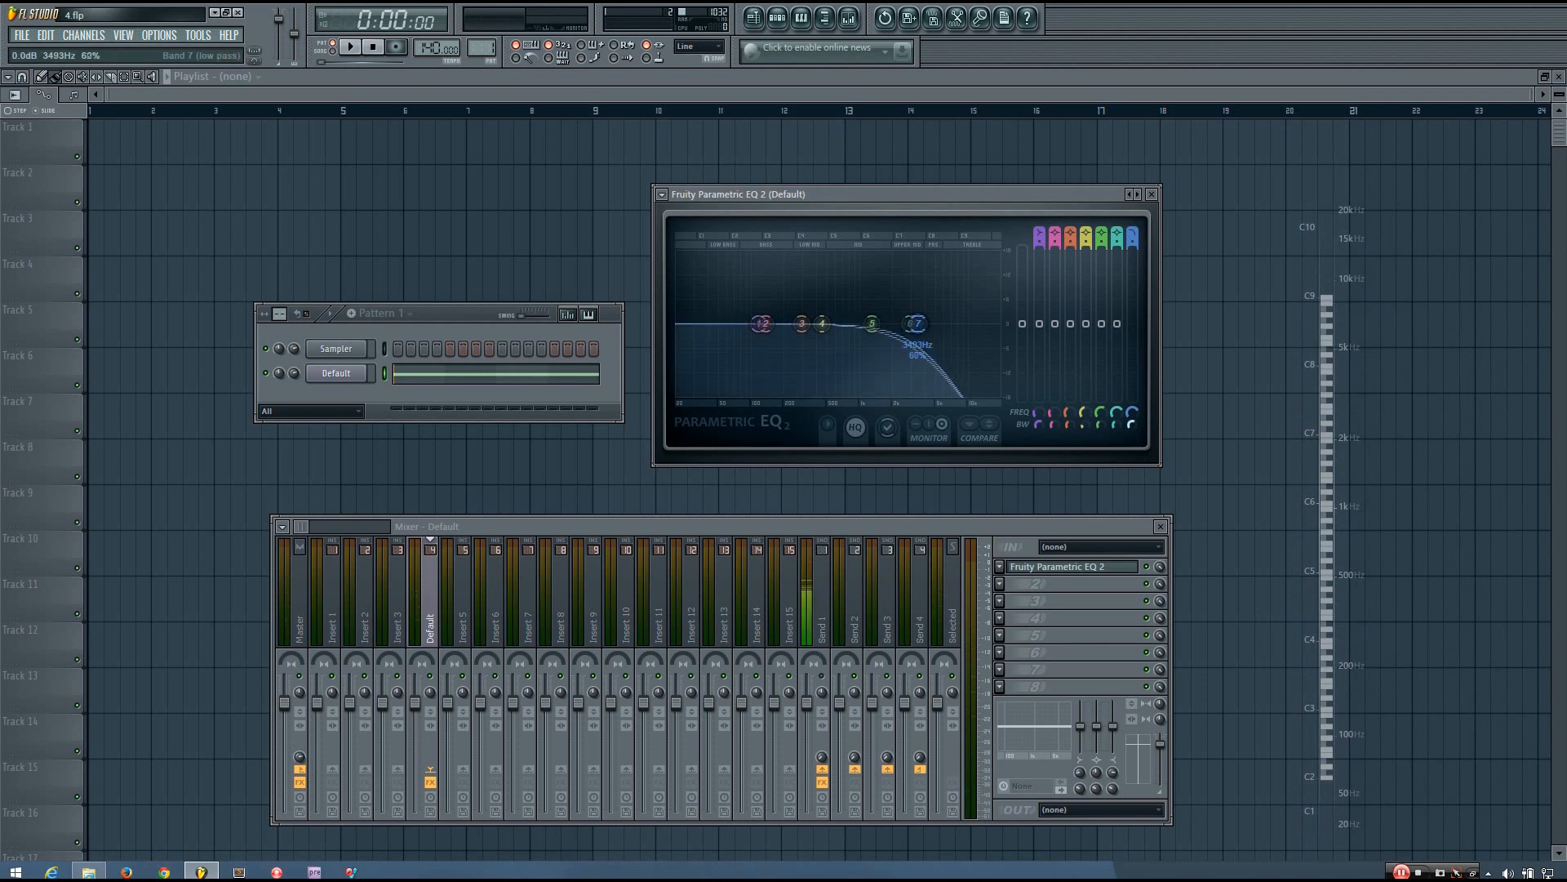
pyautogui.moveTo(912, 323); pyautogui.dragTo(912, 340)
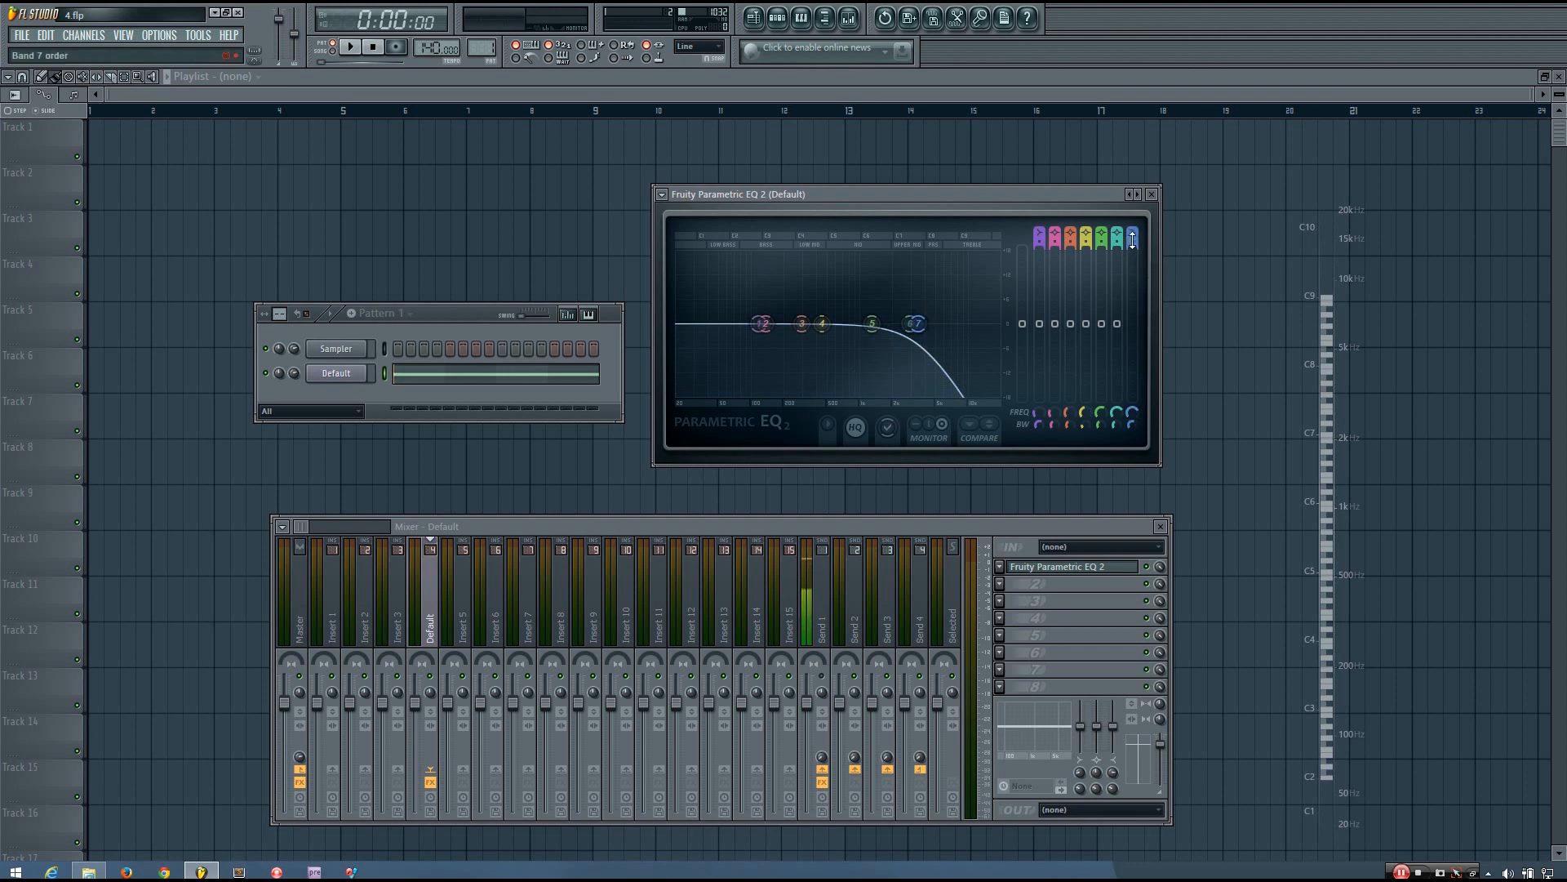
pyautogui.moveTo(872, 323); pyautogui.dragTo(912, 323)
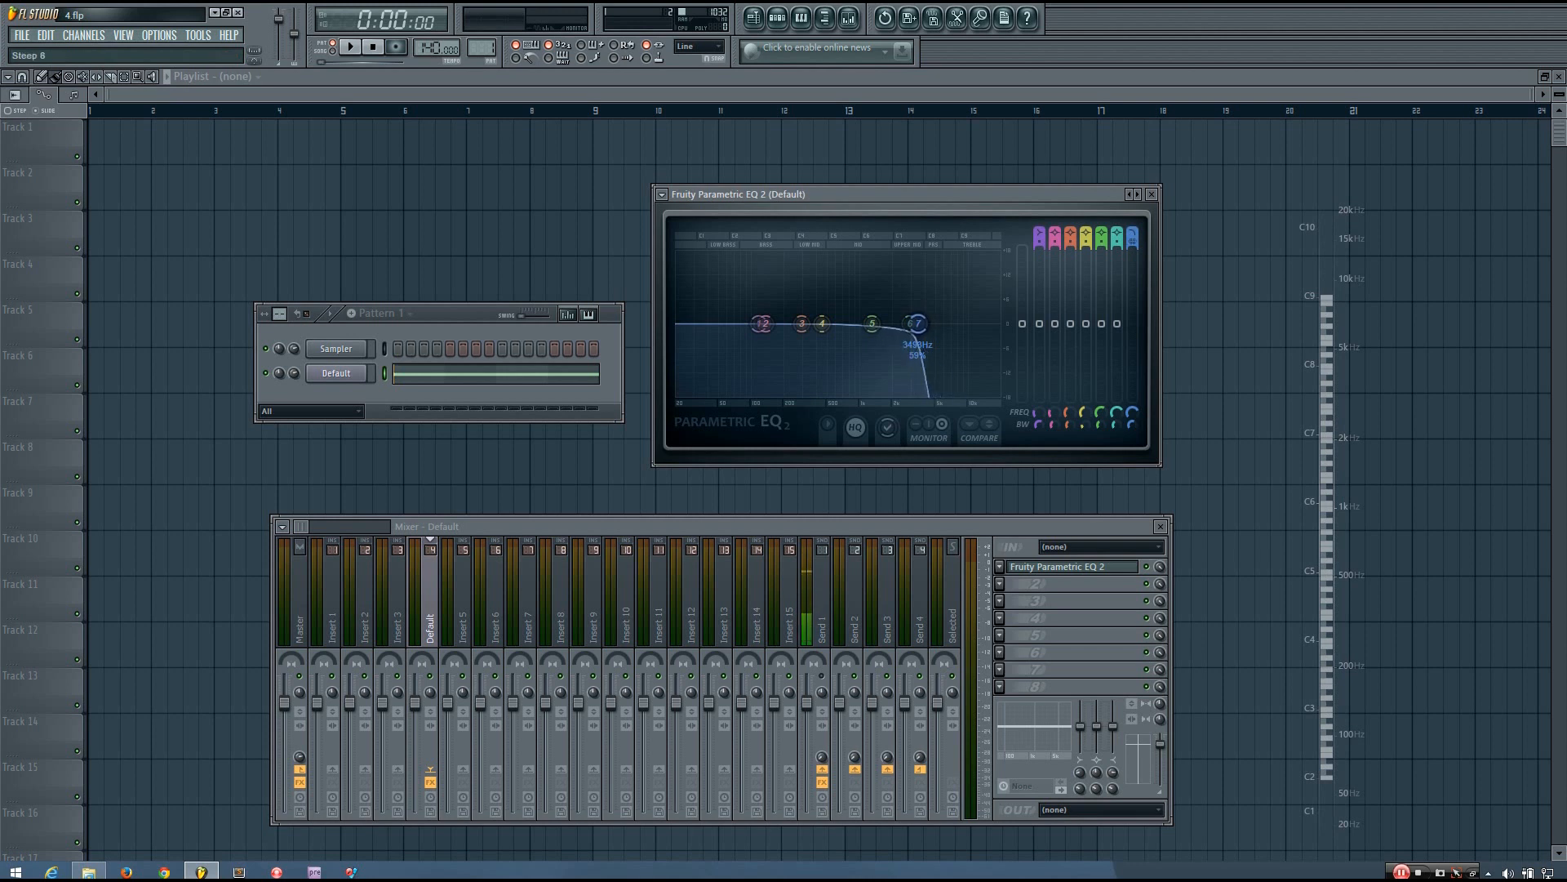
pyautogui.moveTo(915, 323); pyautogui.dragTo(914, 324)
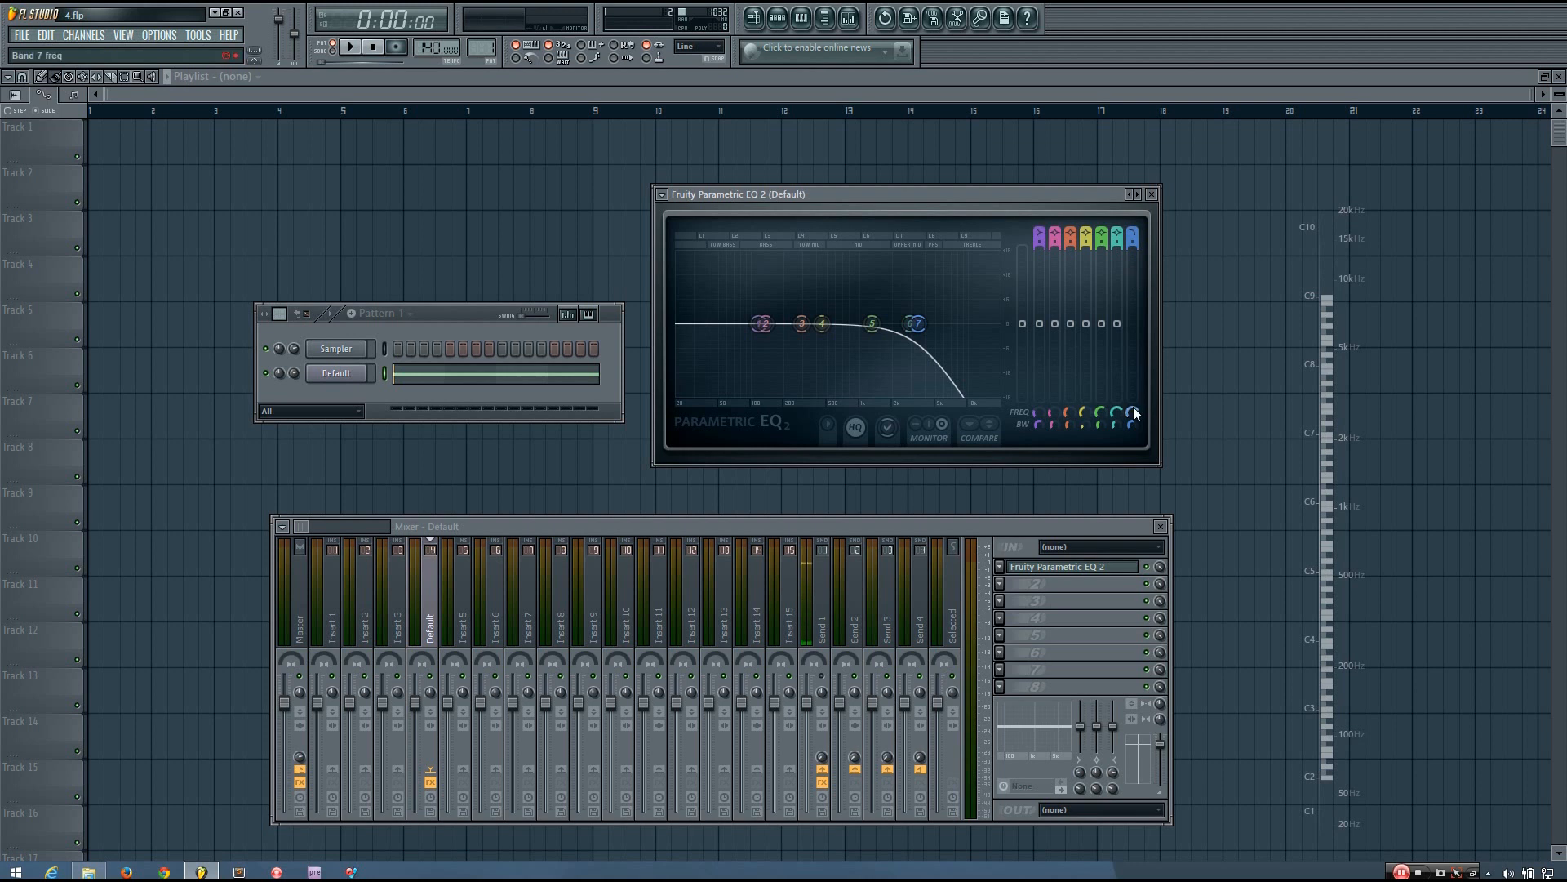
# Lower the steep low-pass cutoff to about 481 Hz, then raise it to about 6.3 kHz
pyautogui.moveTo(871, 323); pyautogui.dragTo(872, 343)
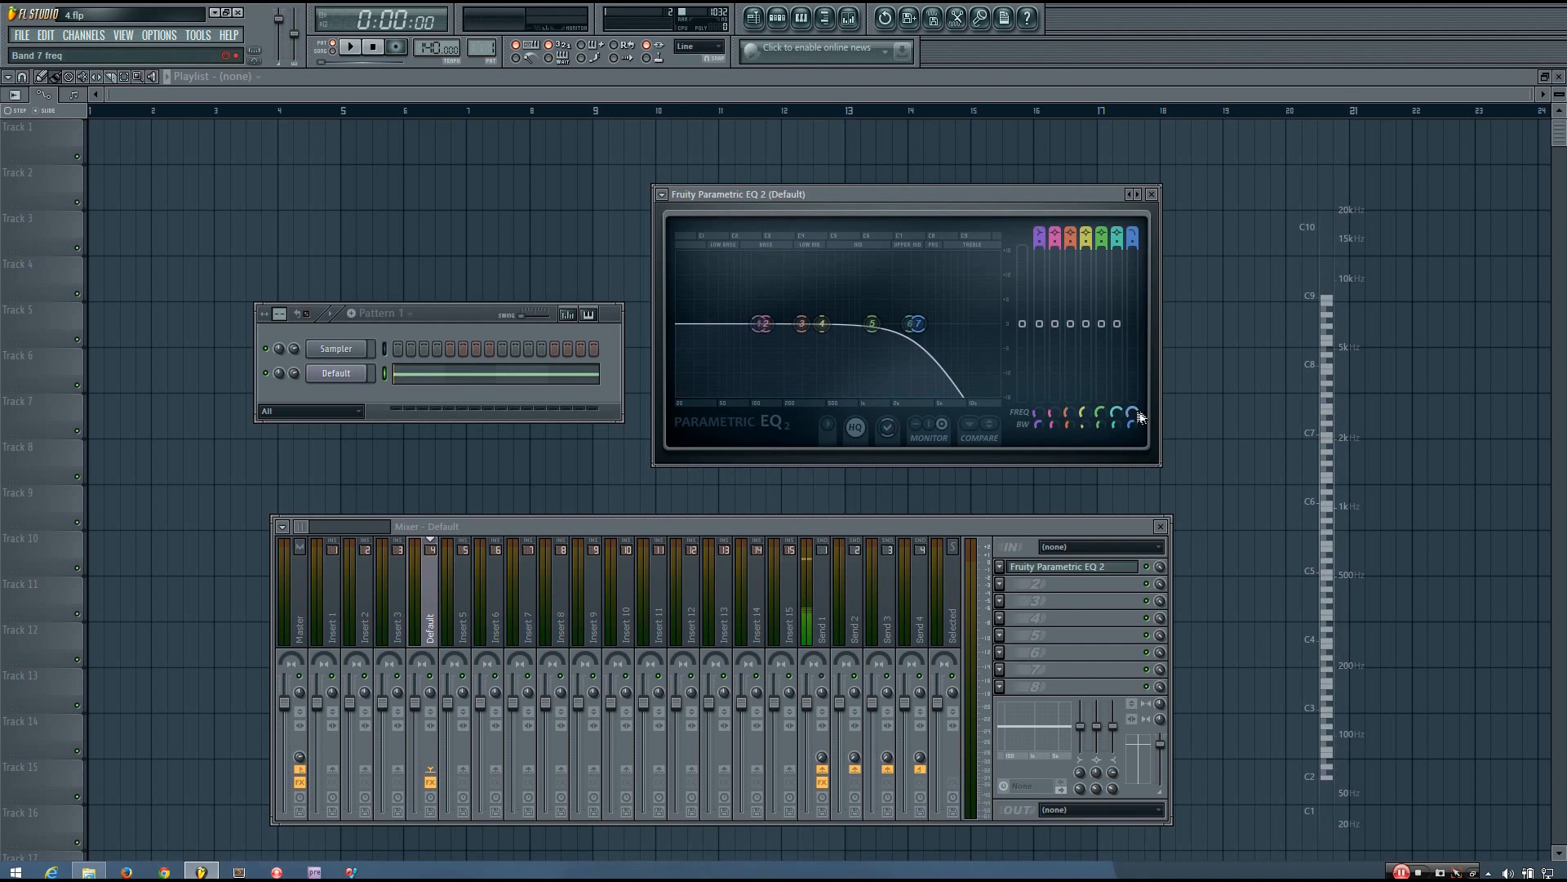
pyautogui.moveTo(912, 322); pyautogui.dragTo(864, 321)
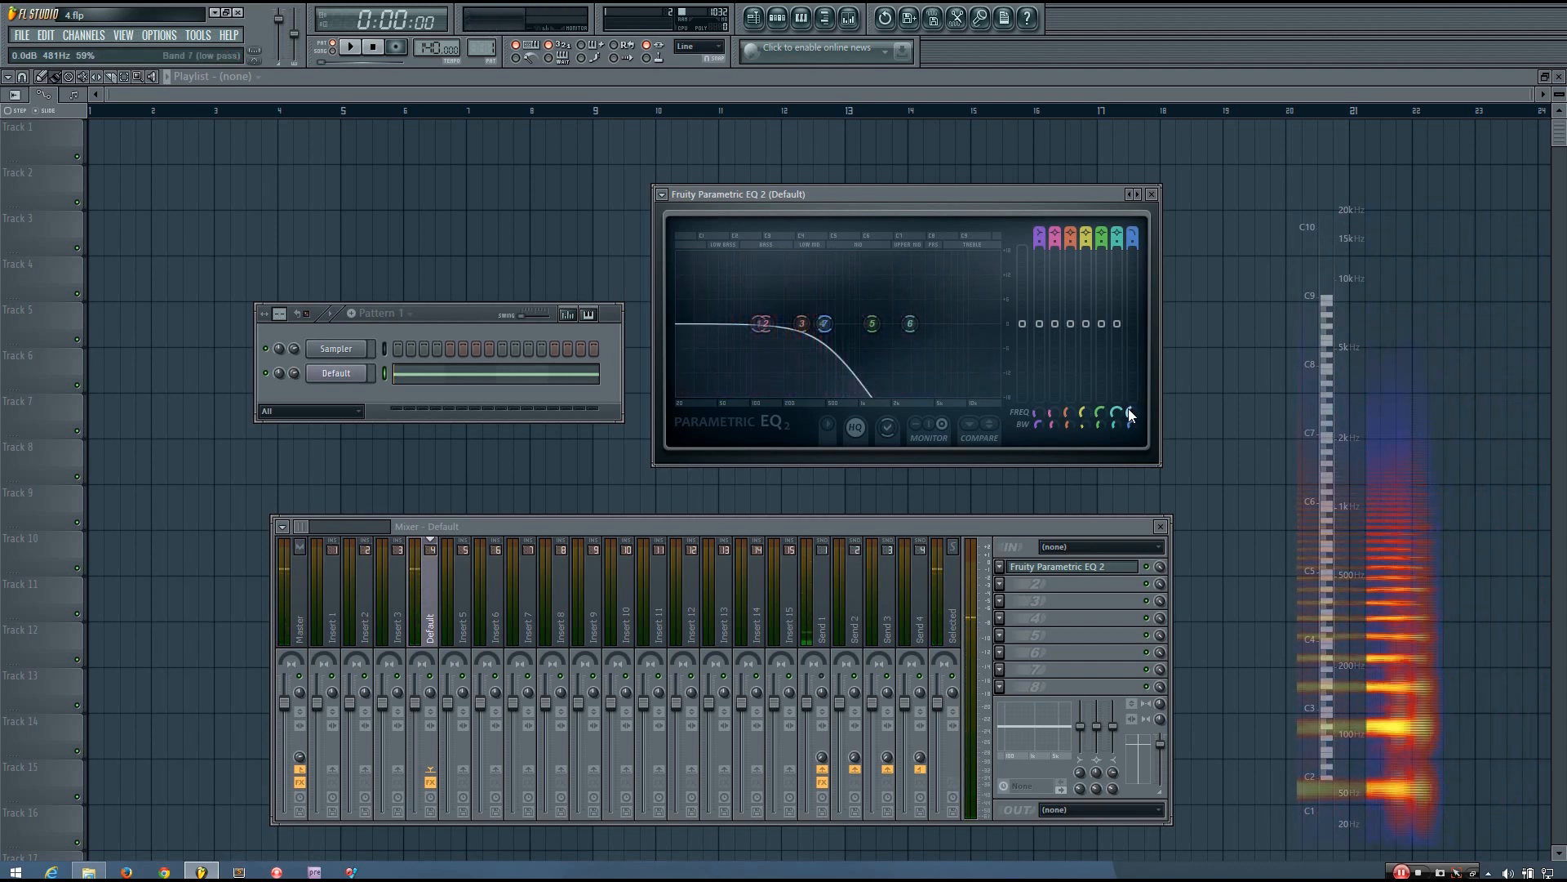
pyautogui.moveTo(1127, 415); pyautogui.dragTo(947, 324)
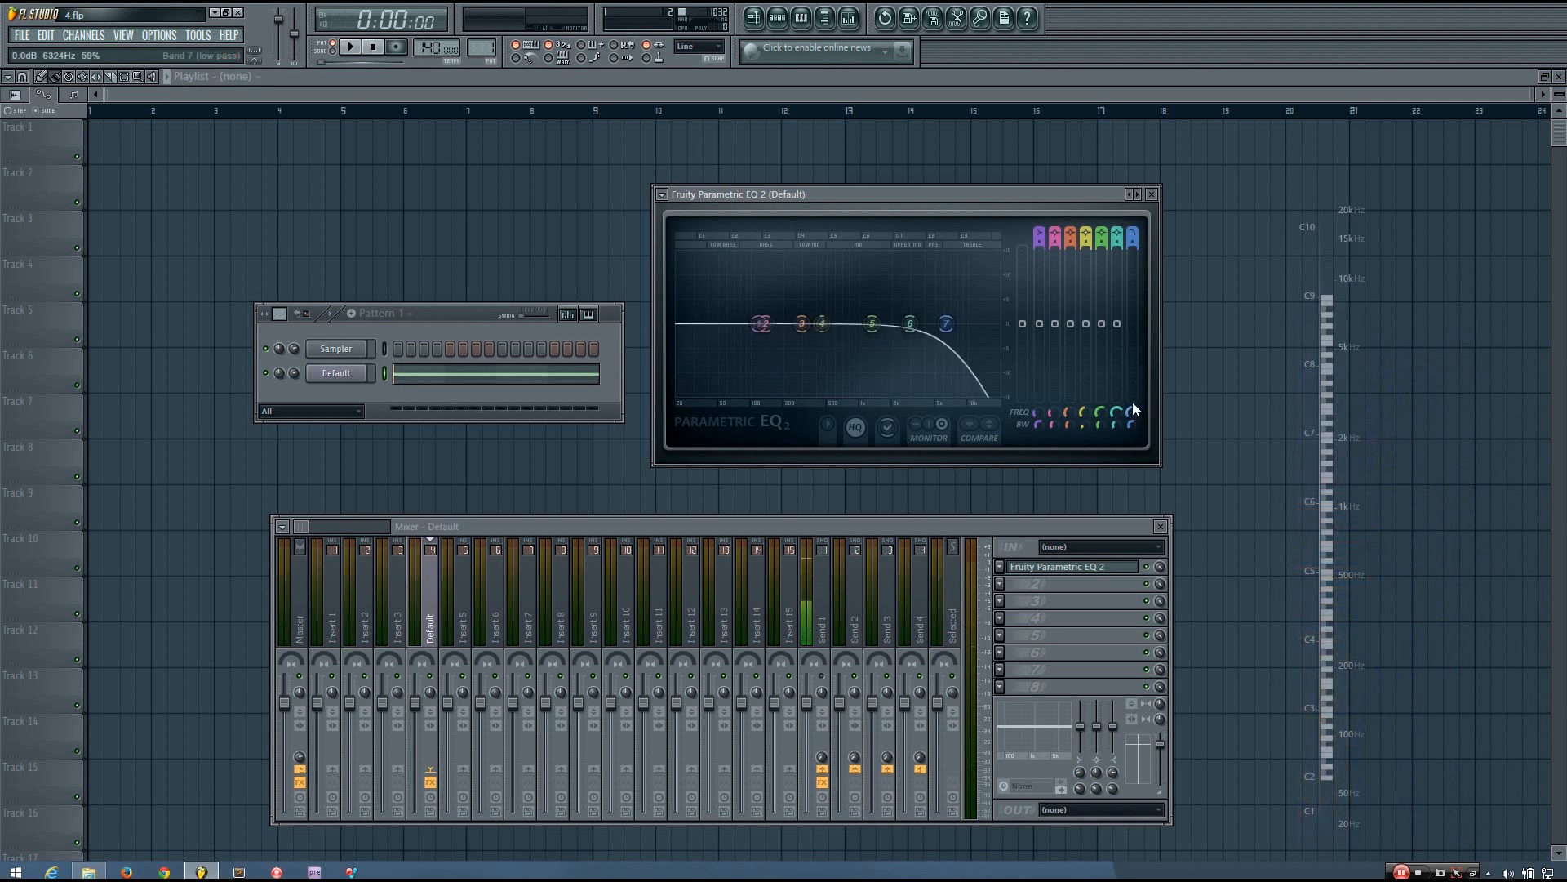
pyautogui.moveTo(910, 324); pyautogui.dragTo(947, 323)
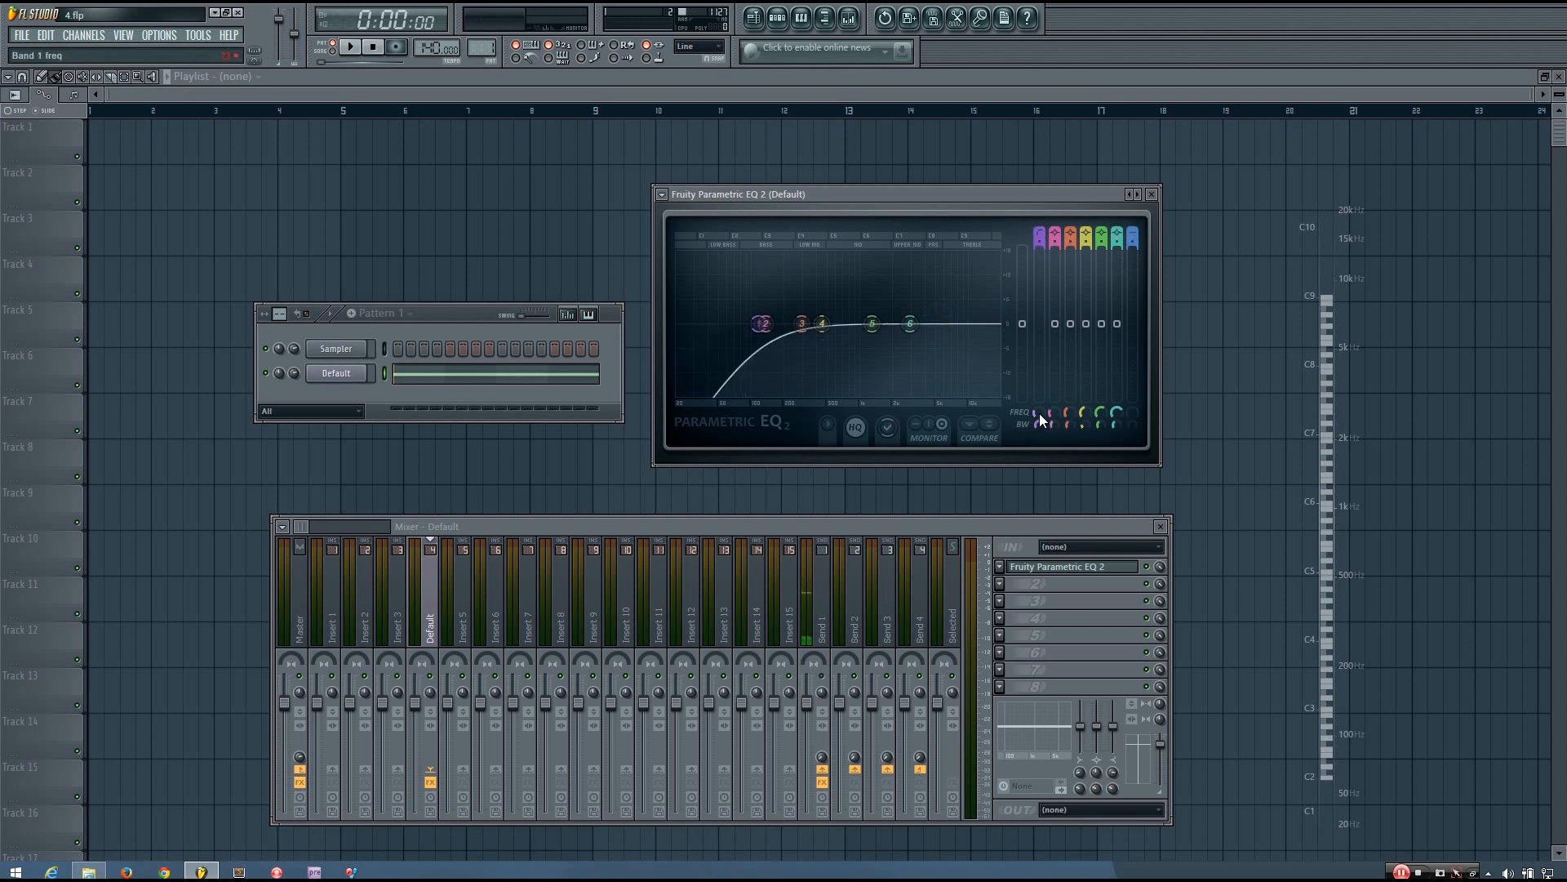
# Sweep the band 1 high-pass cutoff to about 146 Hz
pyautogui.moveTo(795, 324); pyautogui.dragTo(765, 324)
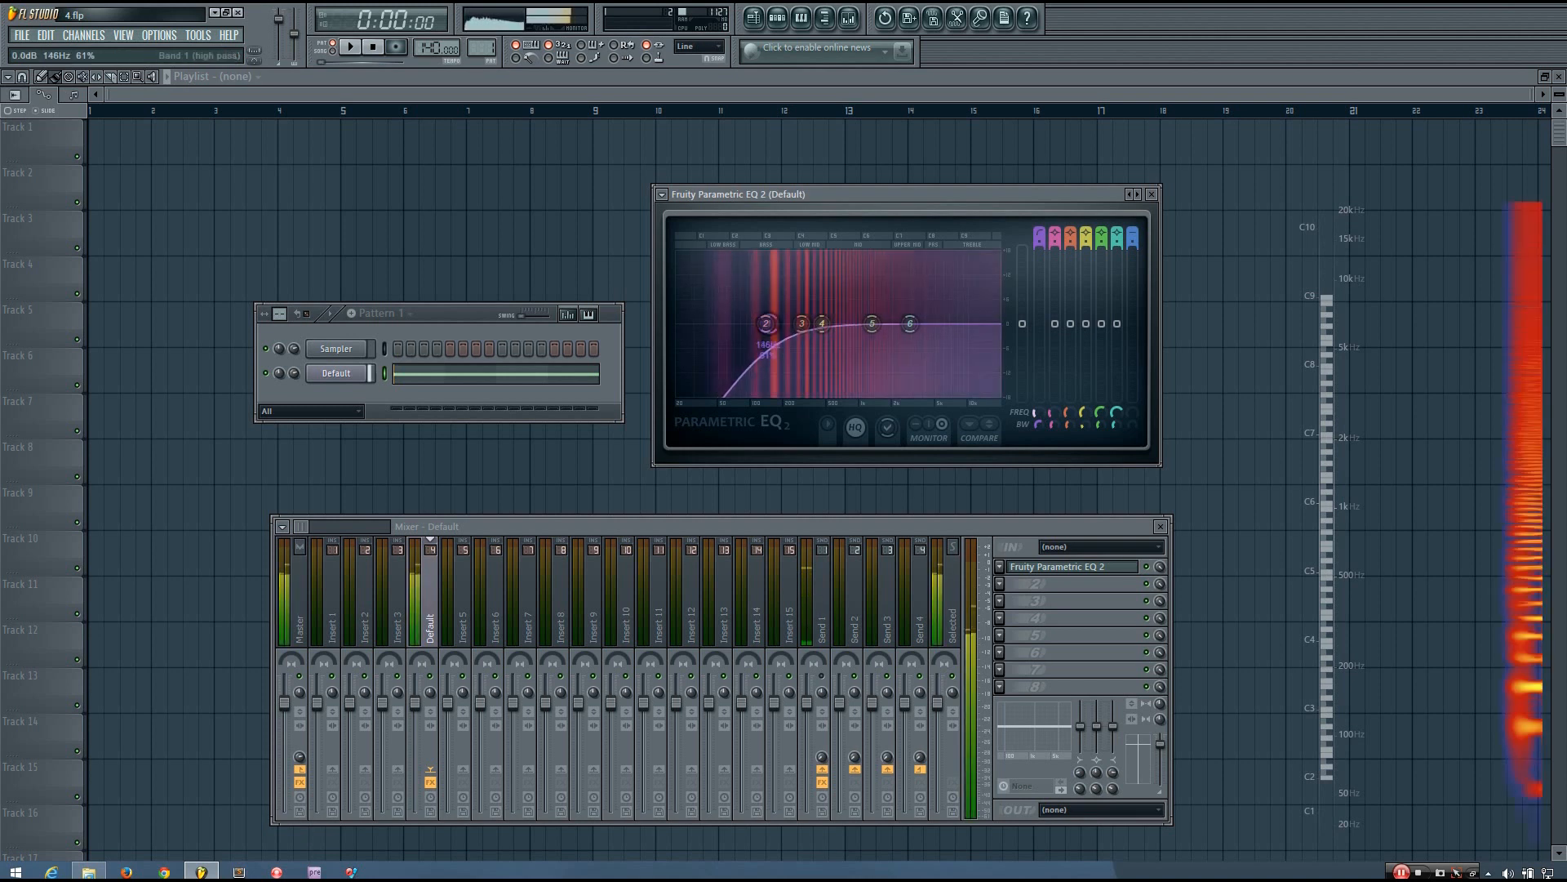
pyautogui.moveTo(909, 323); pyautogui.dragTo(948, 323)
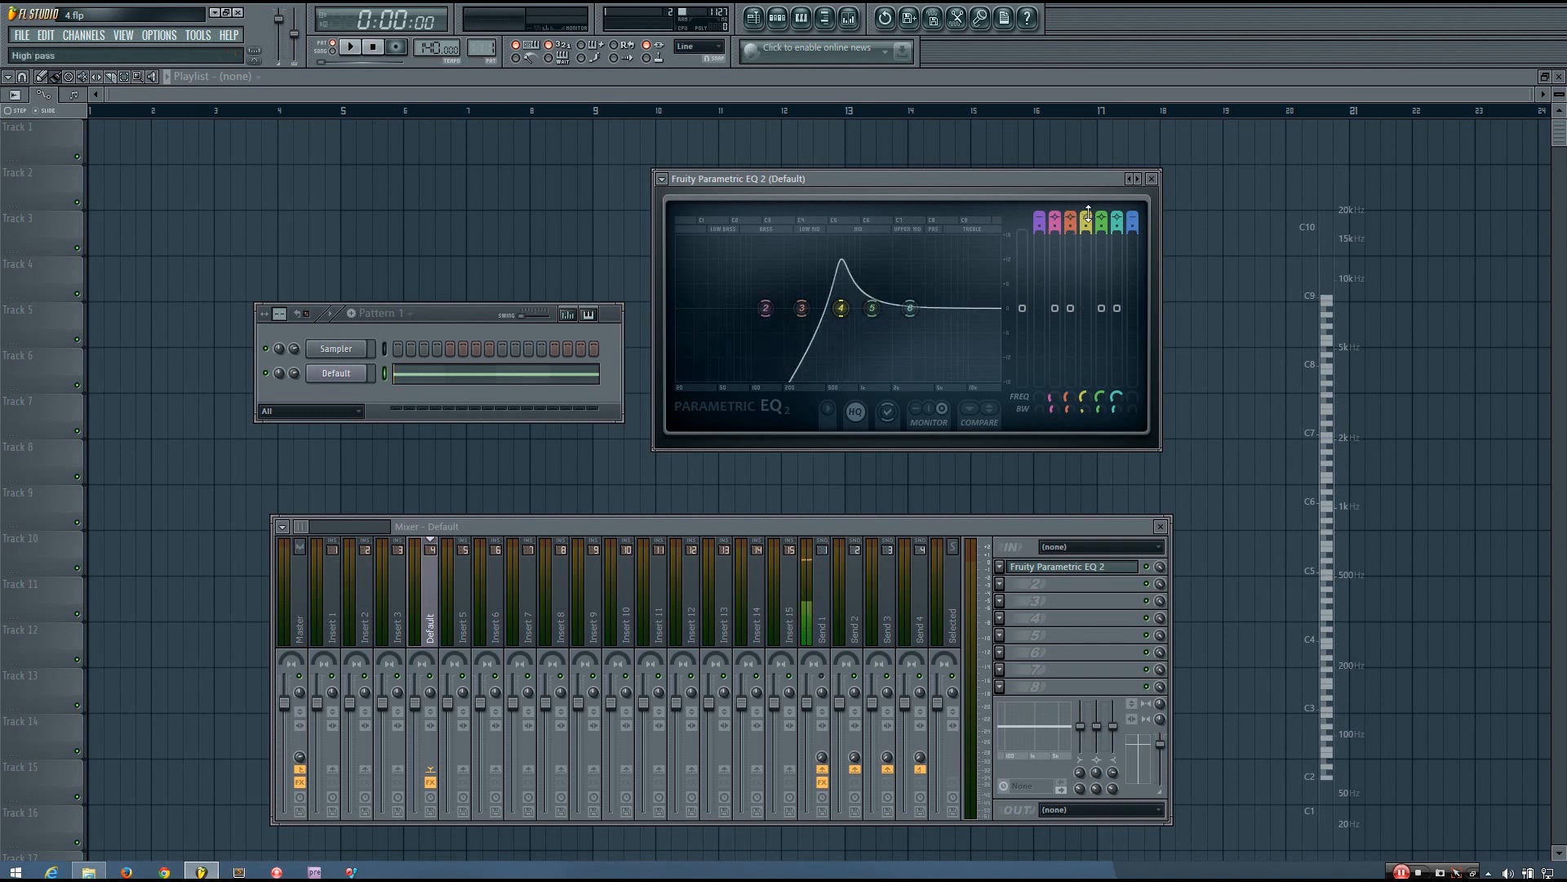
# Move the band 4 band-pass centre to about 541 Hz
pyautogui.moveTo(1087, 212); pyautogui.dragTo(1087, 222)
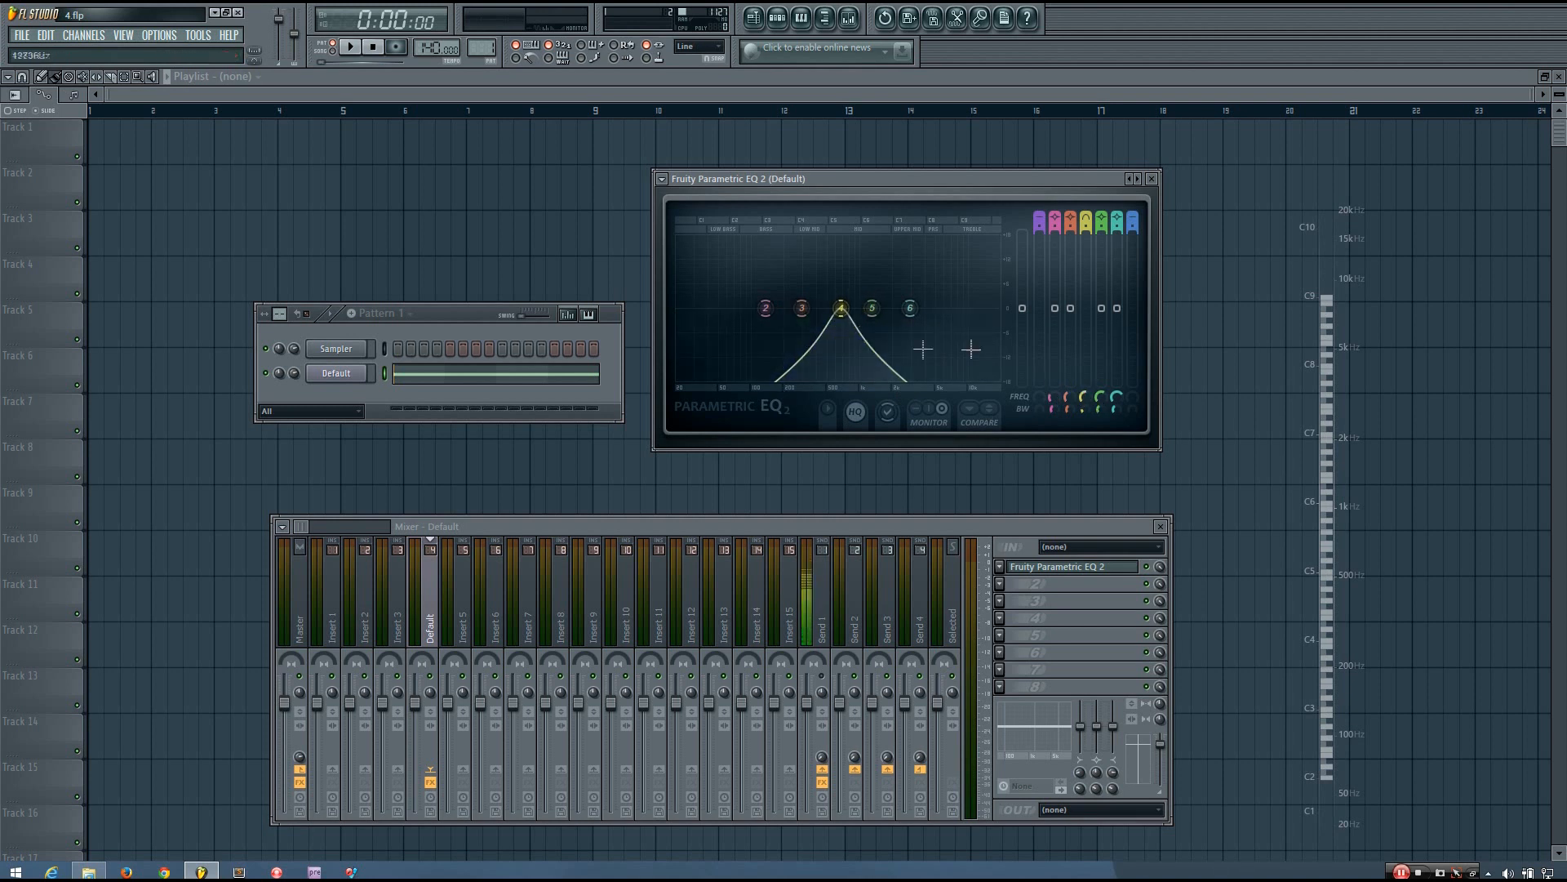
pyautogui.moveTo(842, 307); pyautogui.dragTo(841, 320)
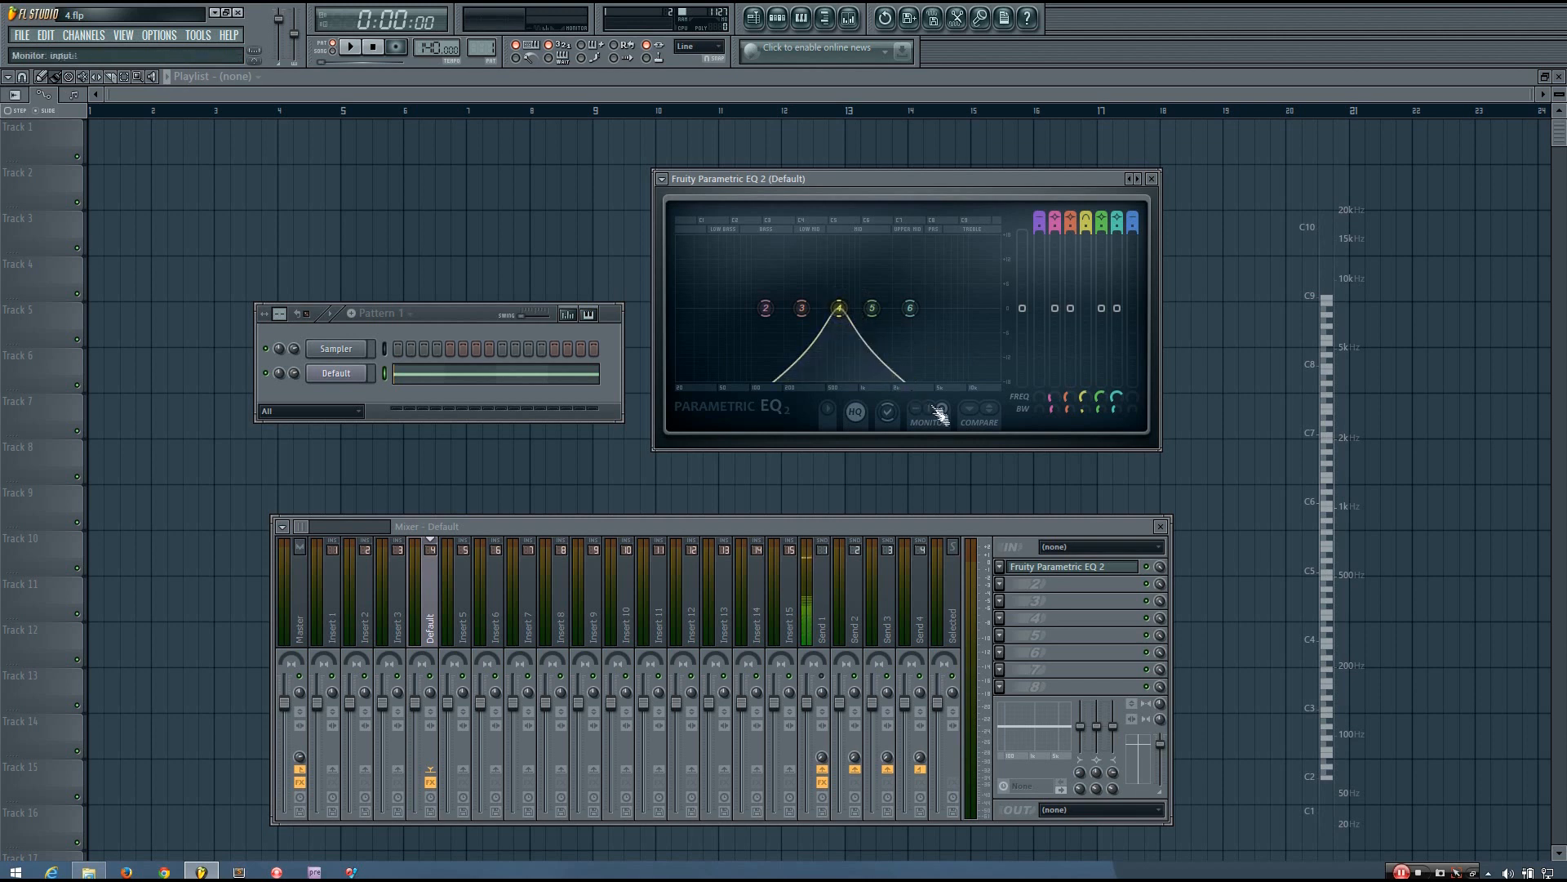
pyautogui.moveTo(840, 307); pyautogui.dragTo(840, 310)
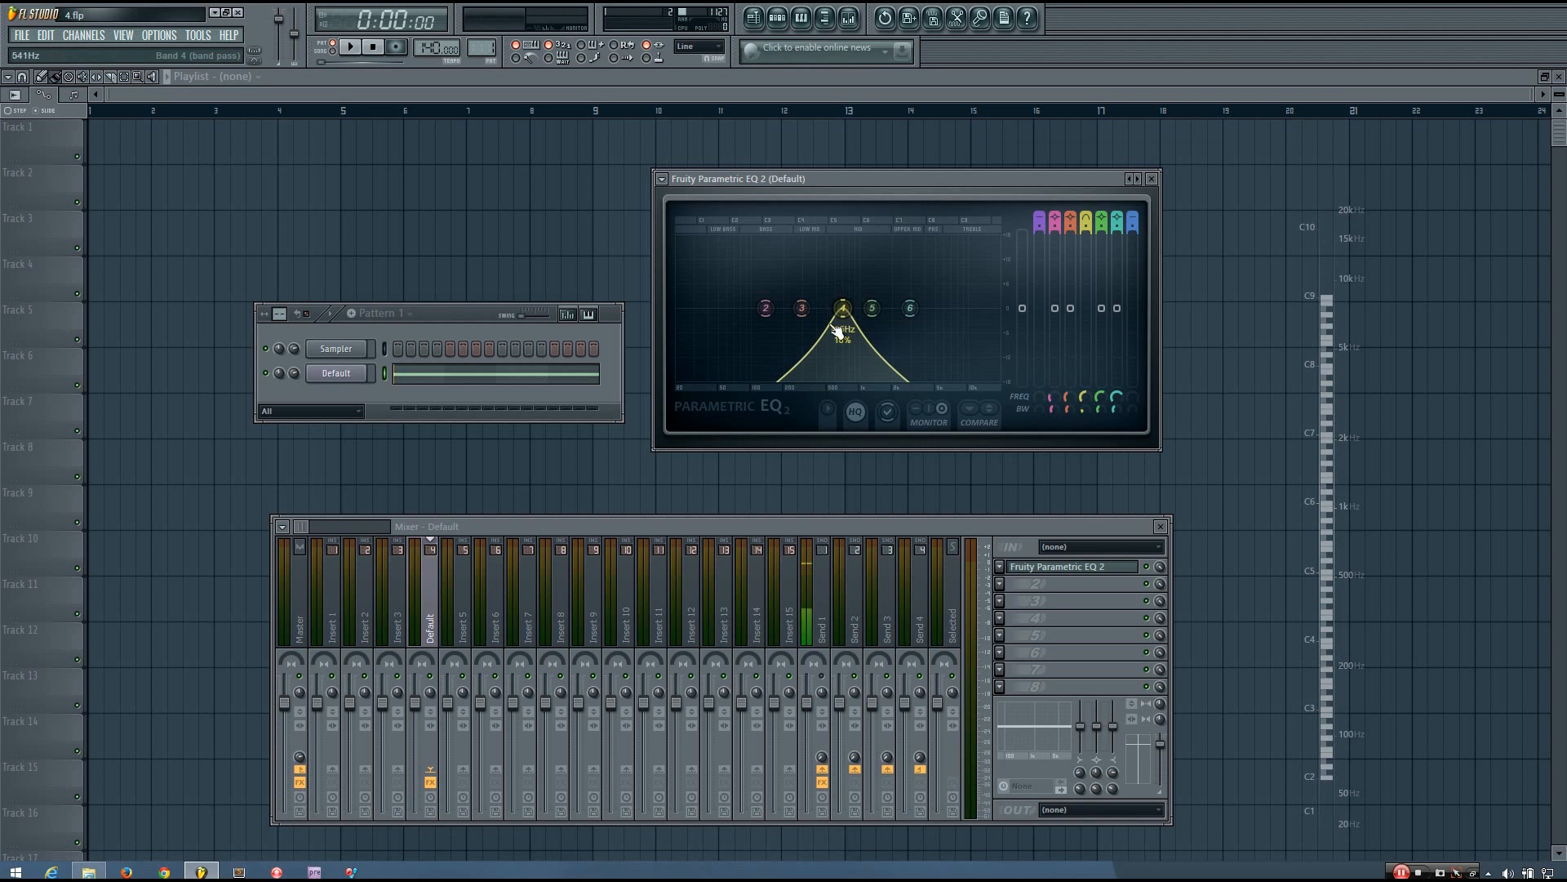
pyautogui.moveTo(842, 308); pyautogui.dragTo(845, 320)
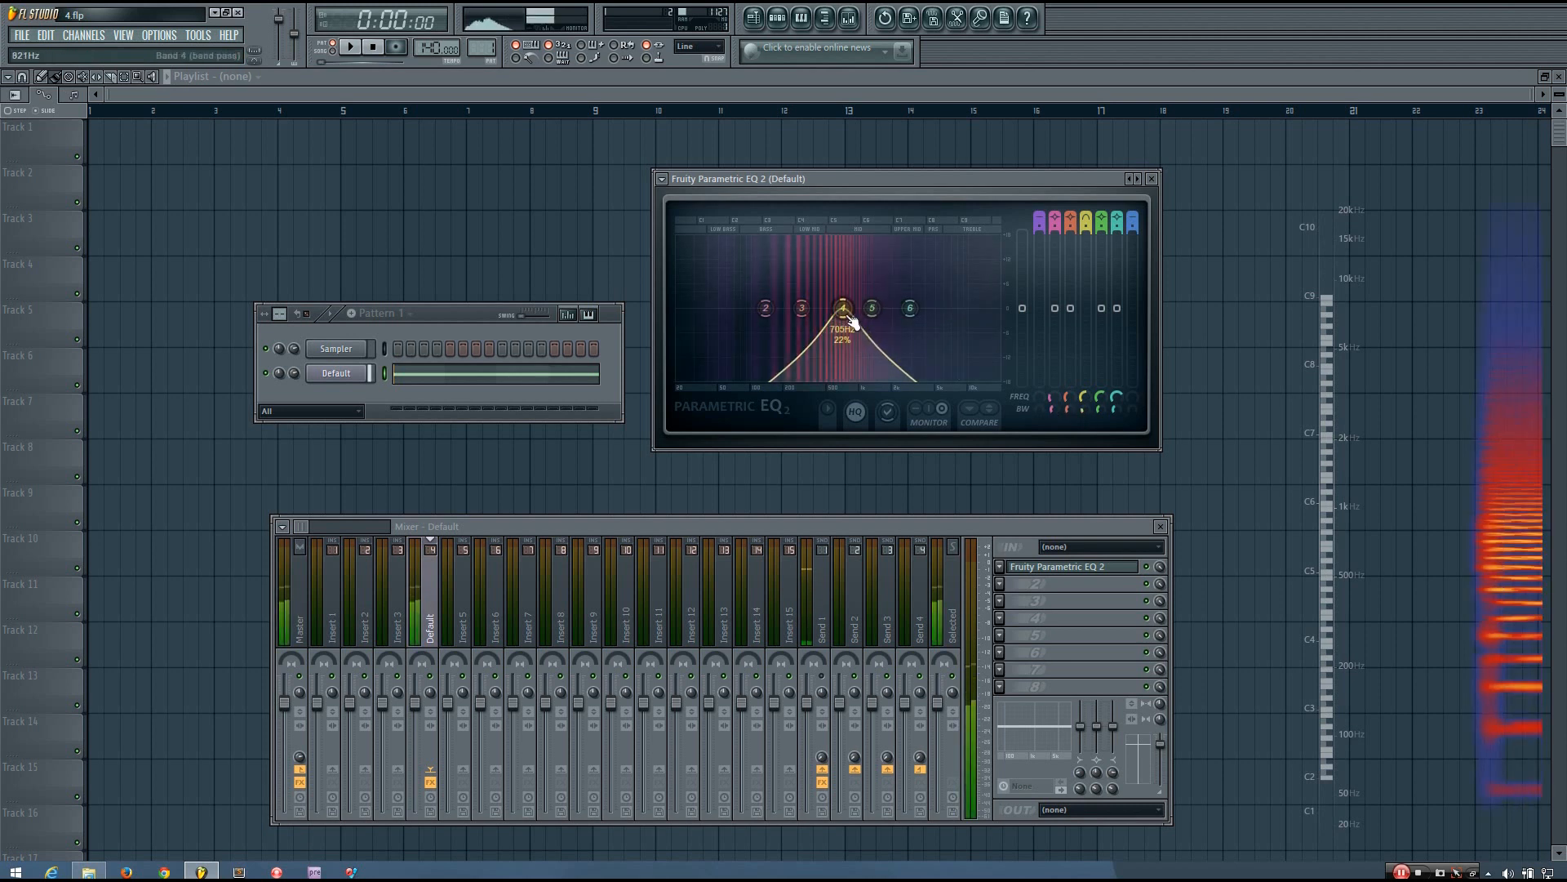
# Sweep the band-pass from 5 kHz to 224 Hz, centre near 641 Hz, adjust slope steepness
pyautogui.moveTo(842, 308); pyautogui.dragTo(936, 308)
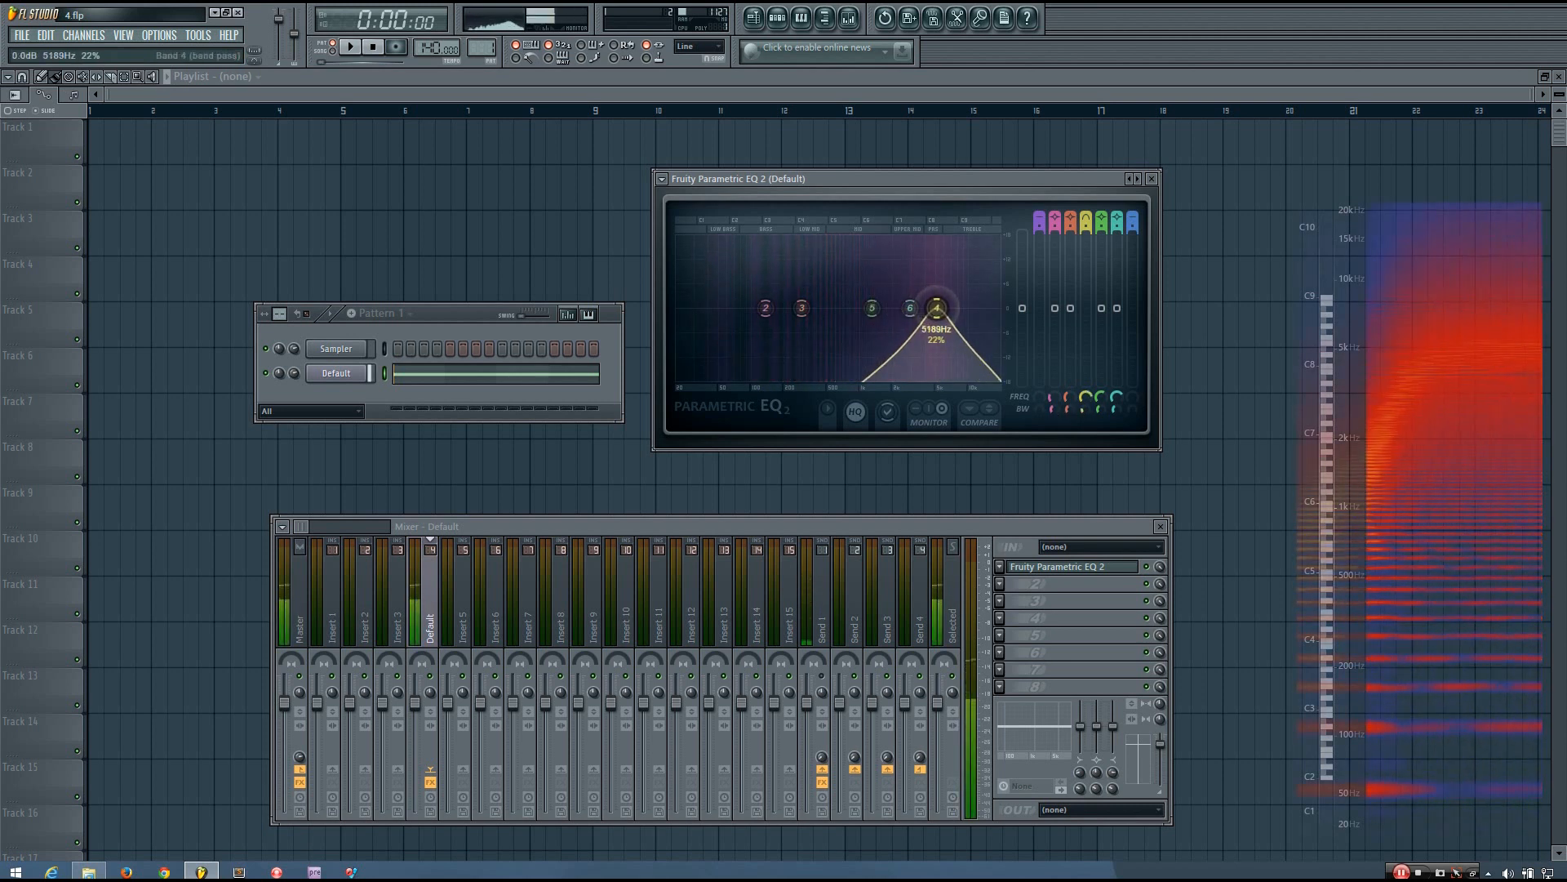
pyautogui.moveTo(936, 308); pyautogui.dragTo(788, 308)
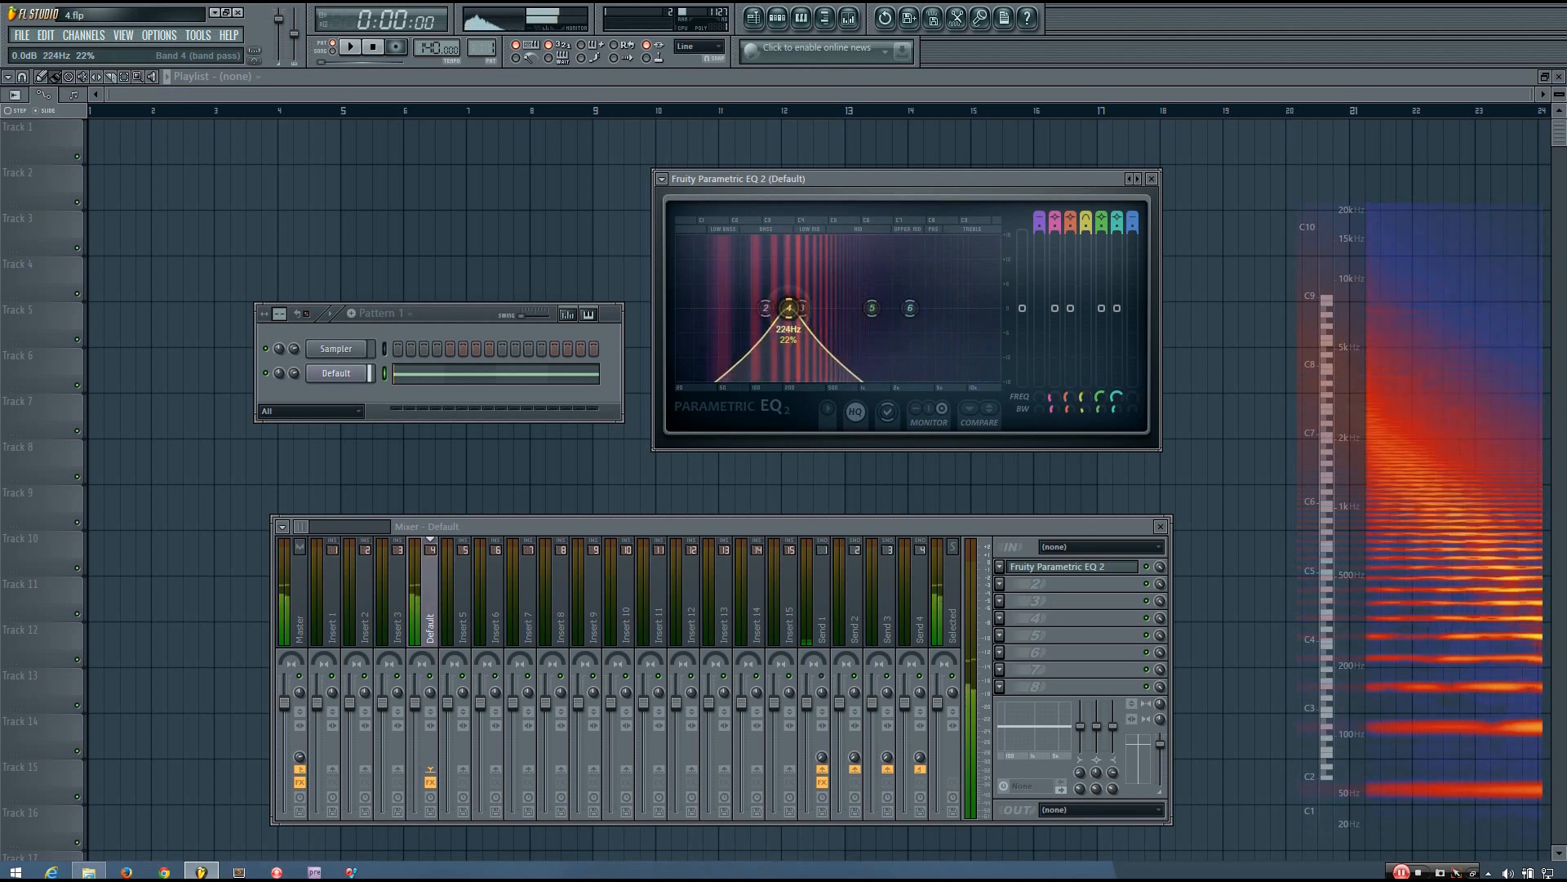
pyautogui.moveTo(789, 307); pyautogui.dragTo(905, 307)
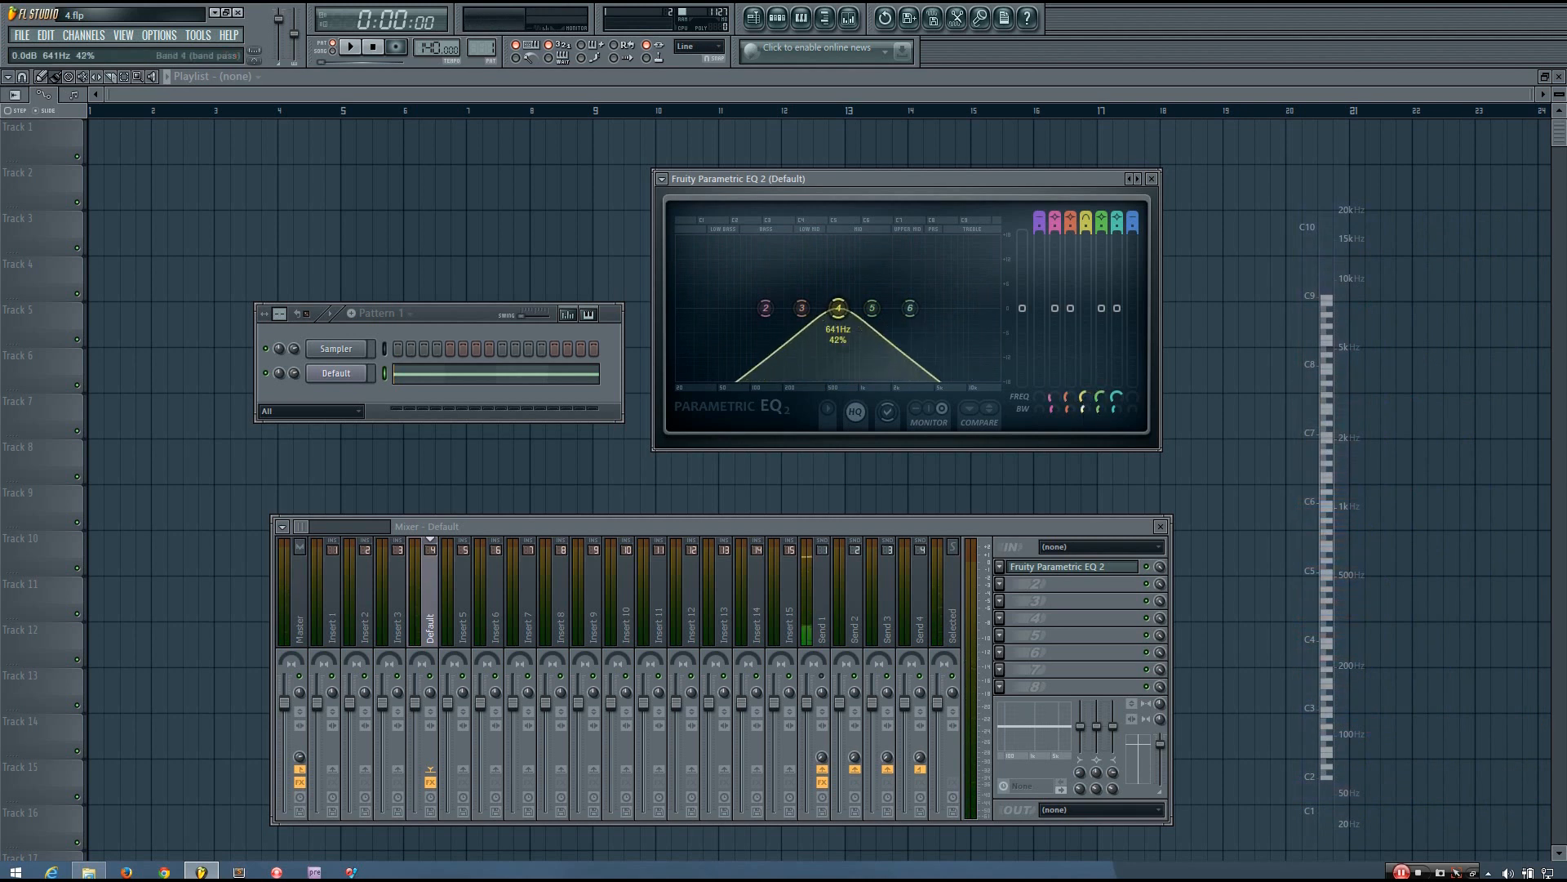
pyautogui.moveTo(838, 307); pyautogui.dragTo(838, 280)
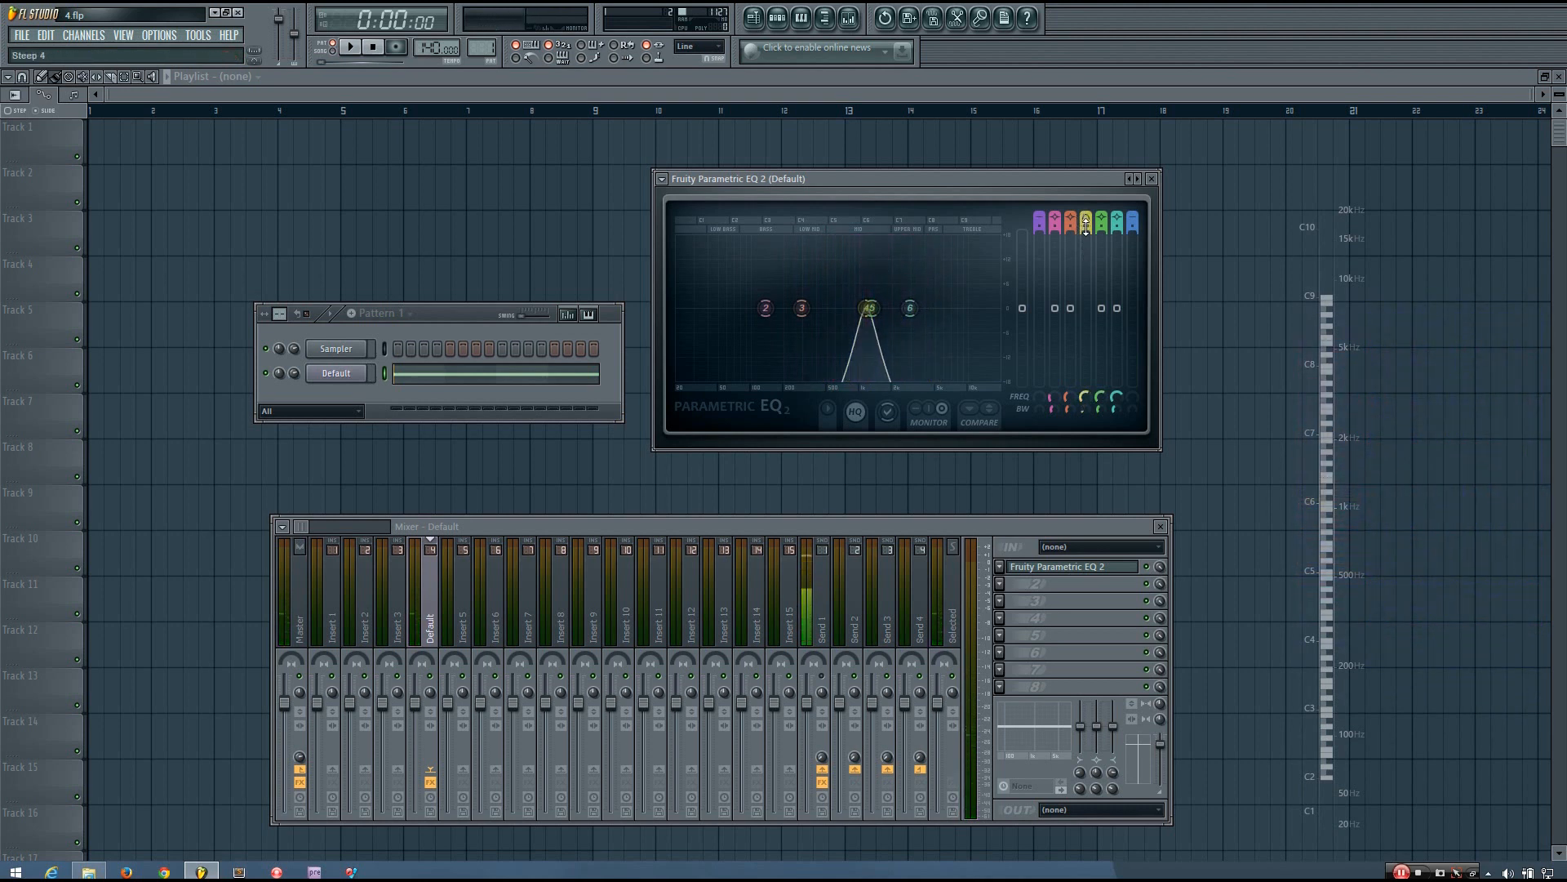
pyautogui.moveTo(868, 308); pyautogui.dragTo(858, 305)
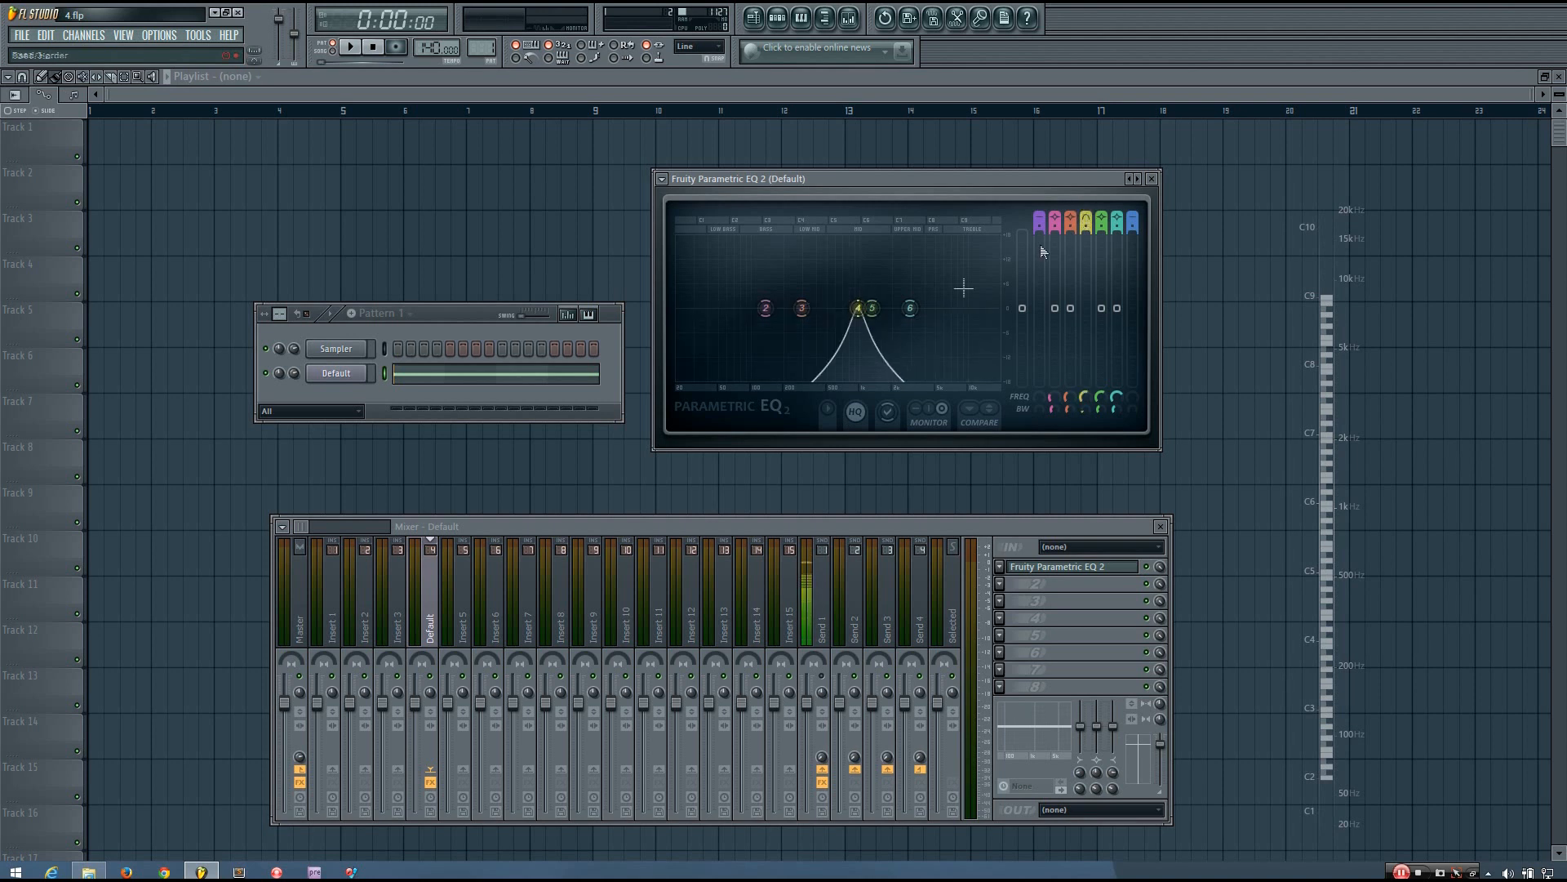
# Turn band 4 into a notch and move it between about 974, 1121 and 810 Hz
pyautogui.moveTo(857, 307); pyautogui.dragTo(862, 317)
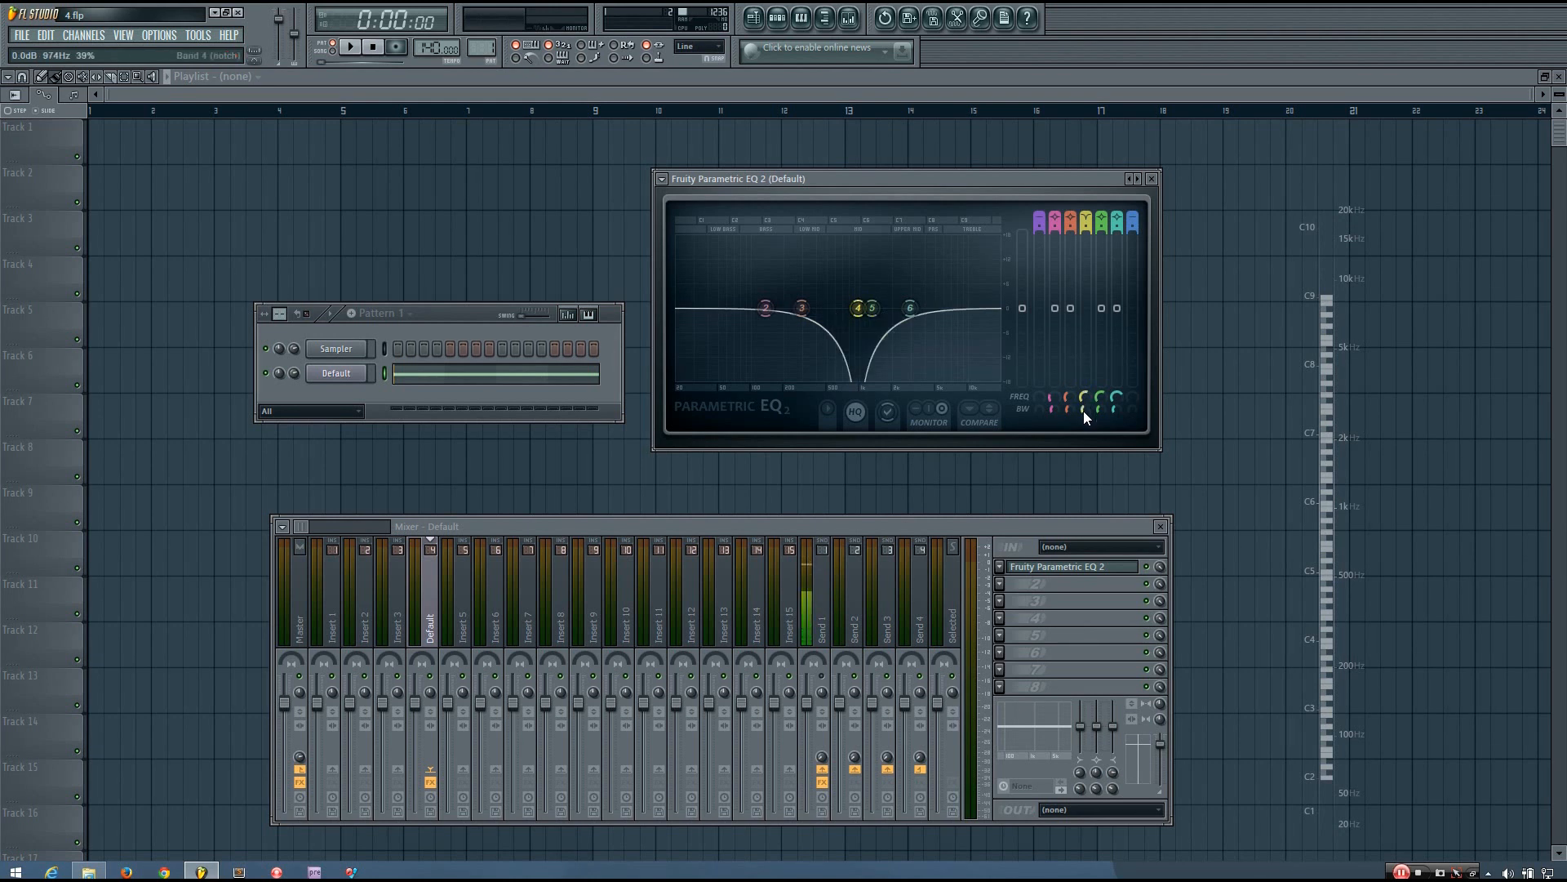
pyautogui.moveTo(871, 307); pyautogui.dragTo(858, 307)
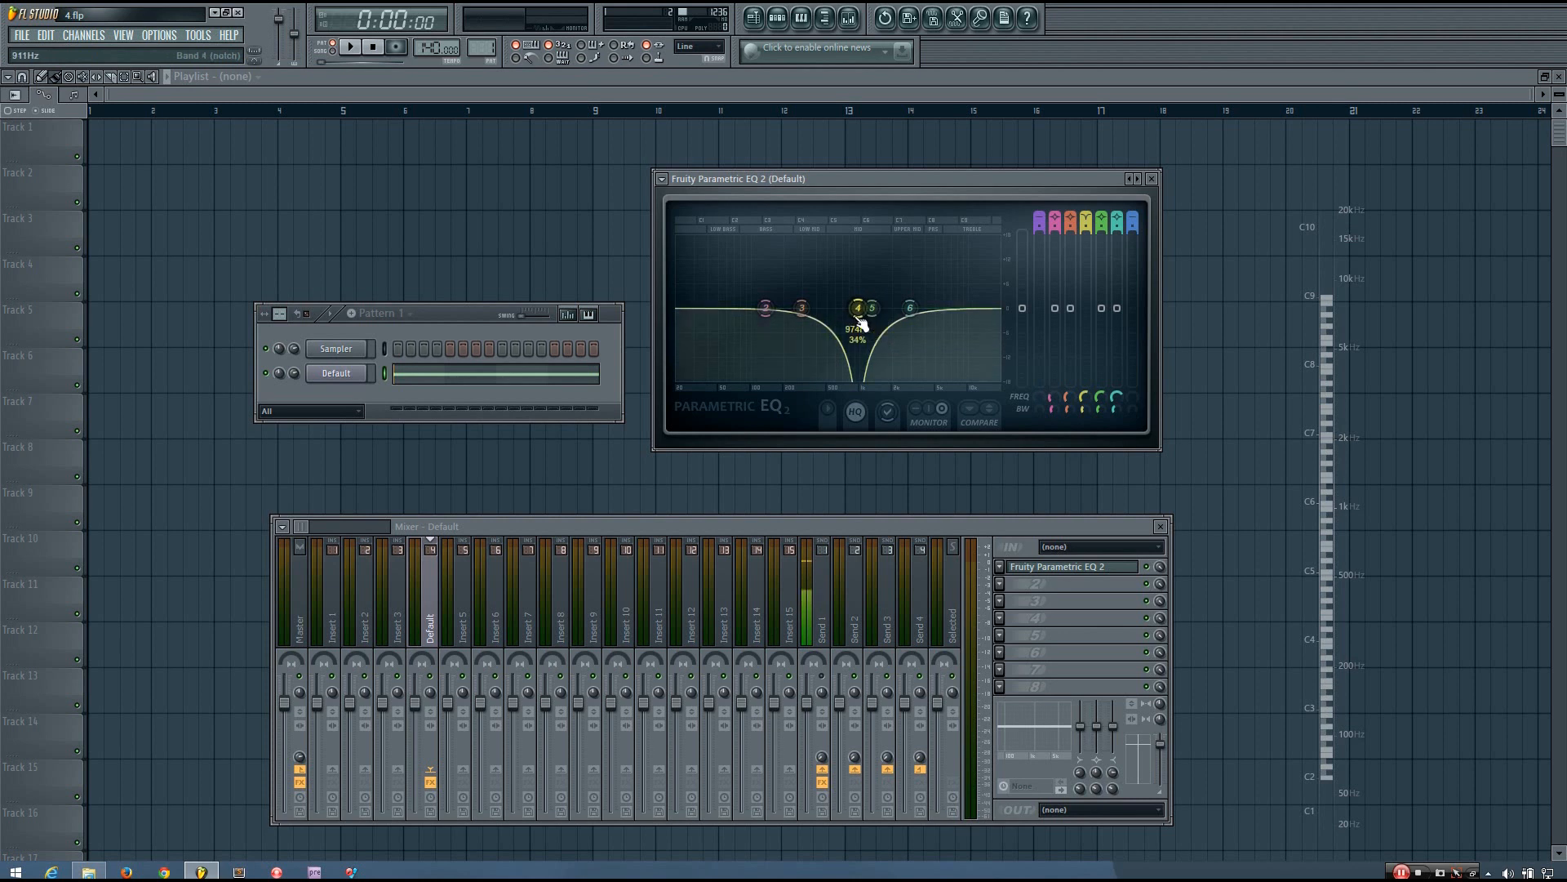
pyautogui.moveTo(854, 307); pyautogui.dragTo(863, 320)
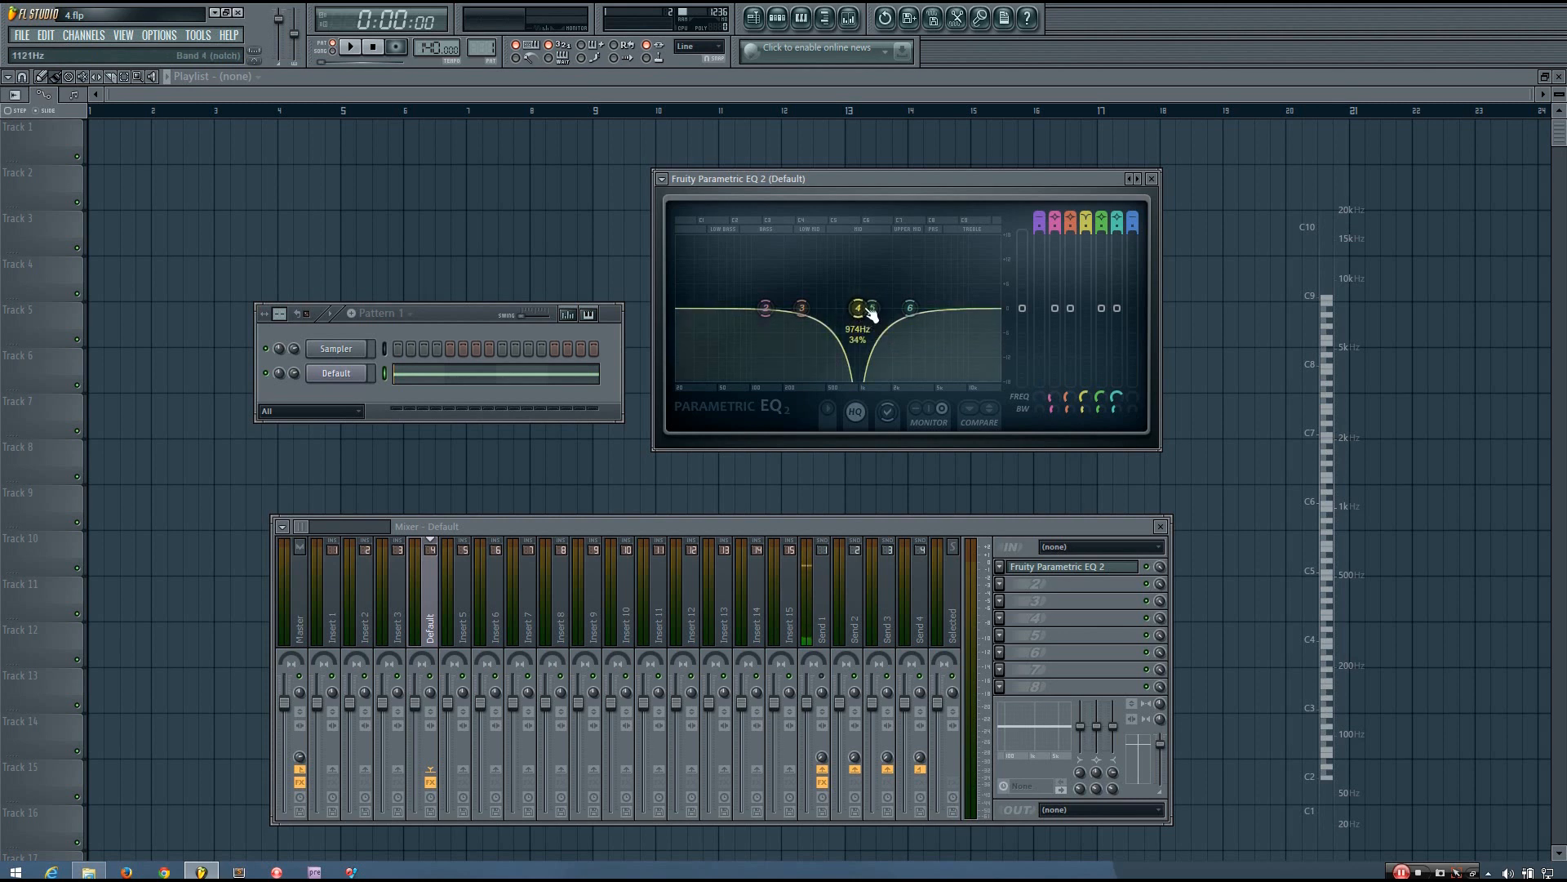
pyautogui.moveTo(856, 306); pyautogui.dragTo(834, 378)
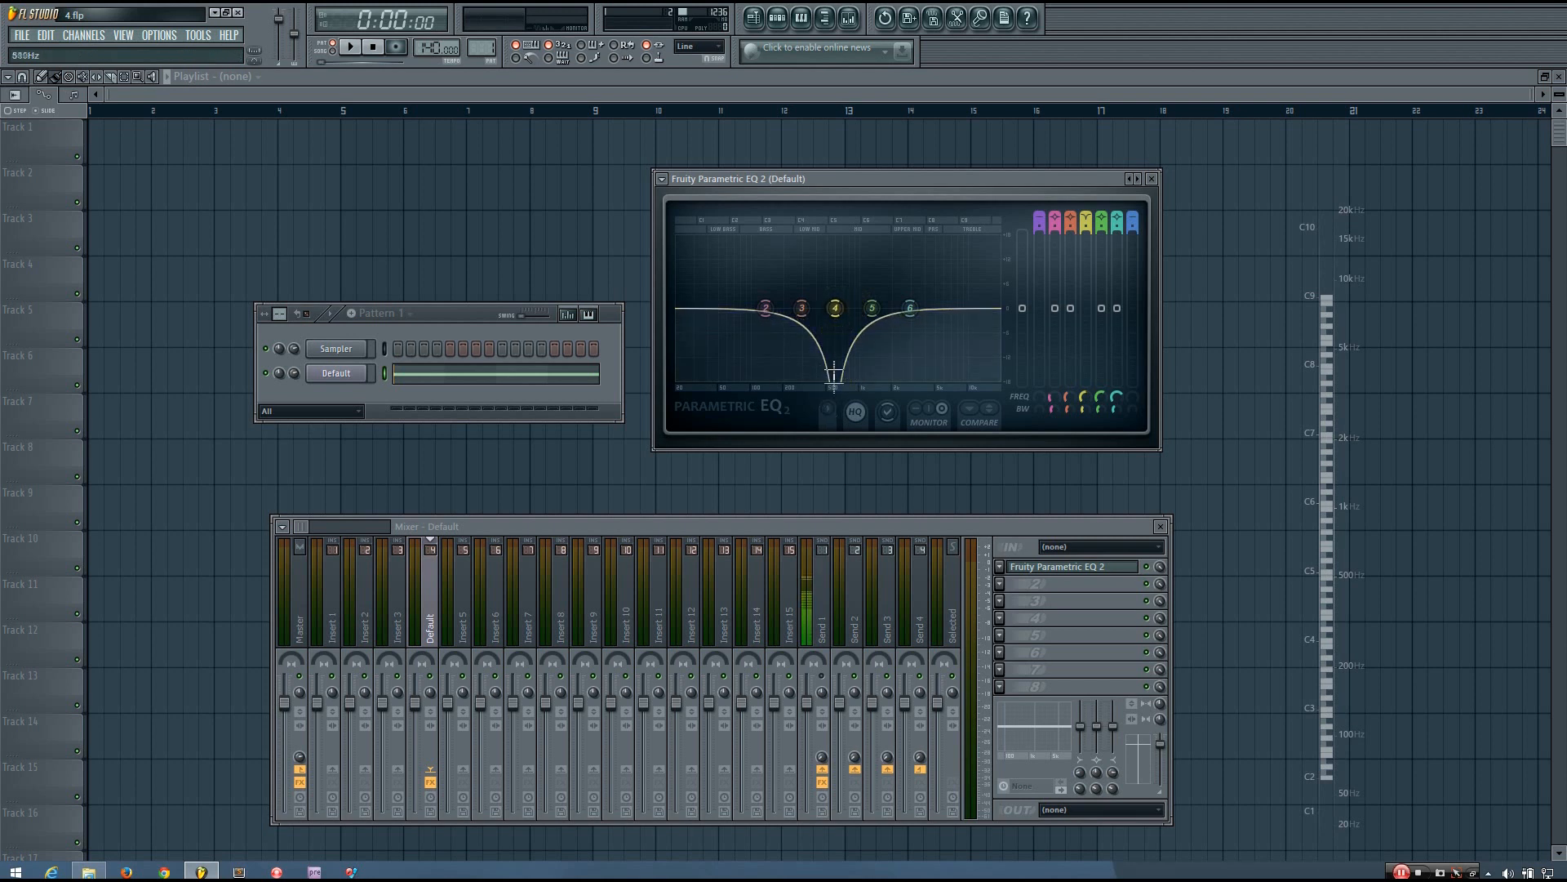
pyautogui.moveTo(834, 308); pyautogui.dragTo(802, 308)
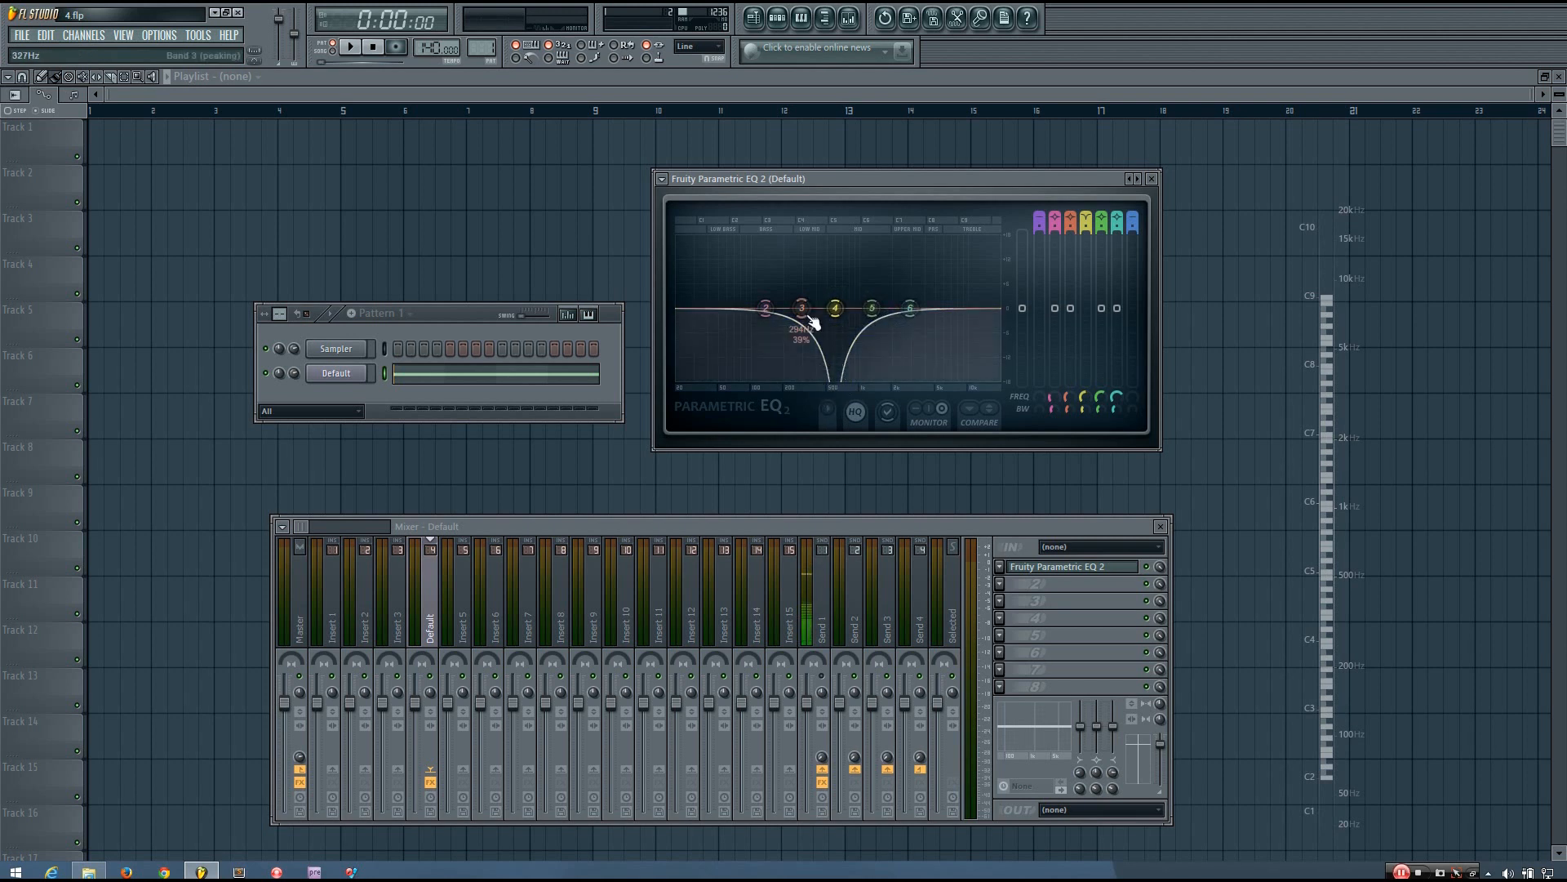
# Sweep the notch to about 624 Hz during playback and settle it near 599 Hz
pyautogui.moveTo(803, 307); pyautogui.dragTo(868, 315)
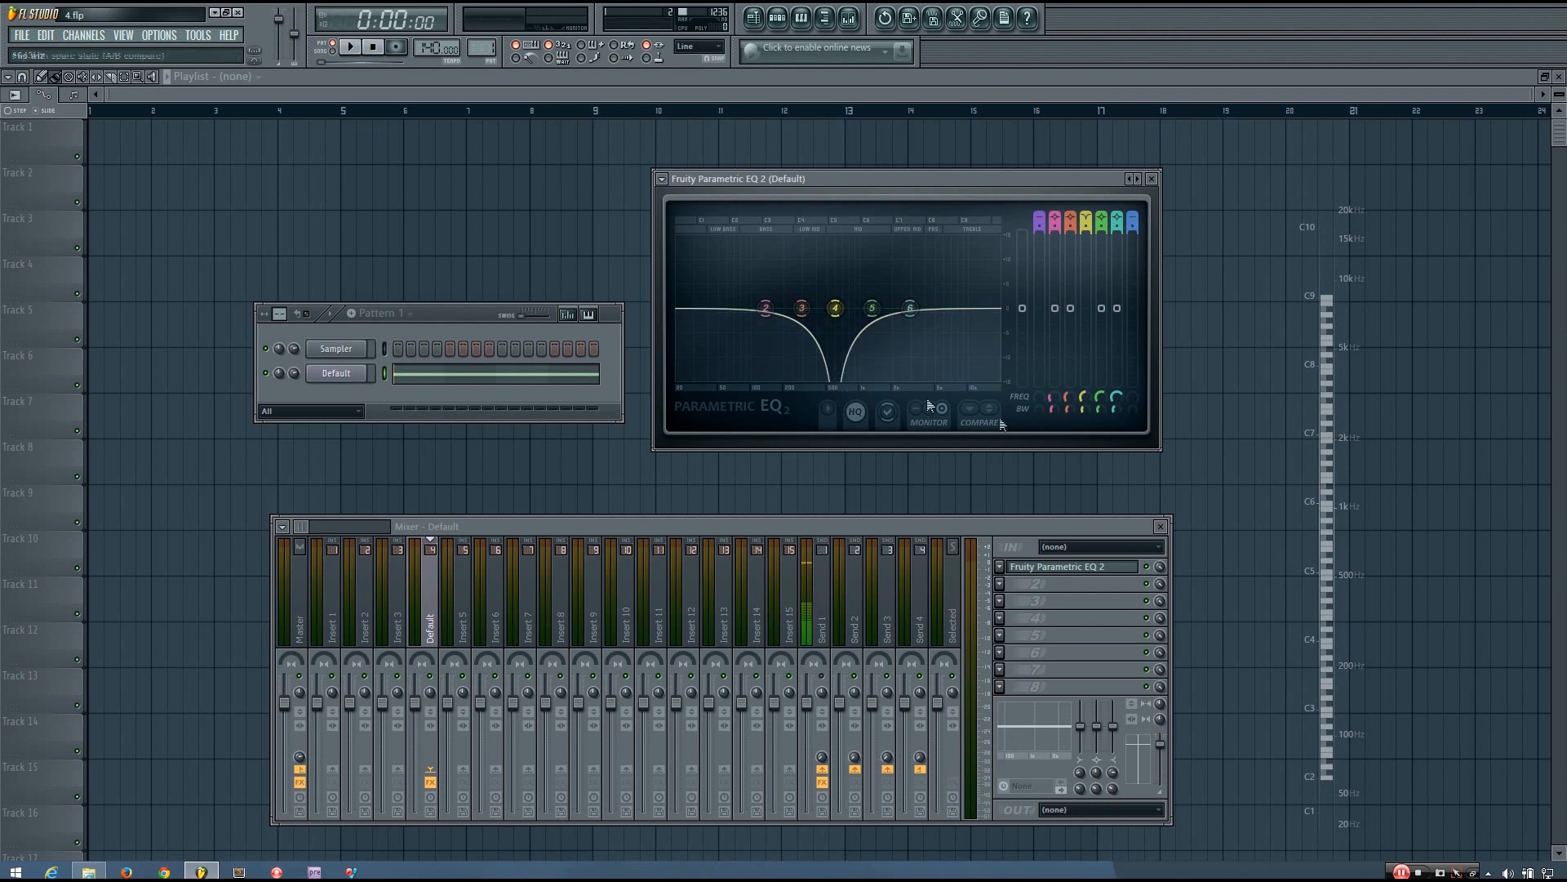
pyautogui.moveTo(835, 307); pyautogui.dragTo(836, 307)
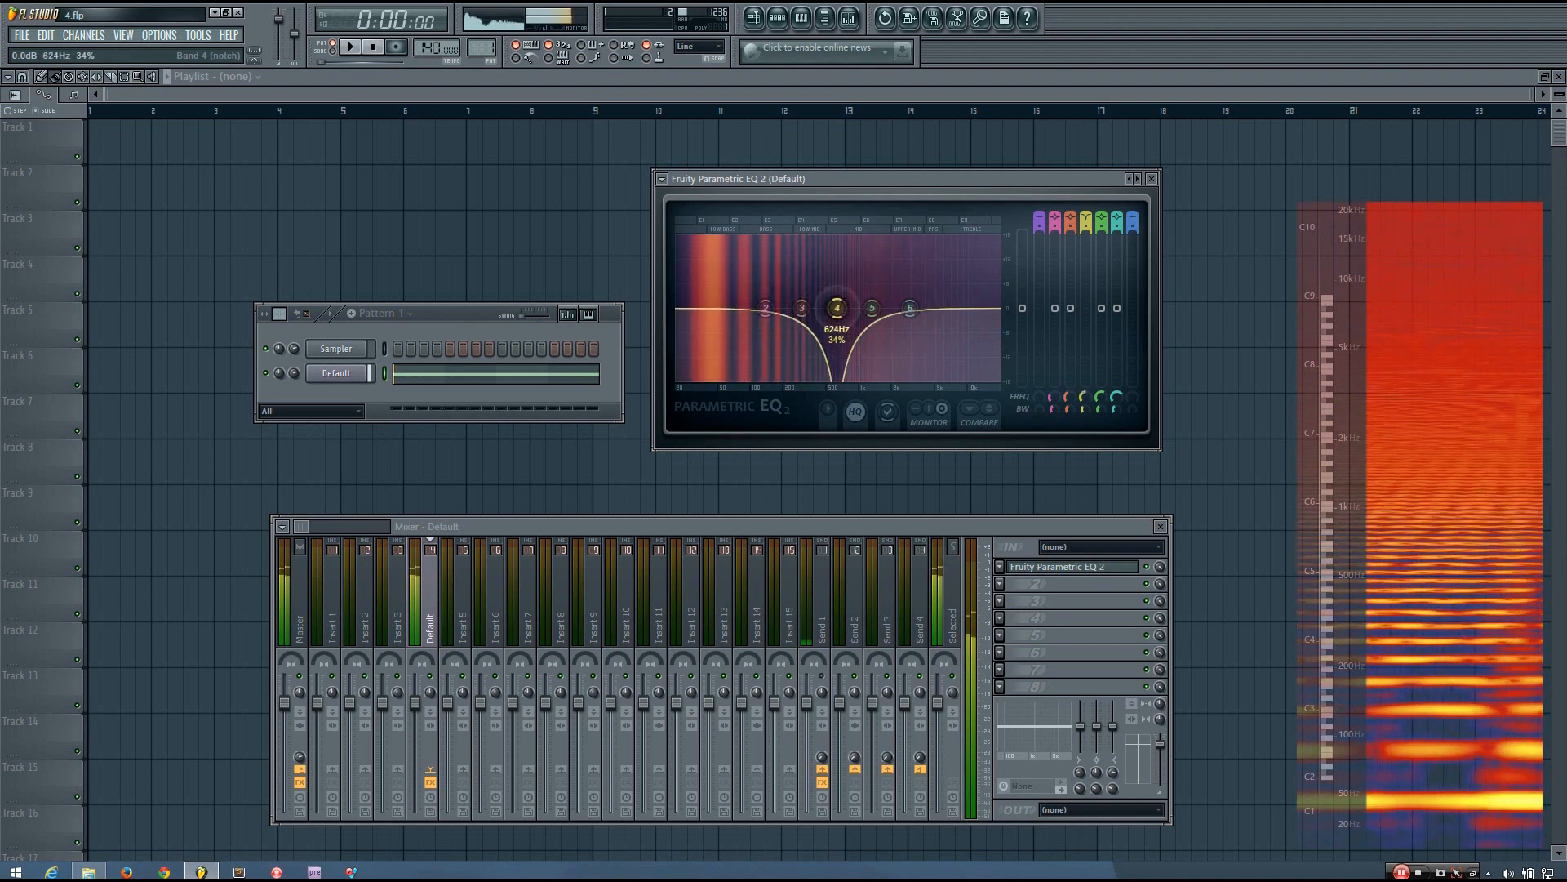
pyautogui.moveTo(837, 305); pyautogui.dragTo(840, 303)
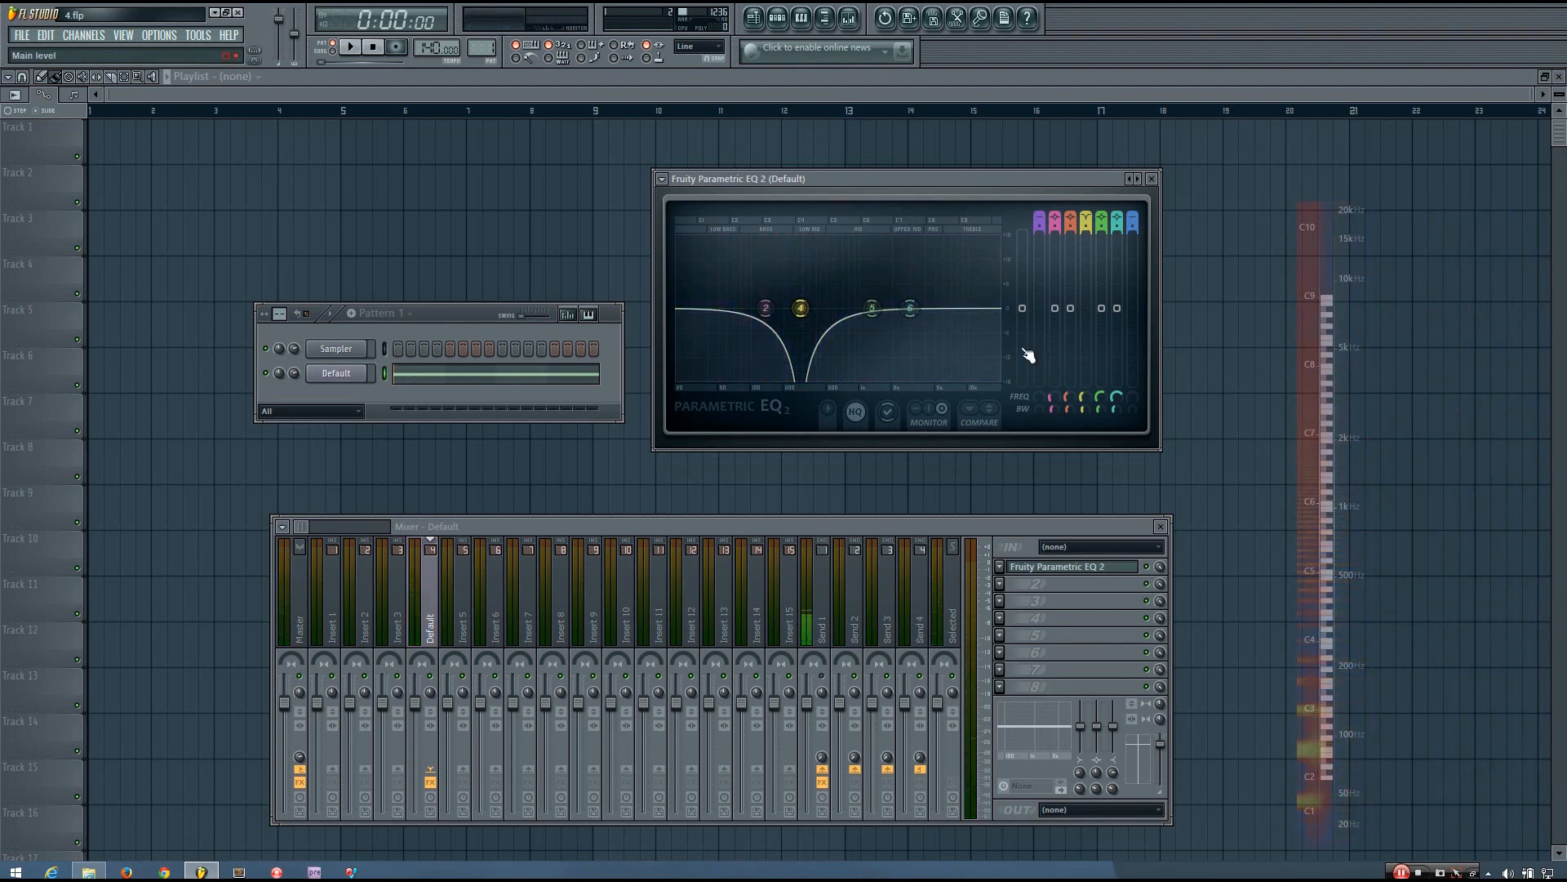
pyautogui.moveTo(800, 307); pyautogui.dragTo(800, 307)
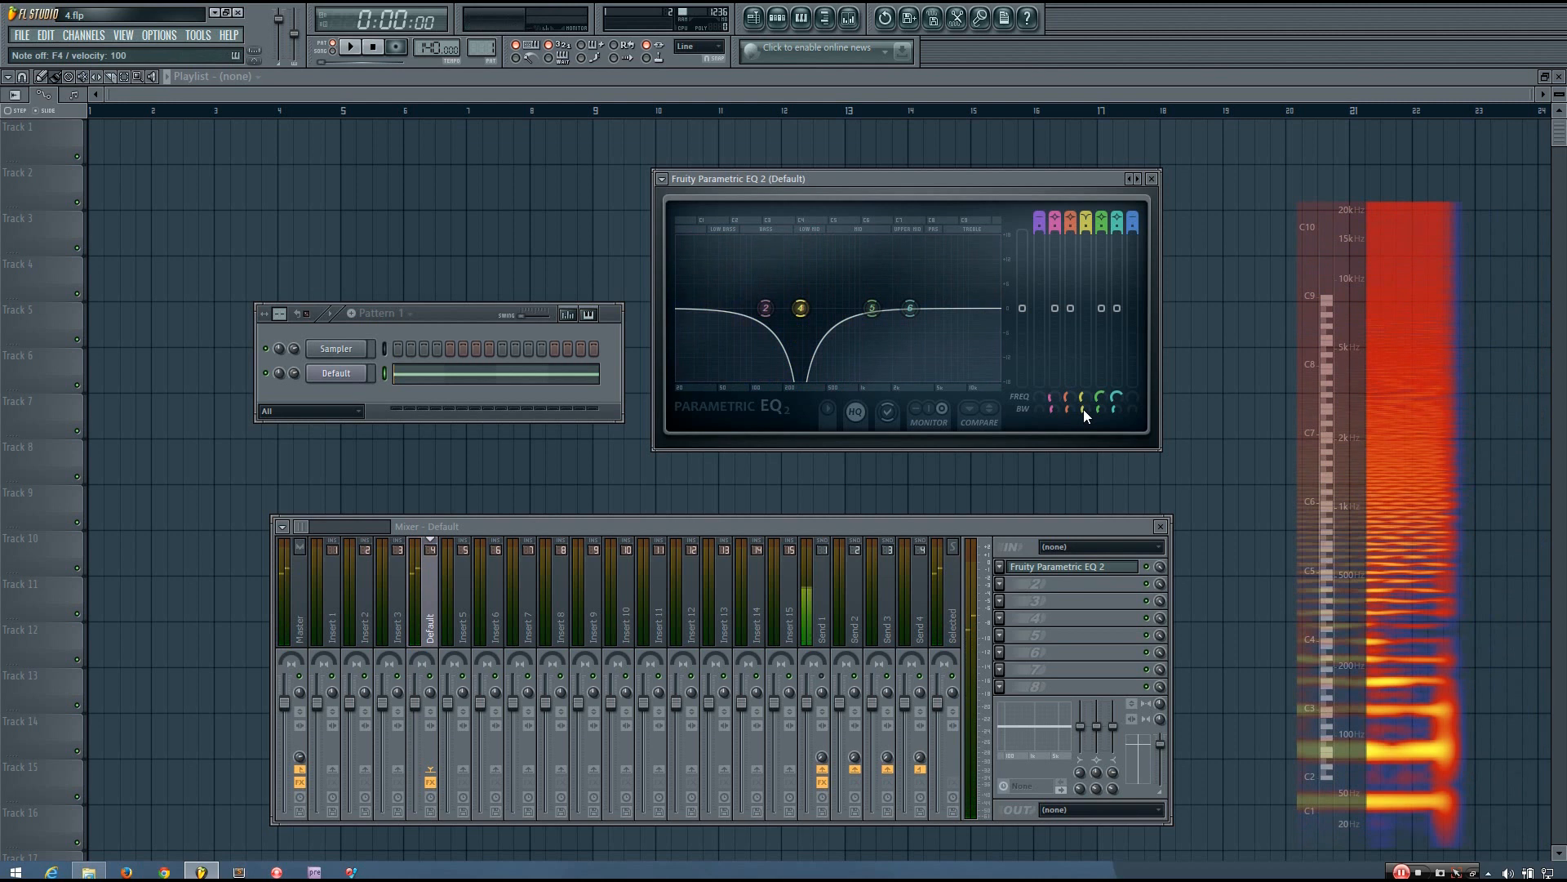
pyautogui.moveTo(801, 308); pyautogui.dragTo(801, 308)
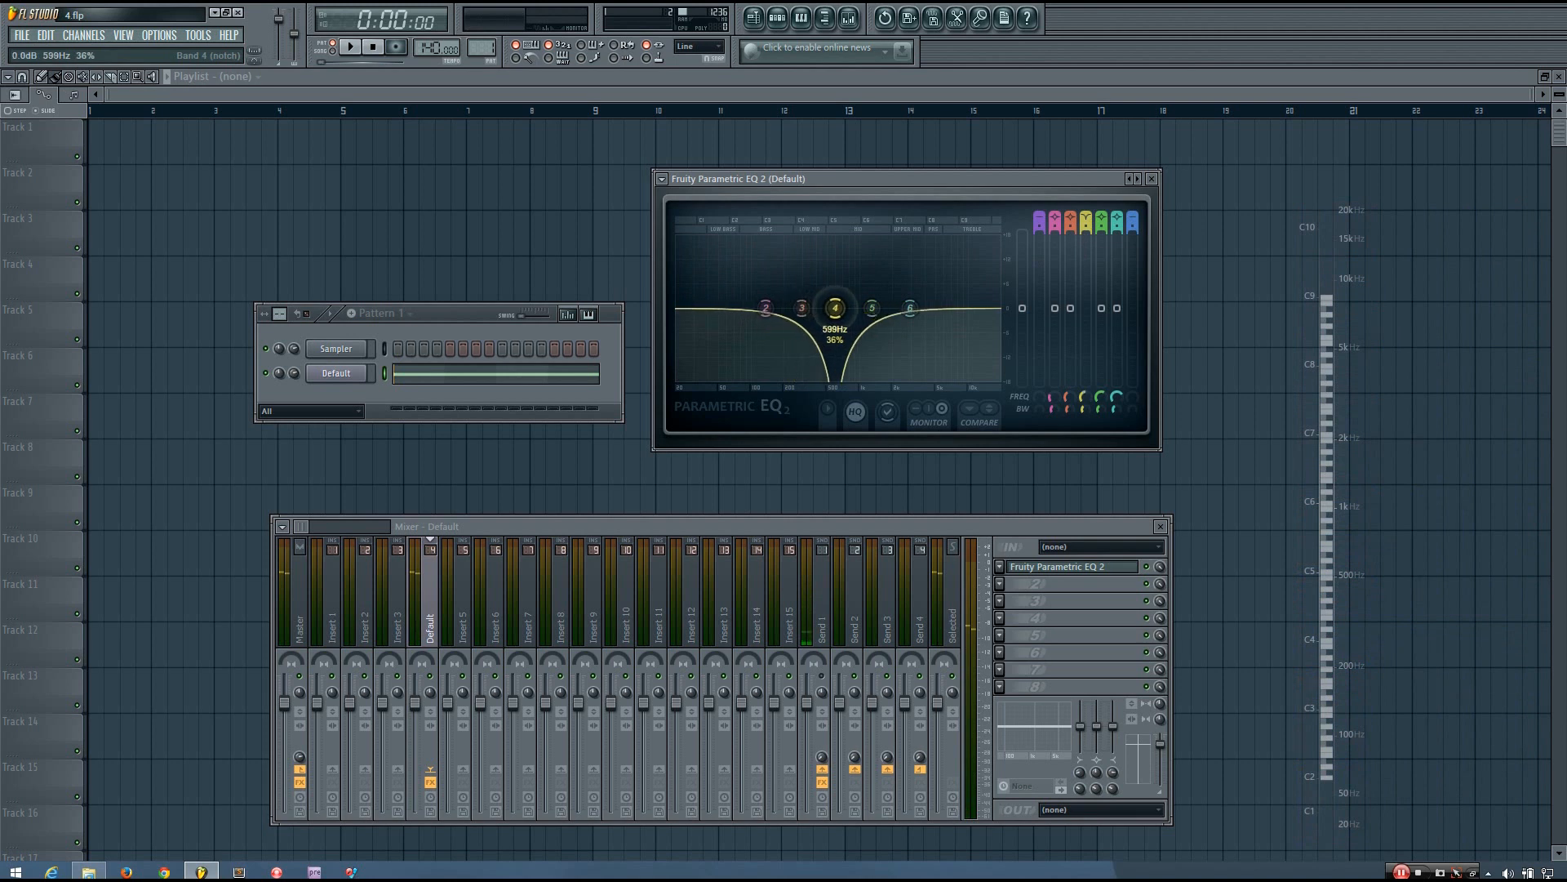
# Cut band 3 around 302 Hz and band 6 near 1711 Hz
pyautogui.moveTo(832, 307); pyautogui.dragTo(842, 307)
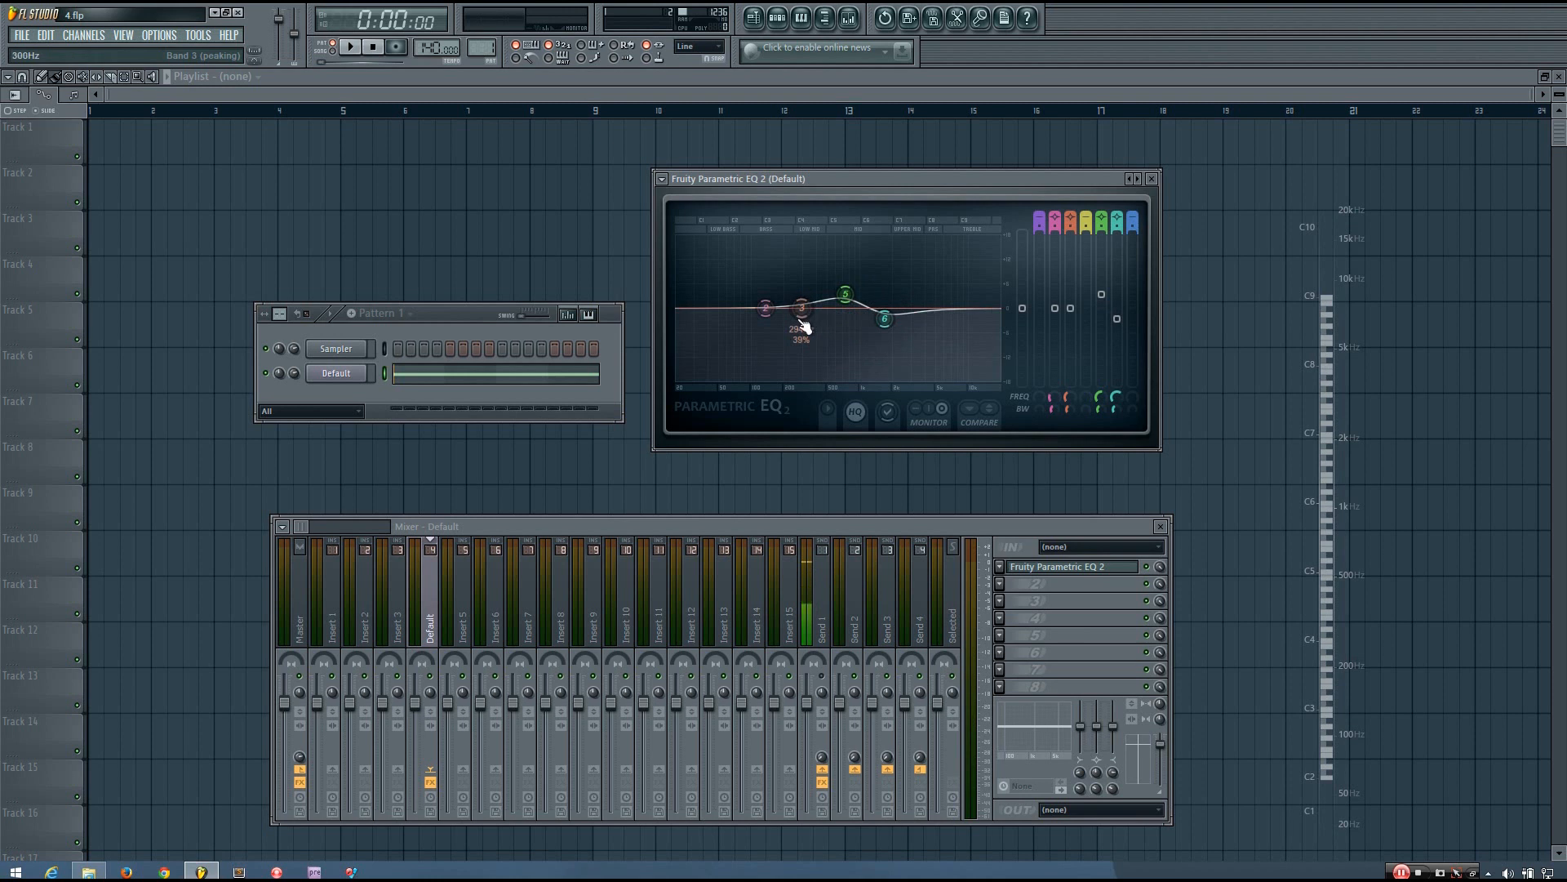
pyautogui.moveTo(800, 307); pyautogui.dragTo(800, 320)
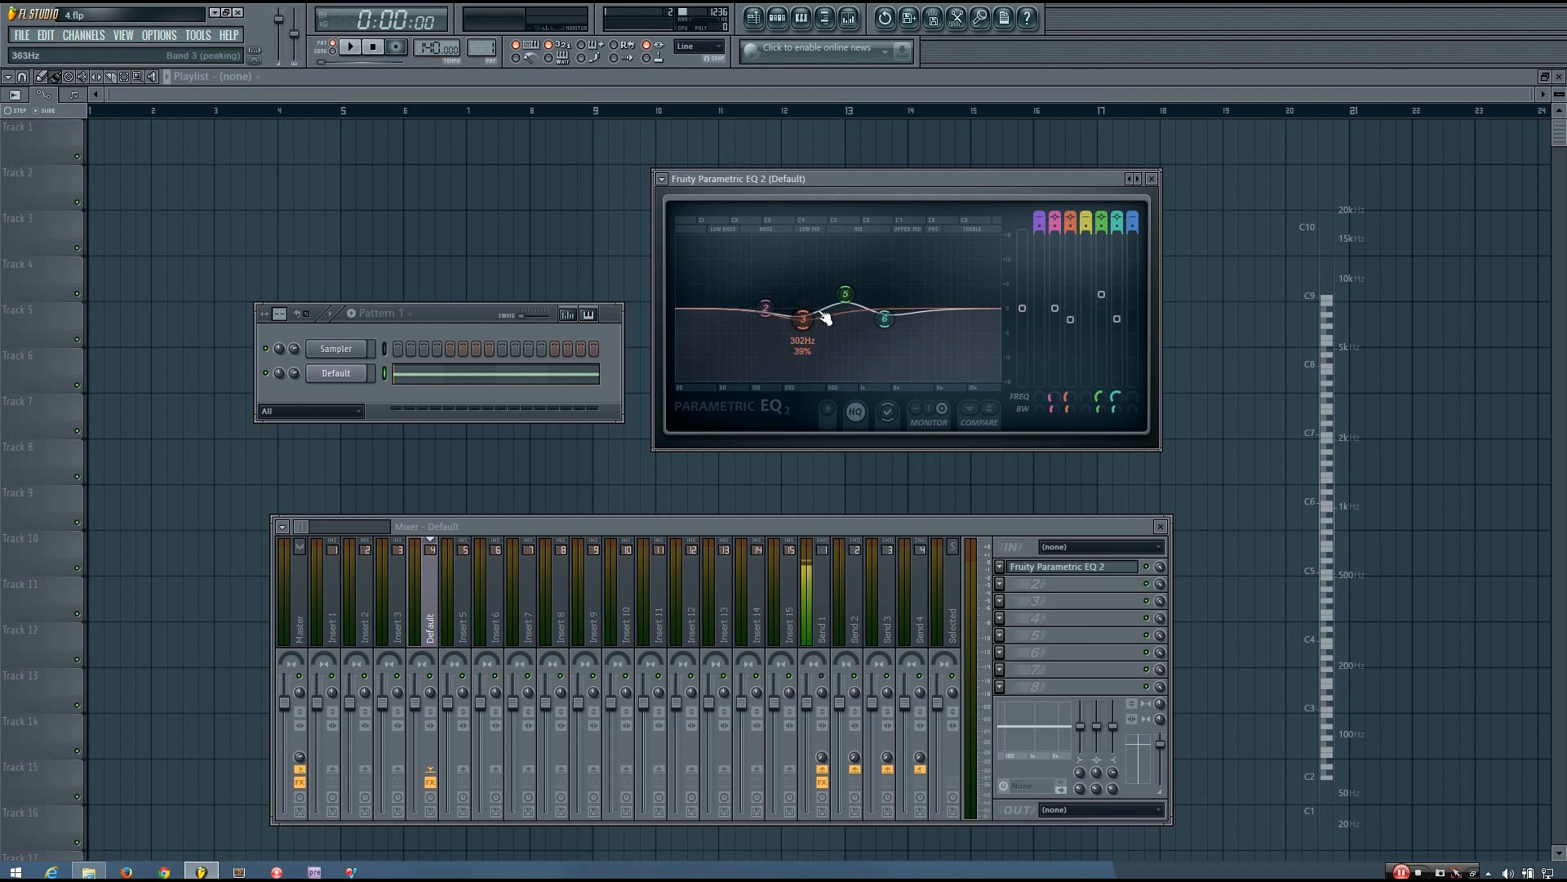
pyautogui.moveTo(805, 319); pyautogui.dragTo(885, 320)
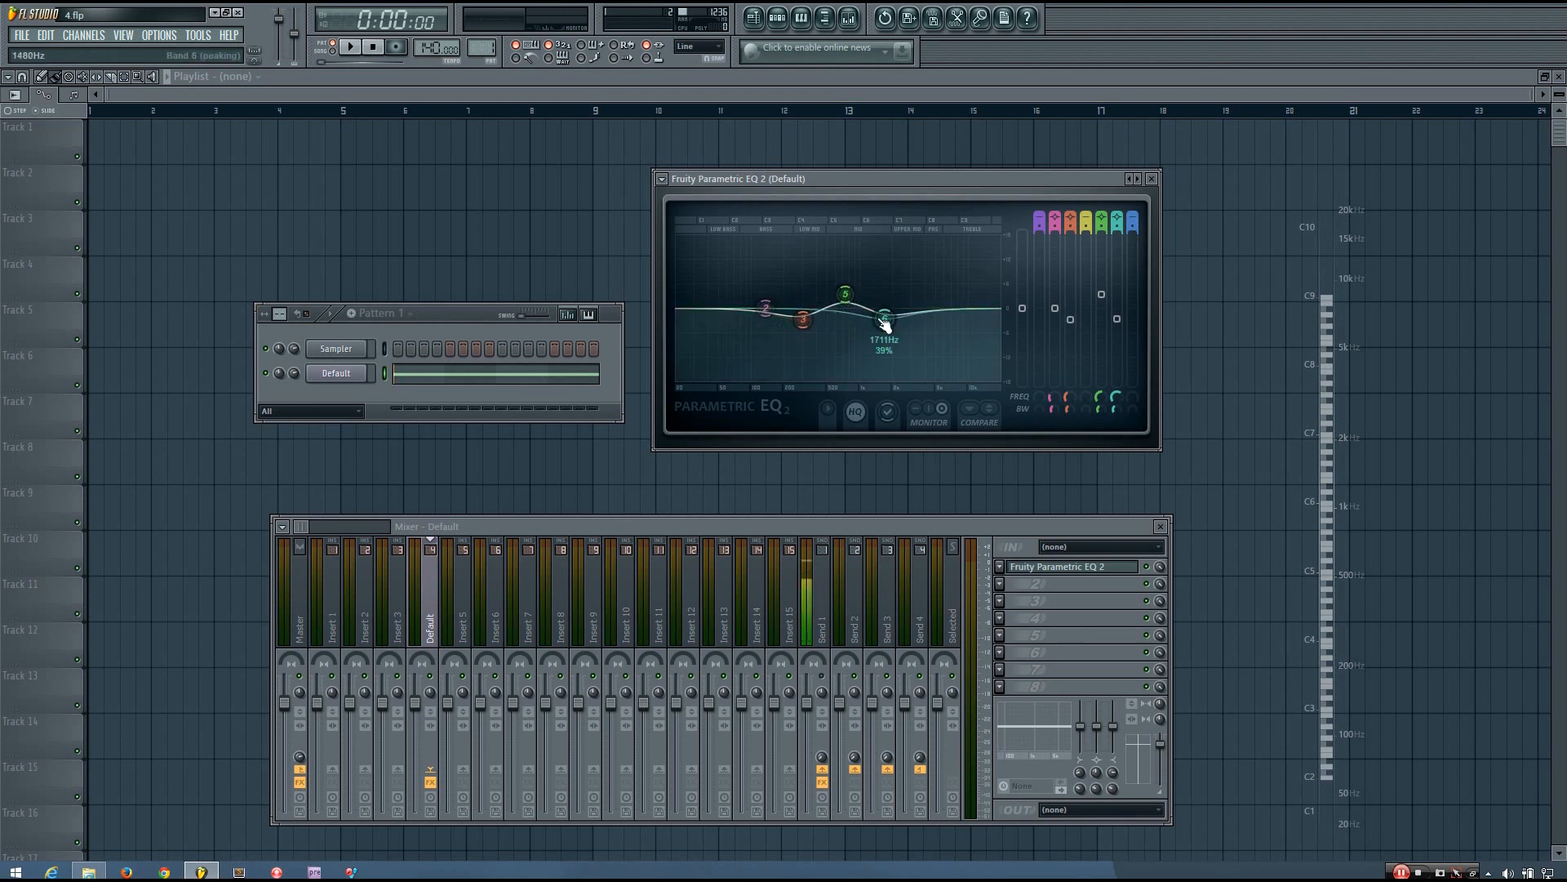
pyautogui.moveTo(885, 317); pyautogui.dragTo(803, 323)
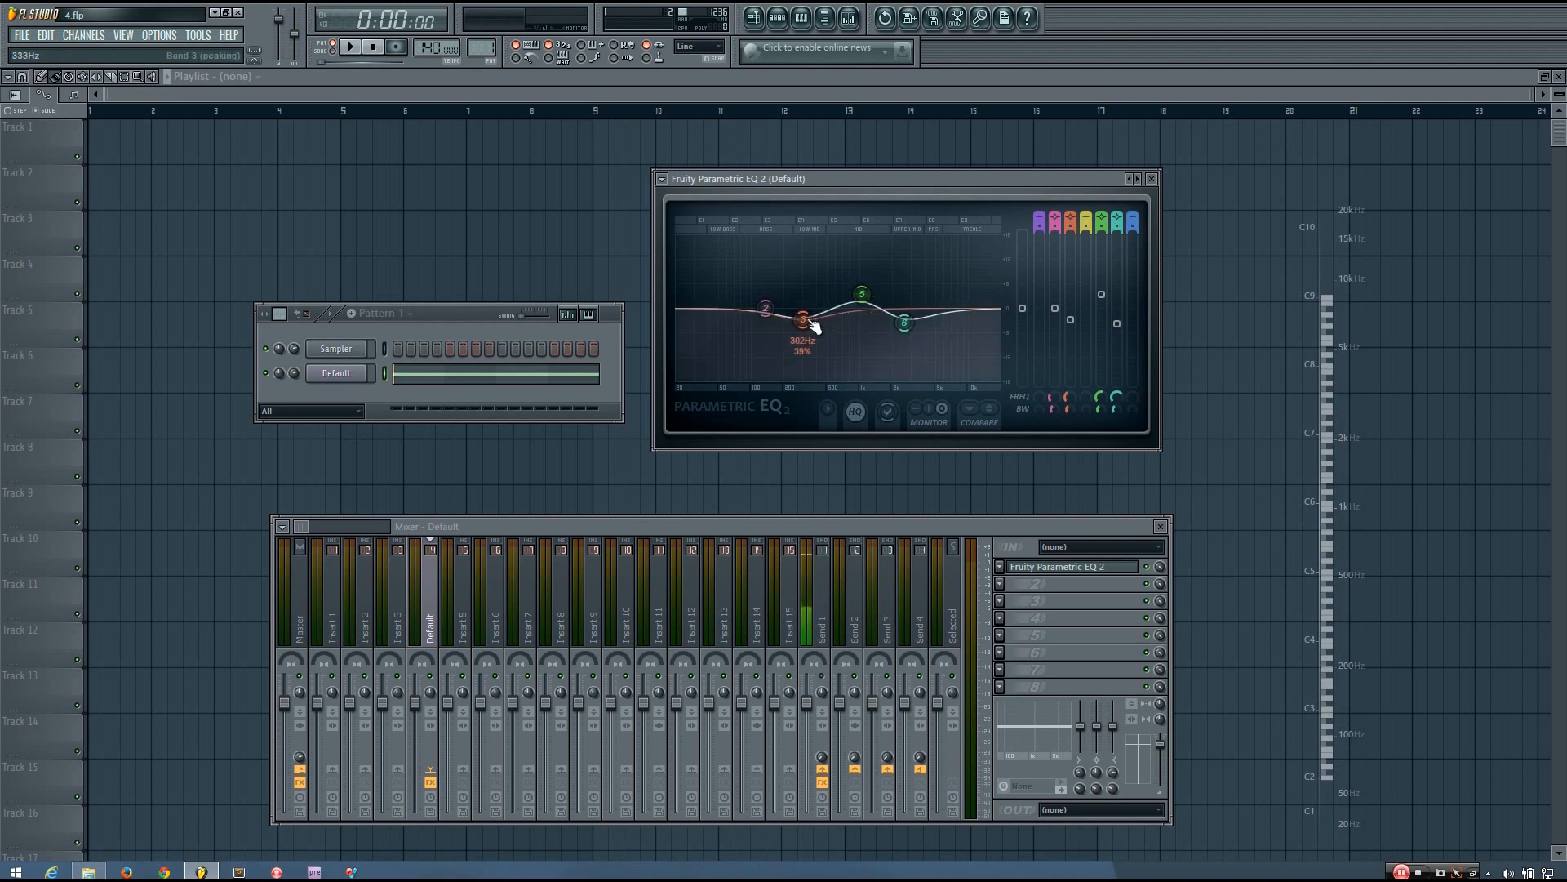
# Boost band 2, deepen the band 6 cut near 1701 Hz, and move band 3's cut to 384 Hz
pyautogui.moveTo(802, 323); pyautogui.dragTo(814, 326)
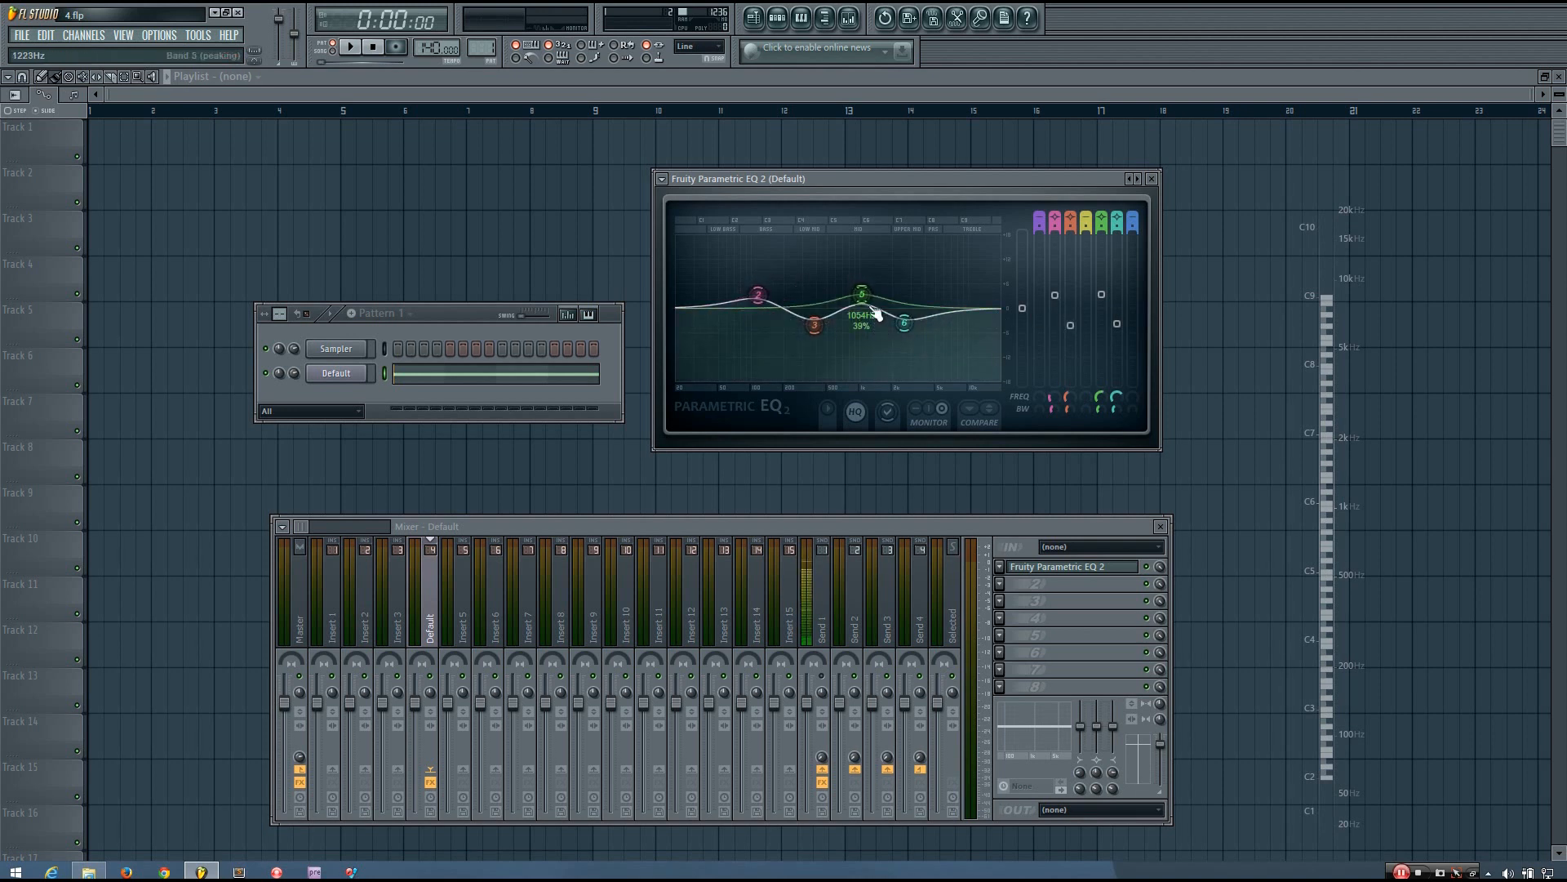
pyautogui.moveTo(862, 291); pyautogui.dragTo(903, 328)
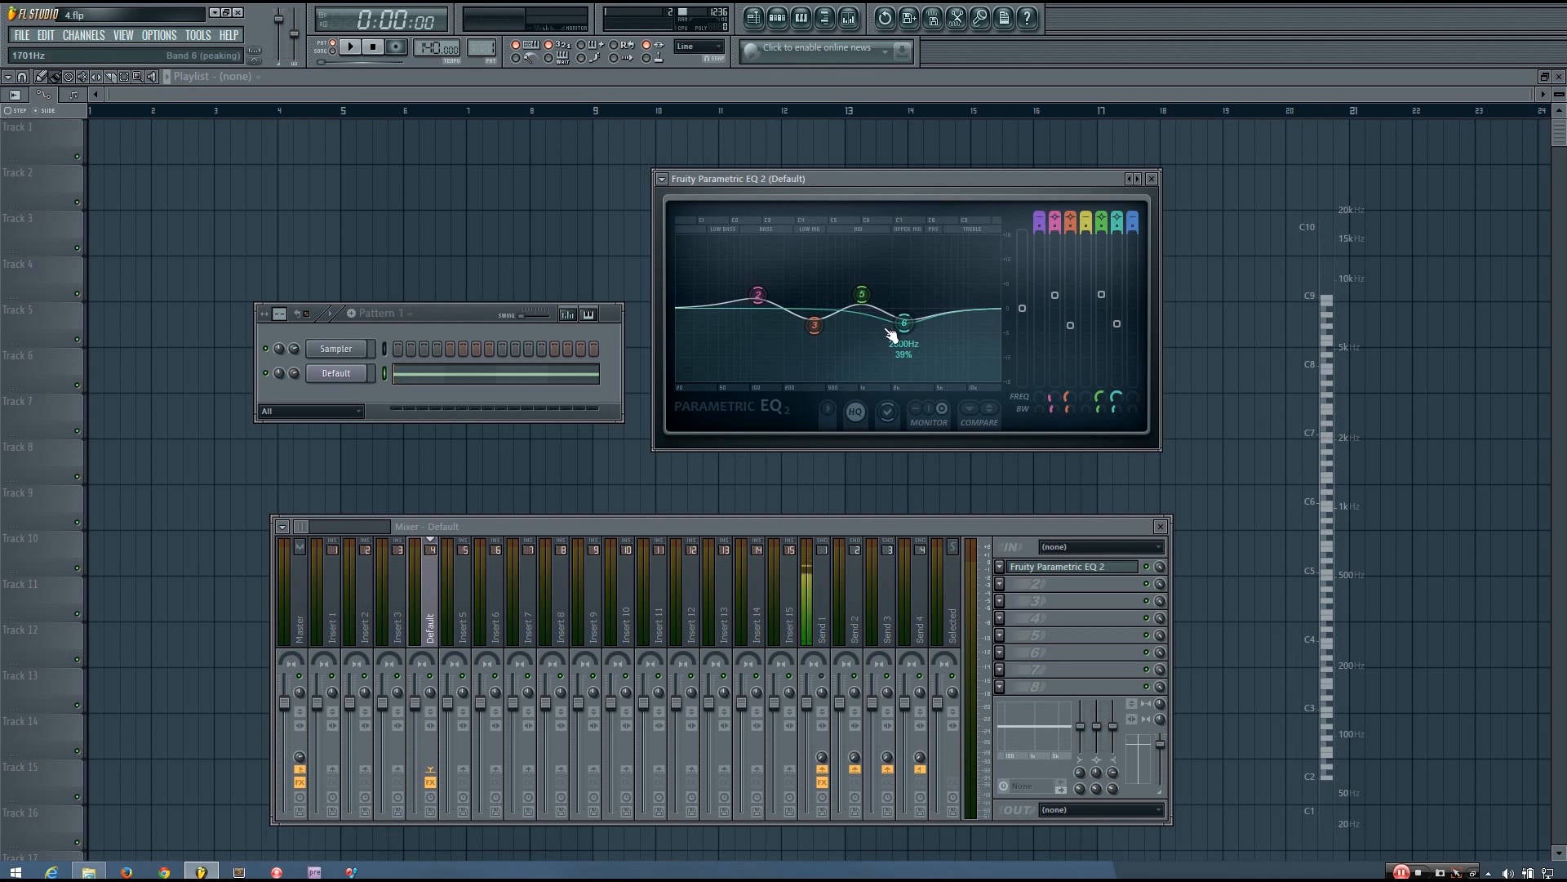
pyautogui.moveTo(903, 325); pyautogui.dragTo(896, 317)
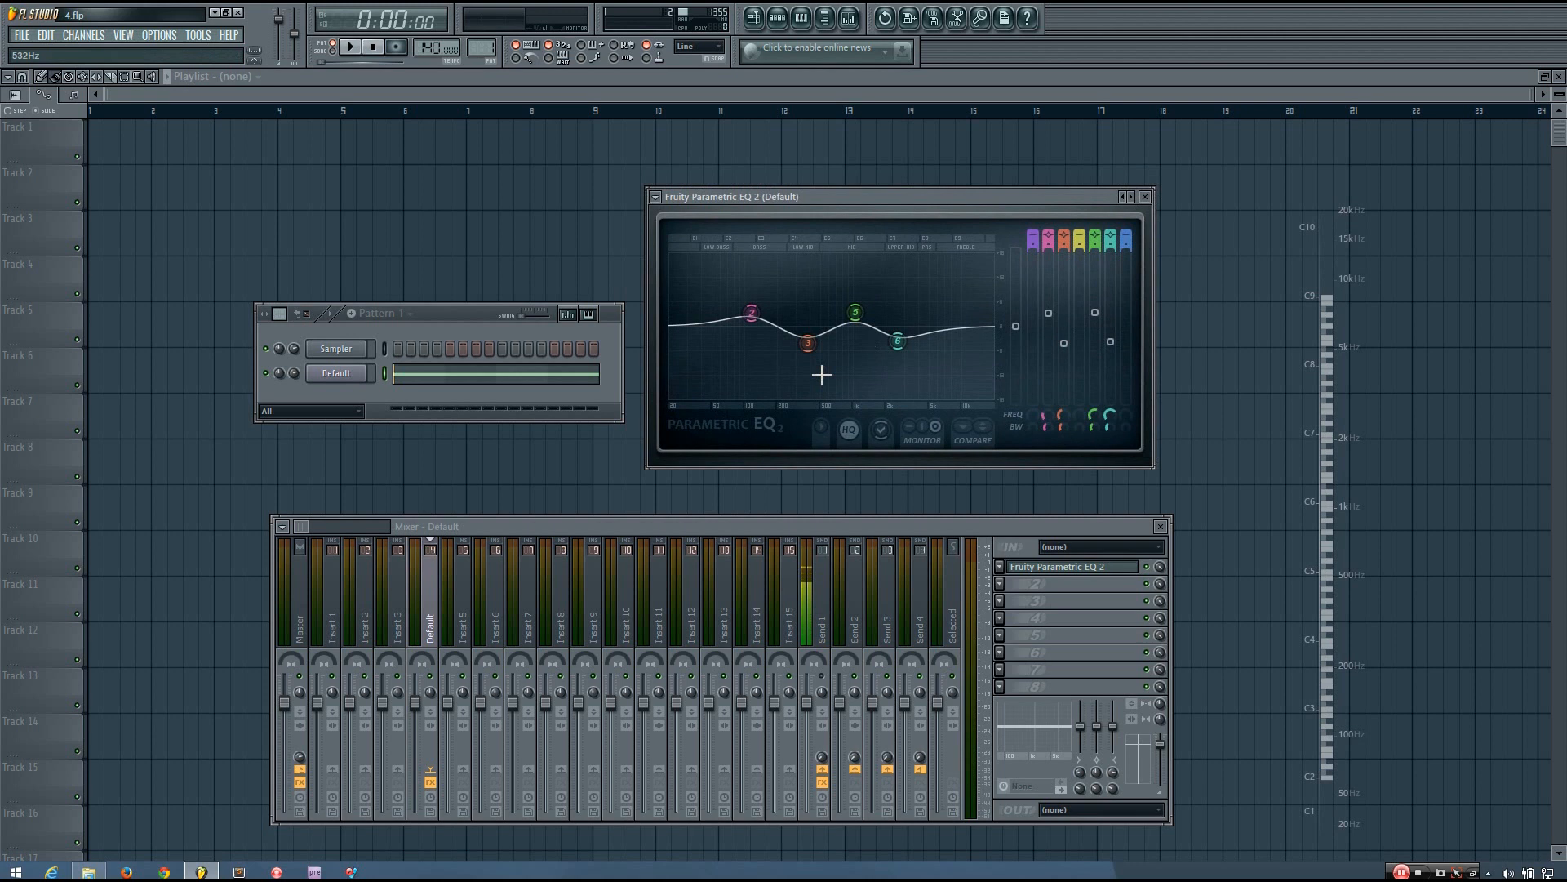
pyautogui.moveTo(807, 343); pyautogui.dragTo(807, 353)
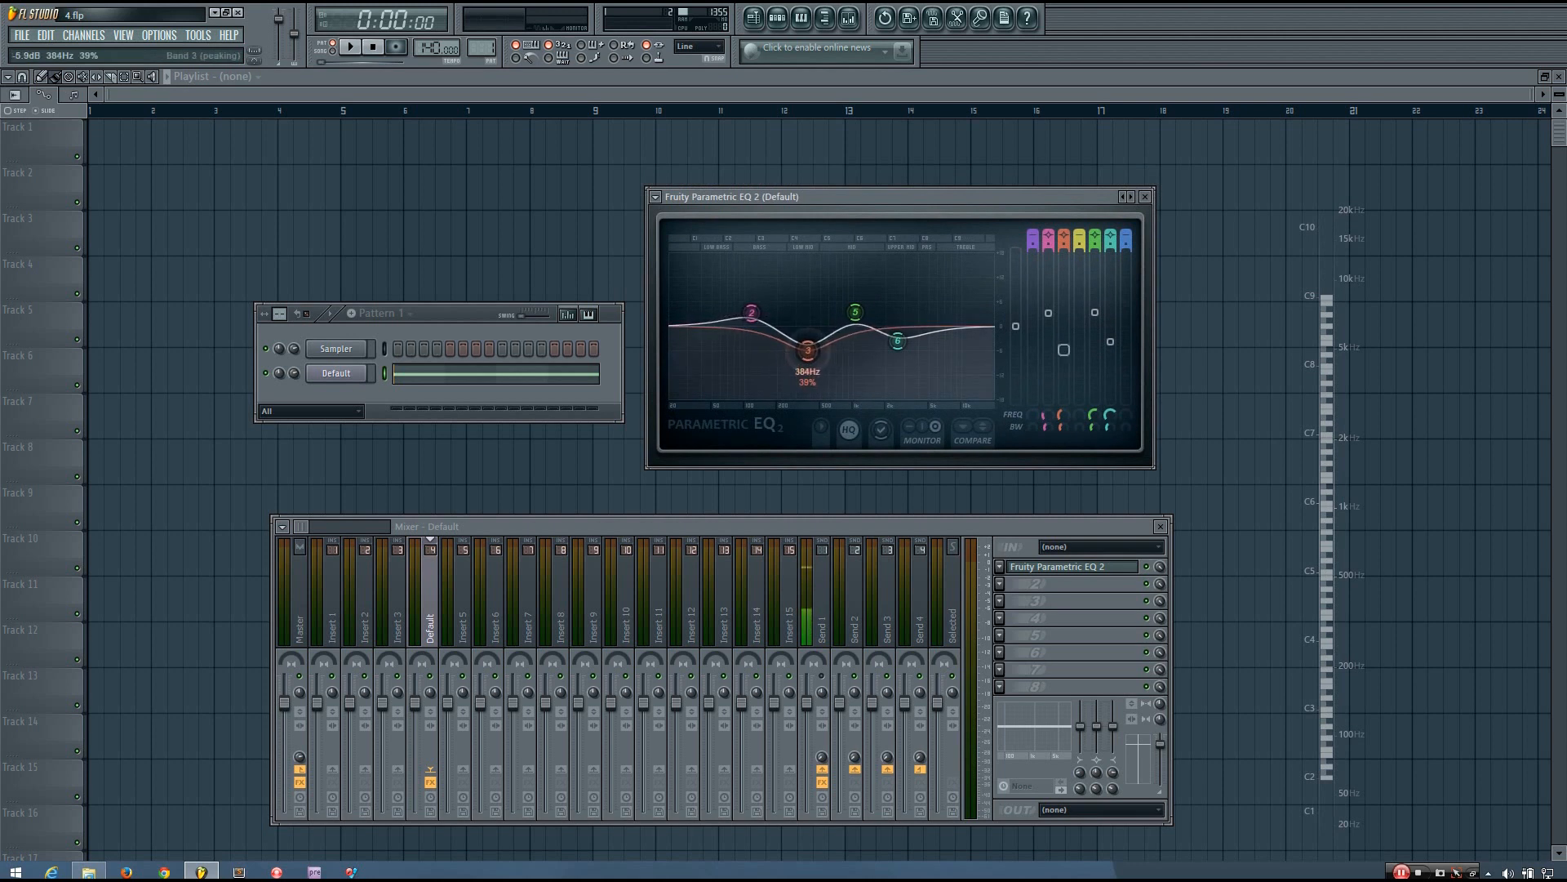